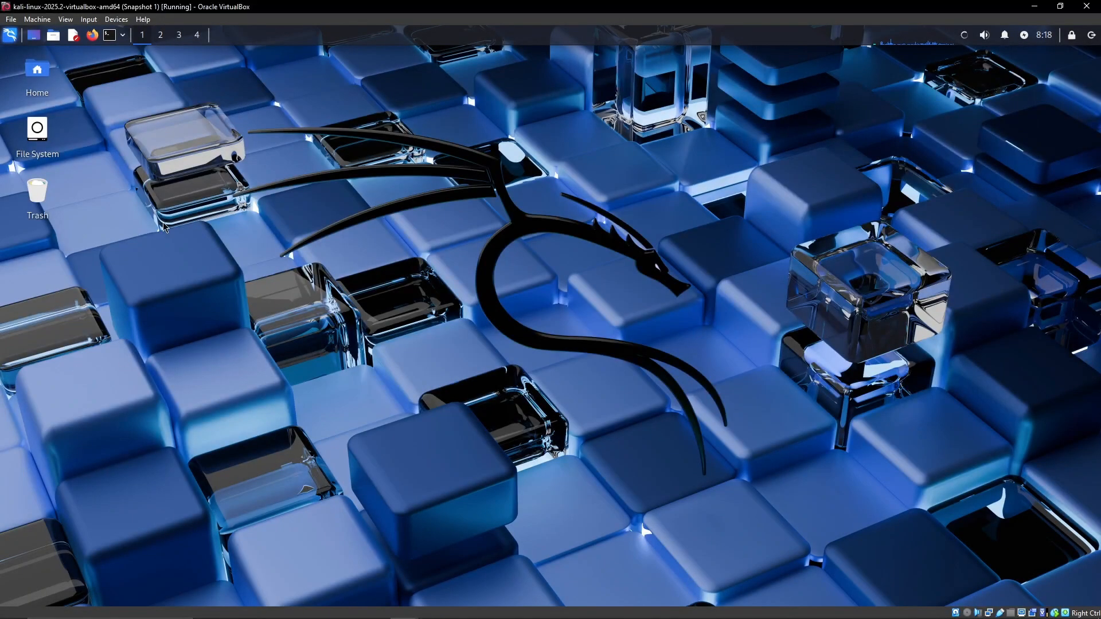
Step: Add a Root Terminal Emulator launcher to the desktop from the Whisker menu
{"action": "left_click", "coordinate": [12, 35]}
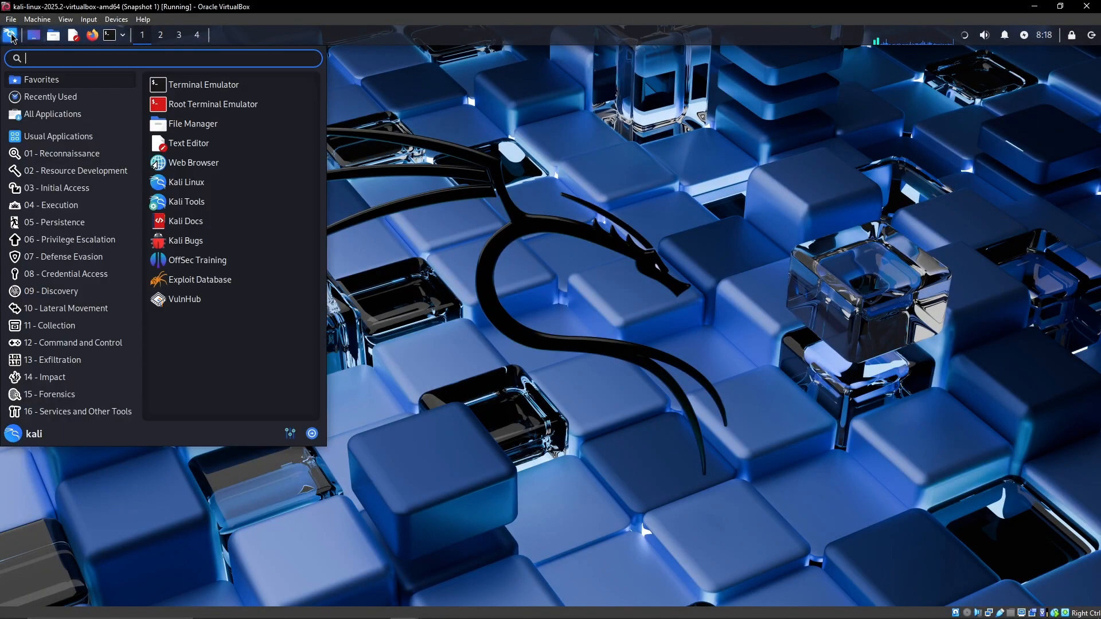
{"action": "mouse_move", "coordinate": [213, 105]}
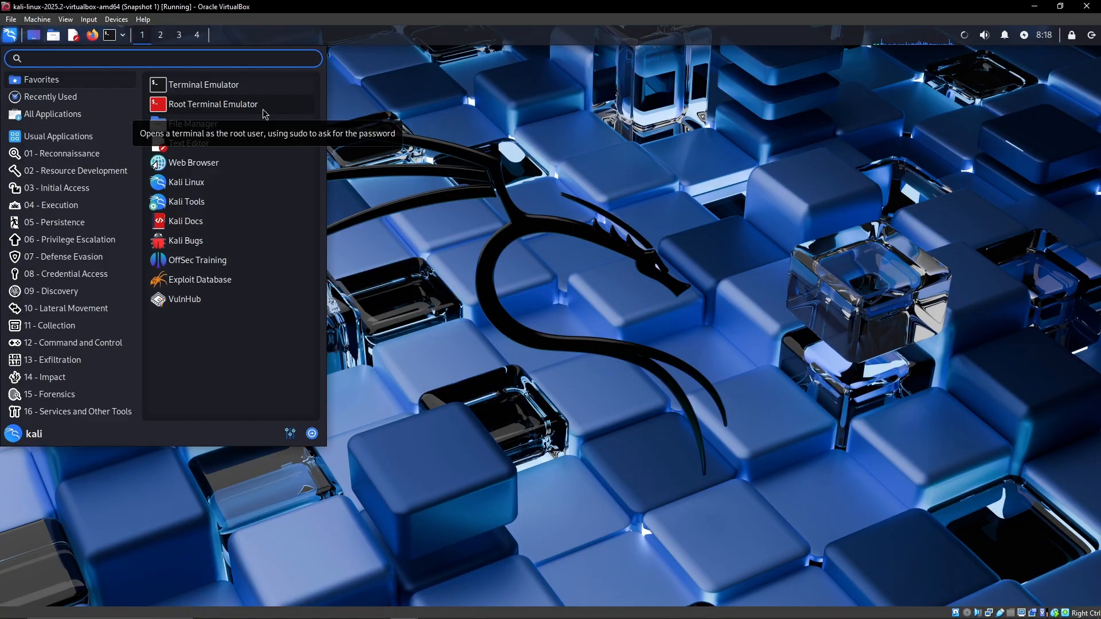
{"action": "right_click", "coordinate": [213, 104]}
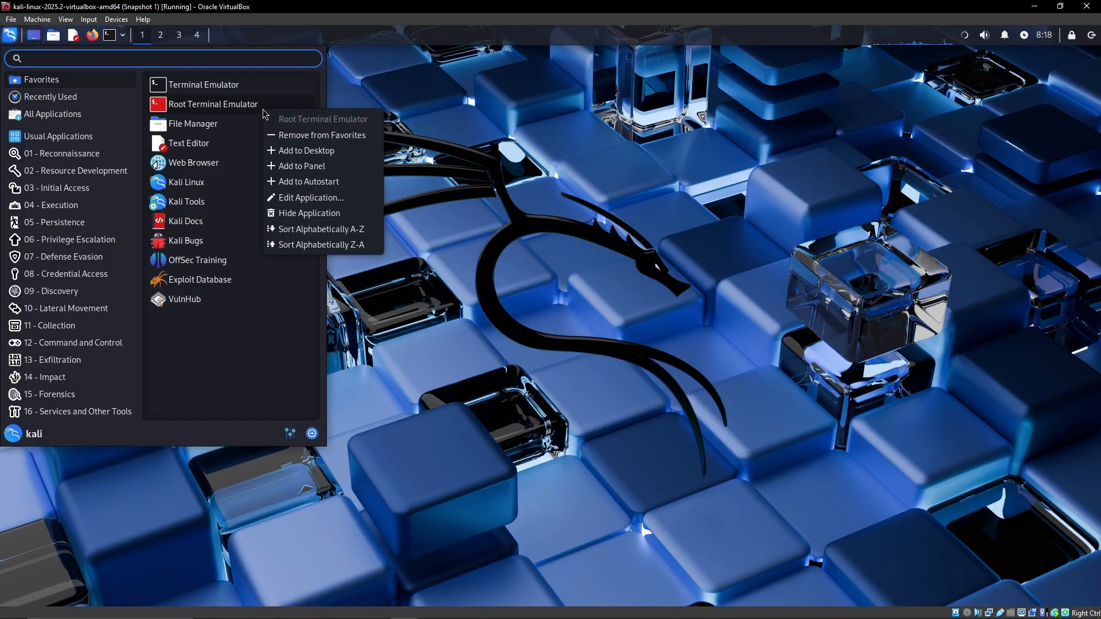
{"action": "mouse_move", "coordinate": [305, 150]}
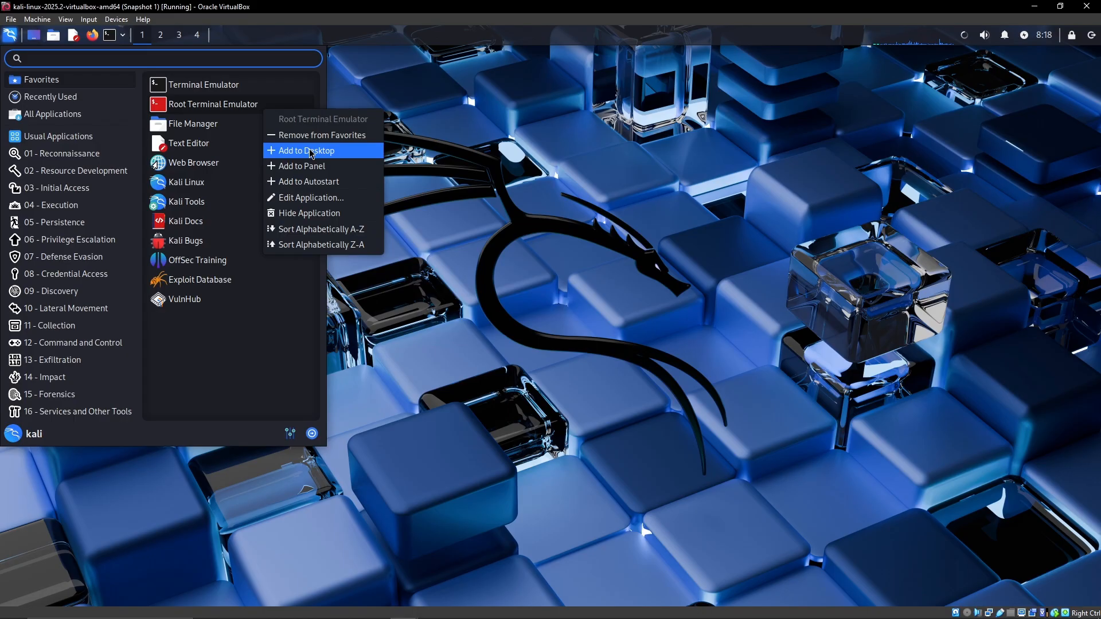
{"action": "left_click", "coordinate": [303, 151]}
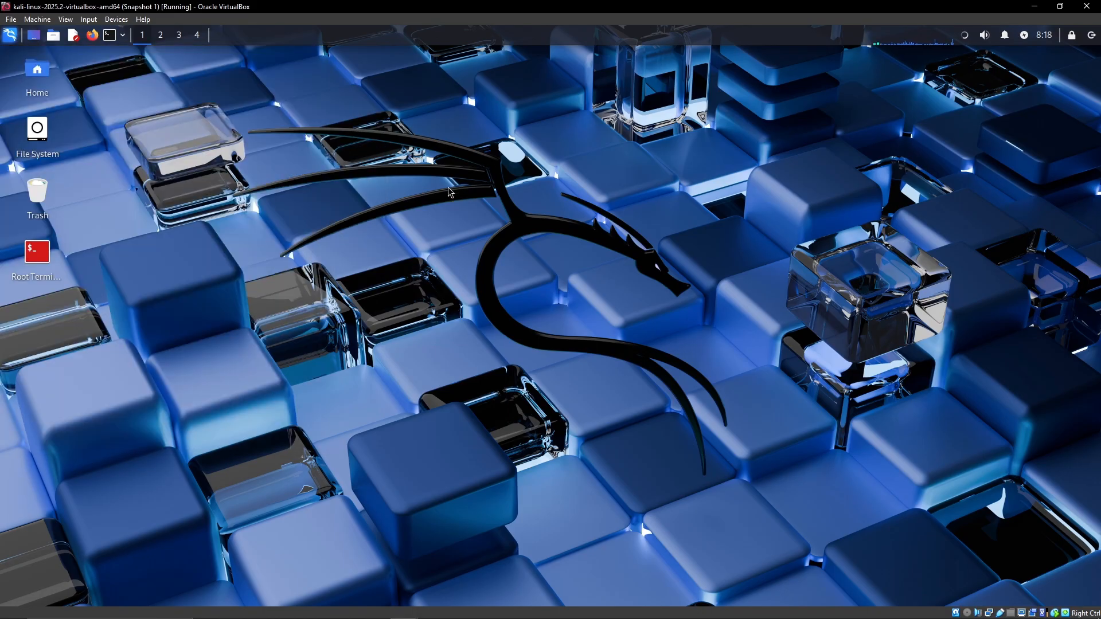
{"action": "mouse_move", "coordinate": [459, 294]}
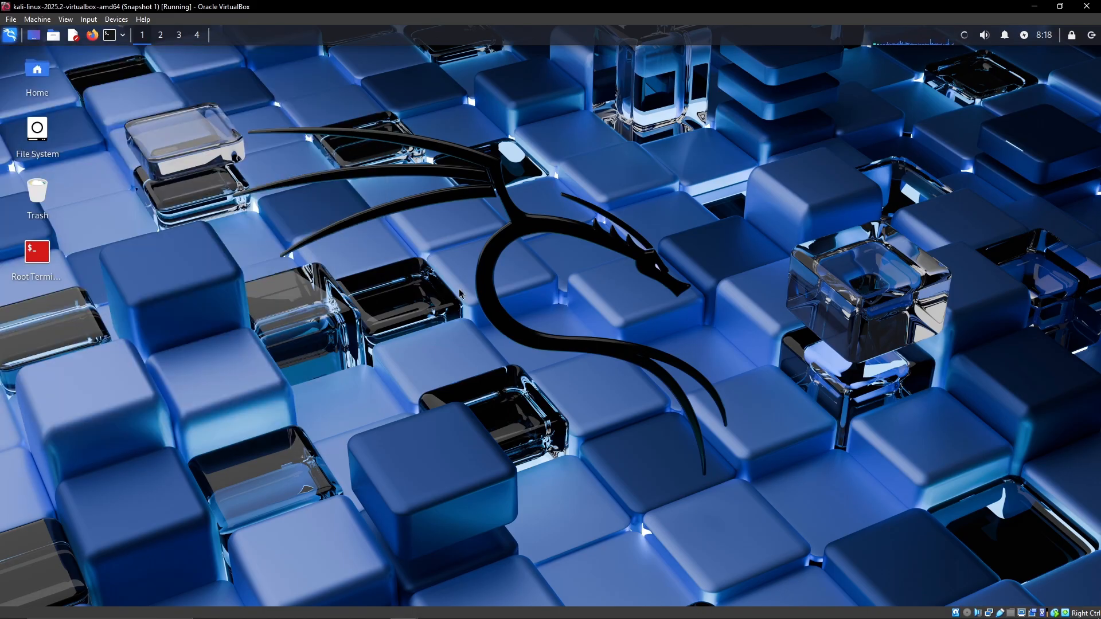
Step: Launch the root terminal and enter the root password at the Authenticate prompt
{"action": "type", "text": "••••"}
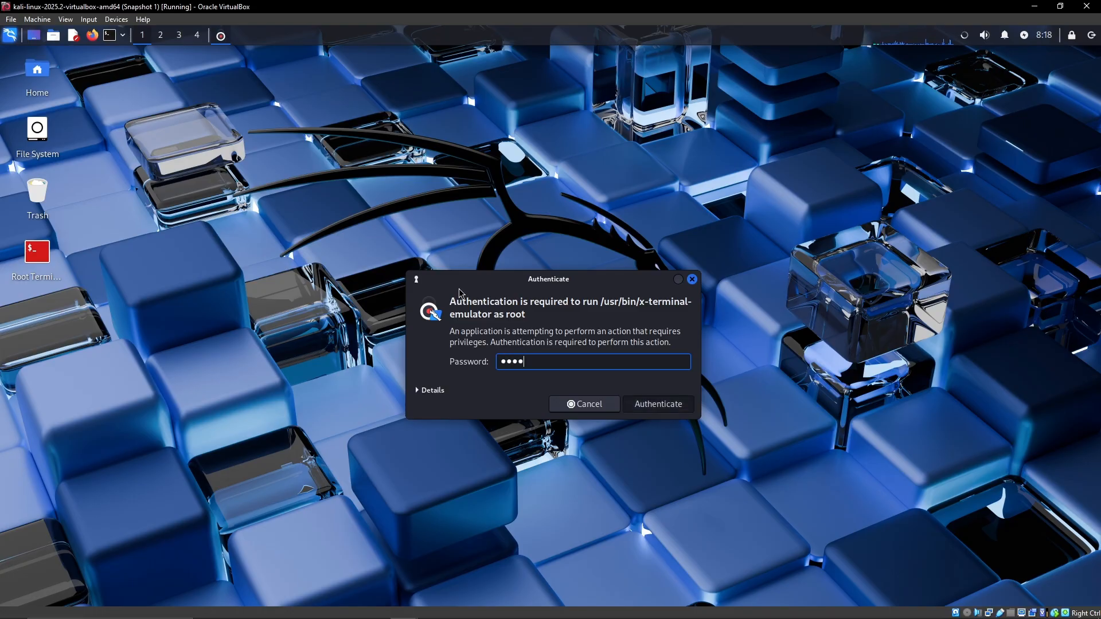
{"action": "left_click", "coordinate": [656, 404]}
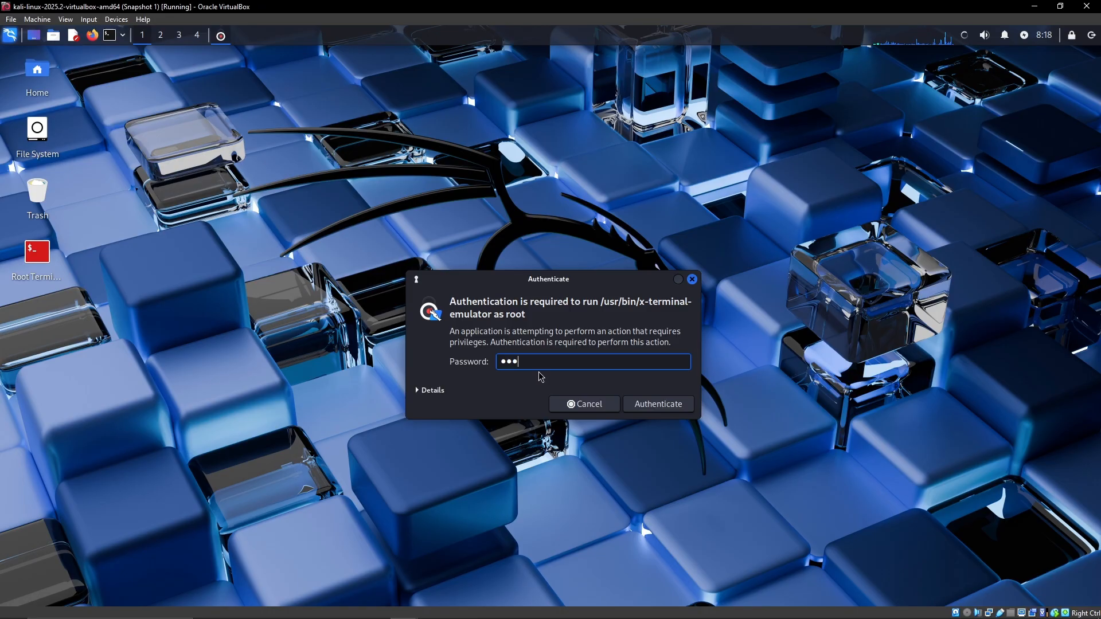
Step: Authenticate to bring up the root QTerminal window at a fresh prompt
{"action": "left_click", "coordinate": [656, 404]}
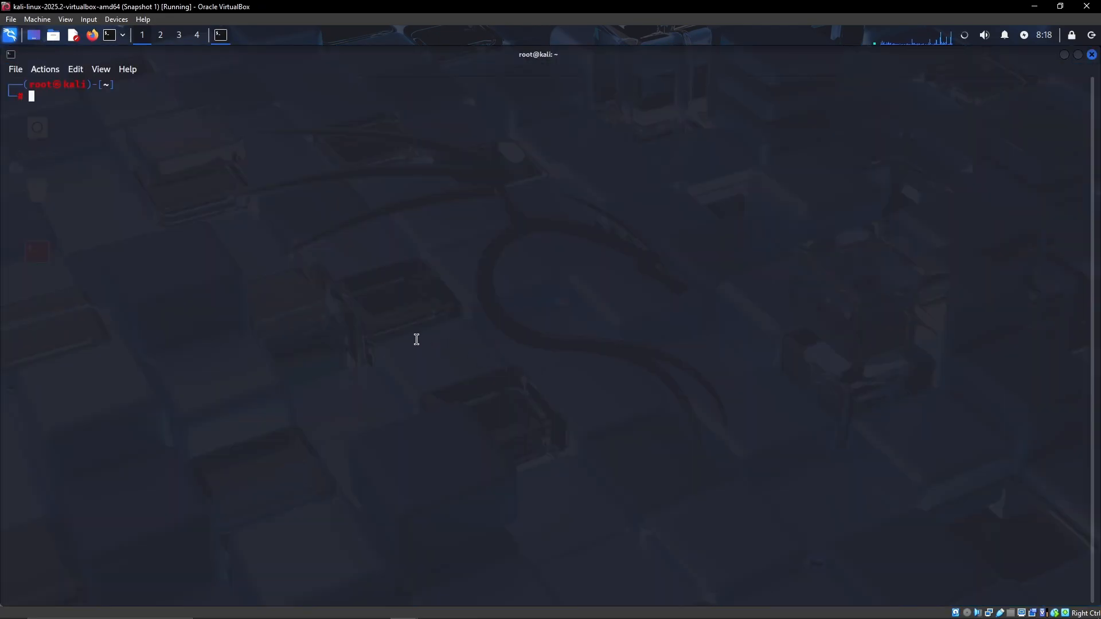
{"action": "mouse_move", "coordinate": [186, 187]}
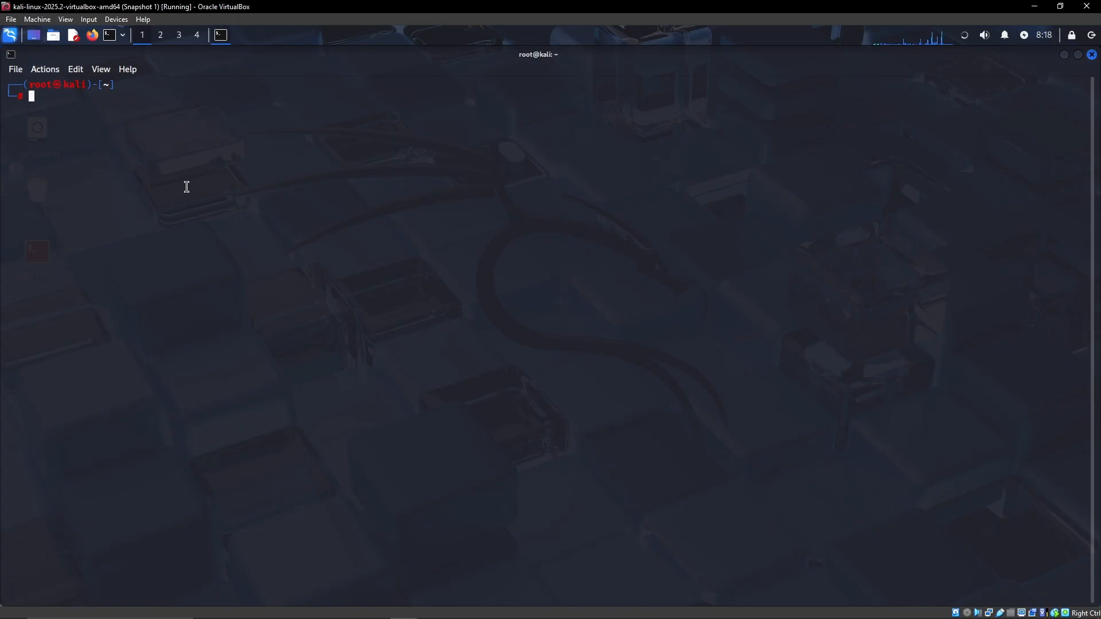
{"action": "mouse_move", "coordinate": [268, 140]}
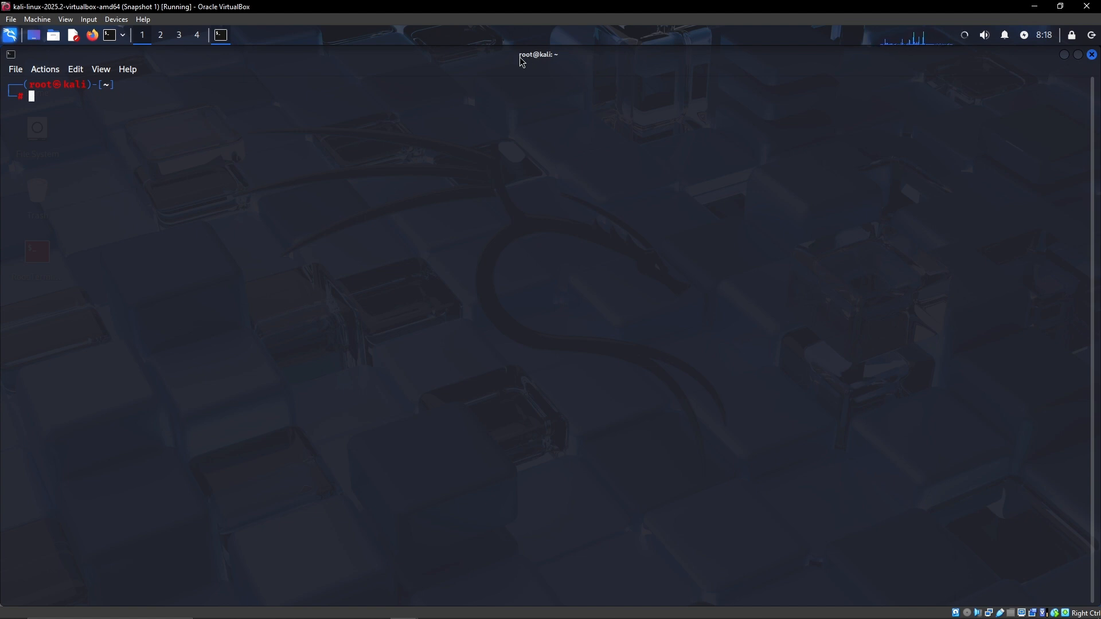
{"action": "mouse_move", "coordinate": [270, 143]}
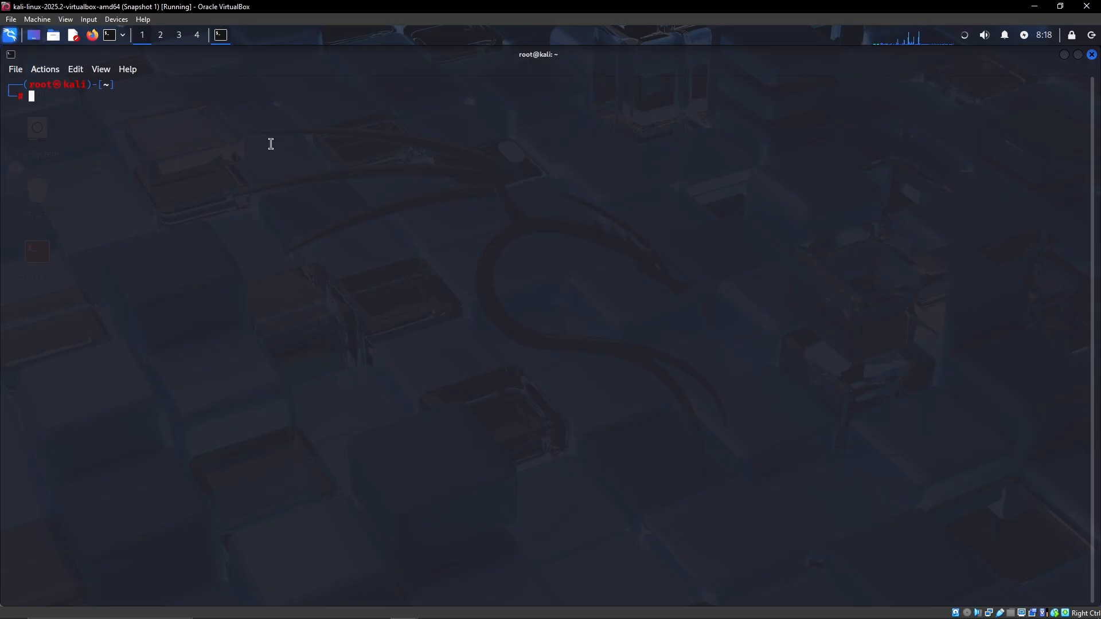
Step: Switch QTerminal's colour scheme to Linux in Preferences
{"action": "right_click", "coordinate": [270, 144]}
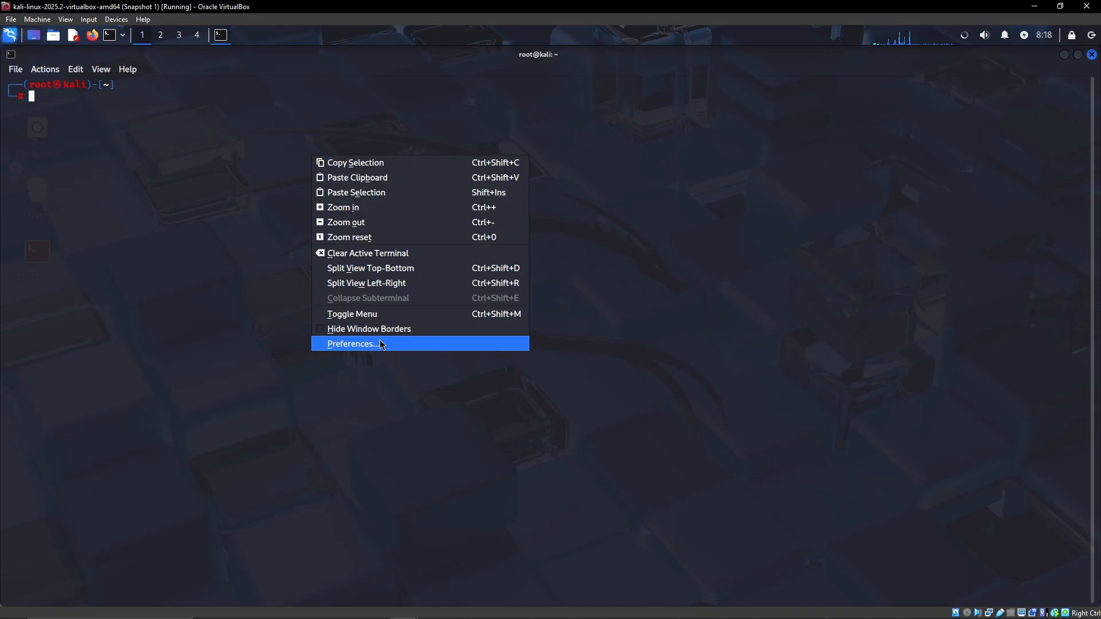
{"action": "left_click", "coordinate": [351, 343]}
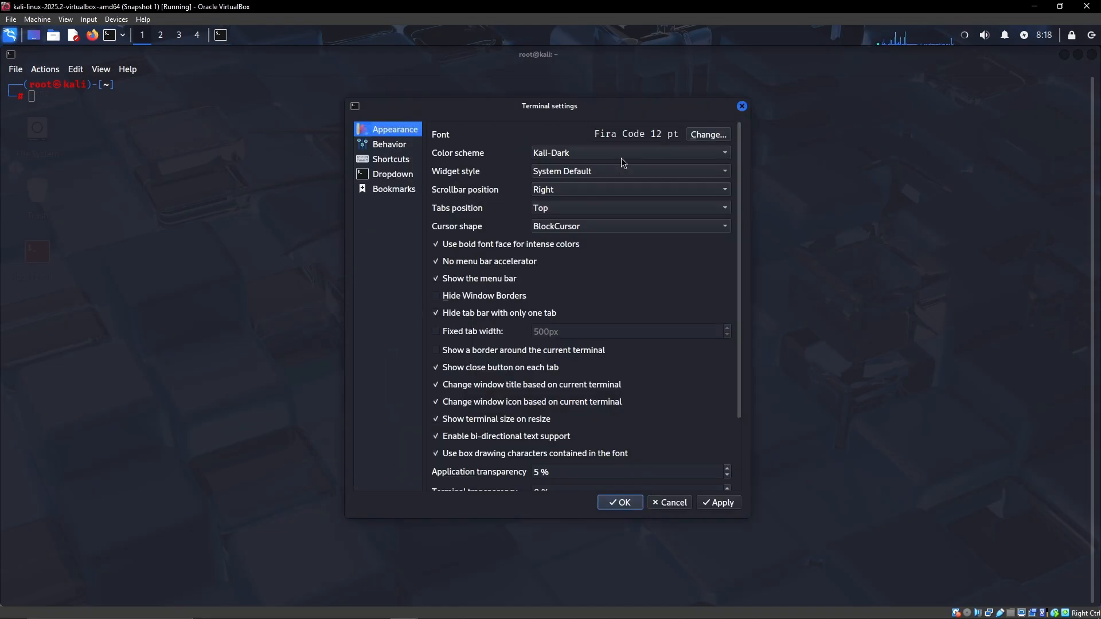
{"action": "left_click", "coordinate": [628, 152]}
{"action": "type", "text": "ip a"}
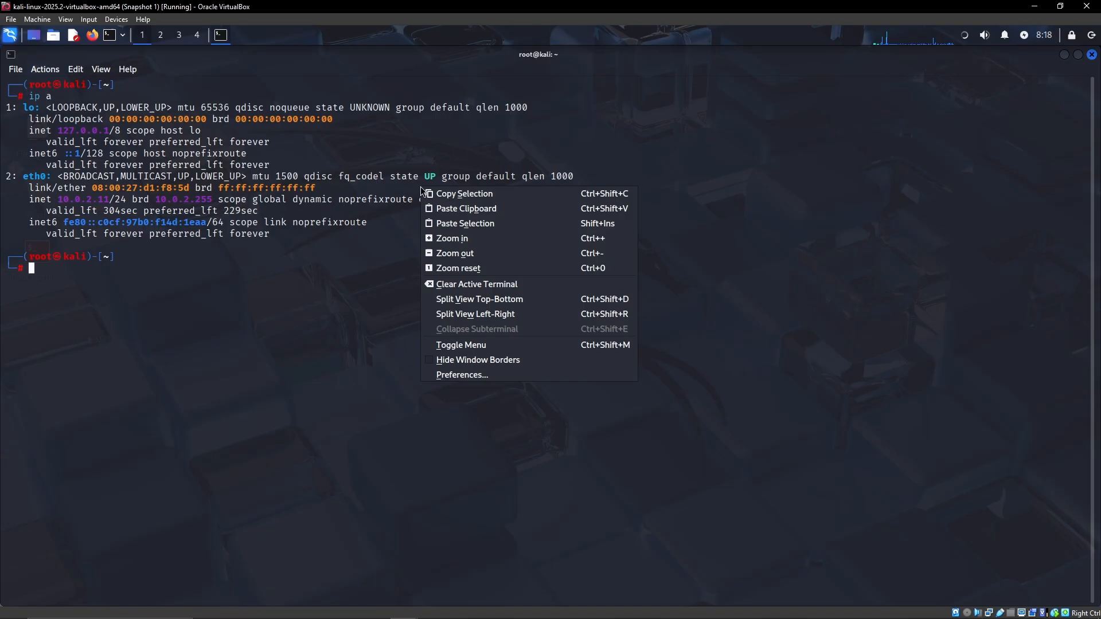
{"action": "left_click", "coordinate": [462, 373]}
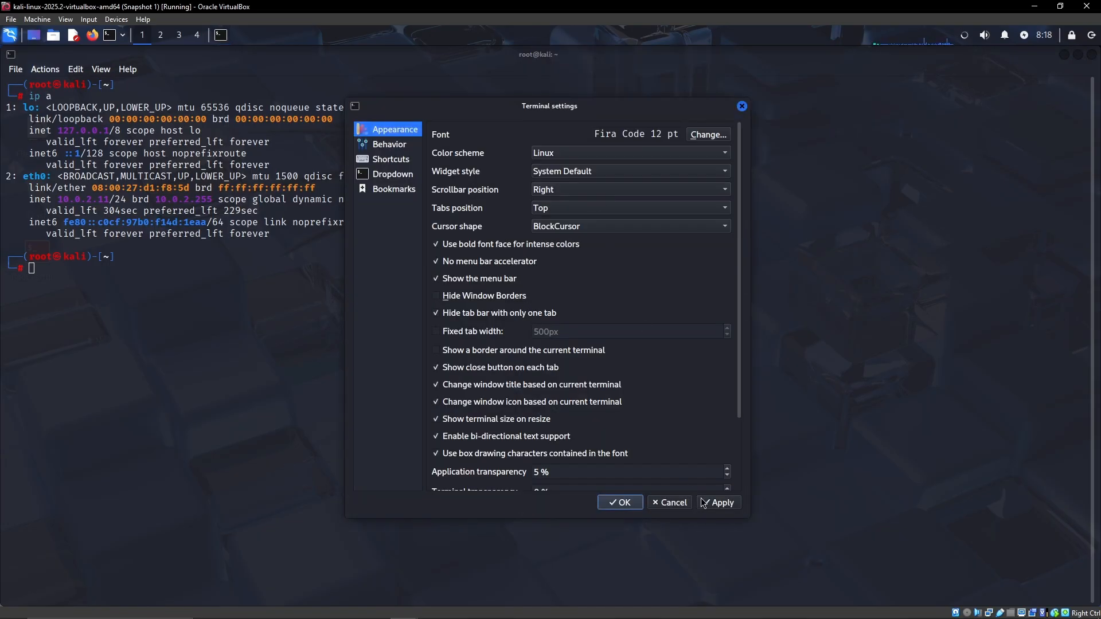
{"action": "left_click", "coordinate": [618, 502]}
{"action": "type", "text": "ip a"}
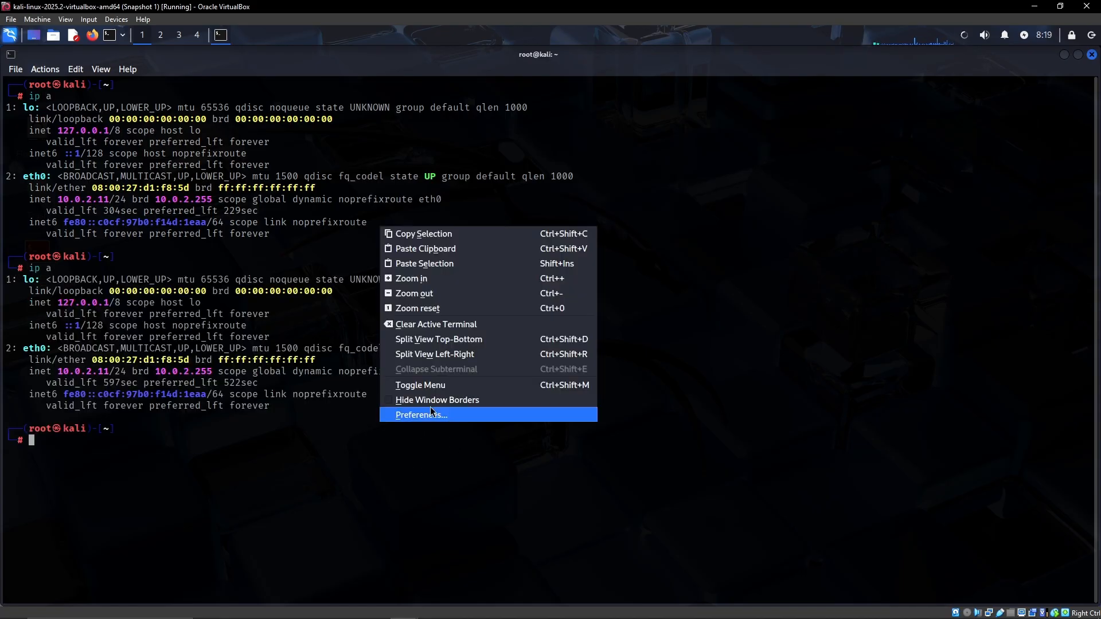
Step: Set the terminal font to 17 pt Fira Code with a border around the current terminal, and save
{"action": "left_click", "coordinate": [420, 414]}
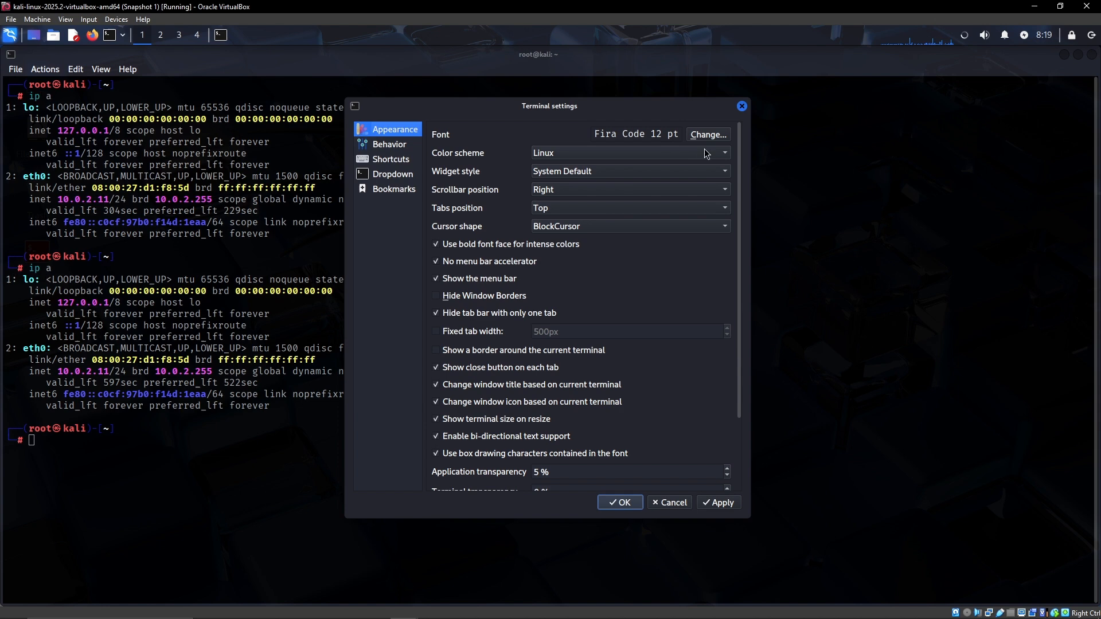
{"action": "left_click", "coordinate": [708, 134]}
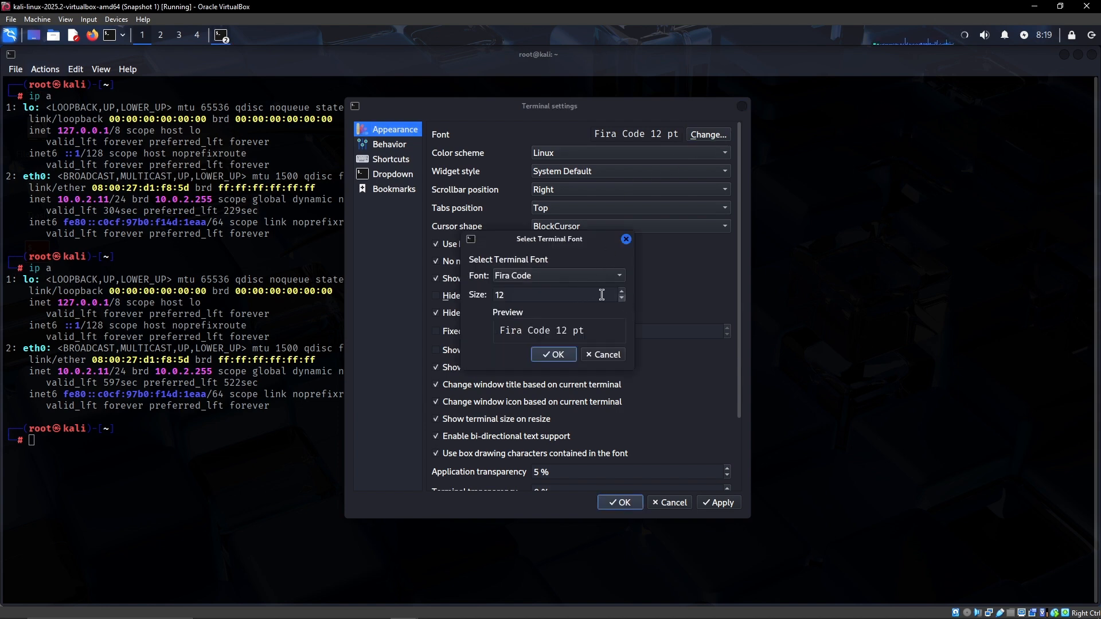
{"action": "type", "text": "17"}
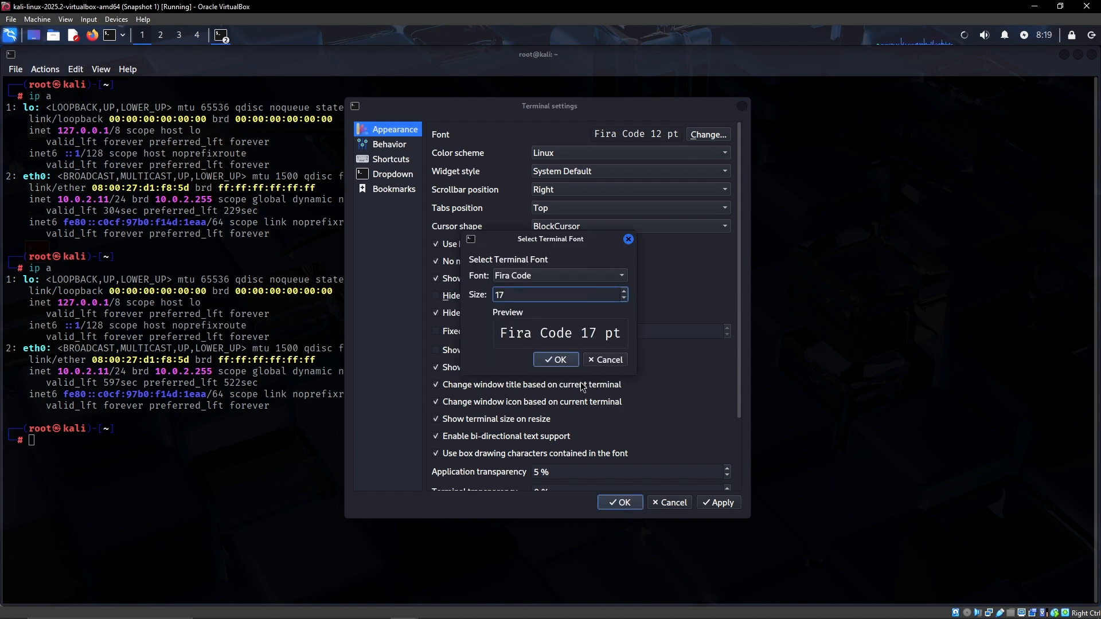
{"action": "left_click", "coordinate": [555, 359]}
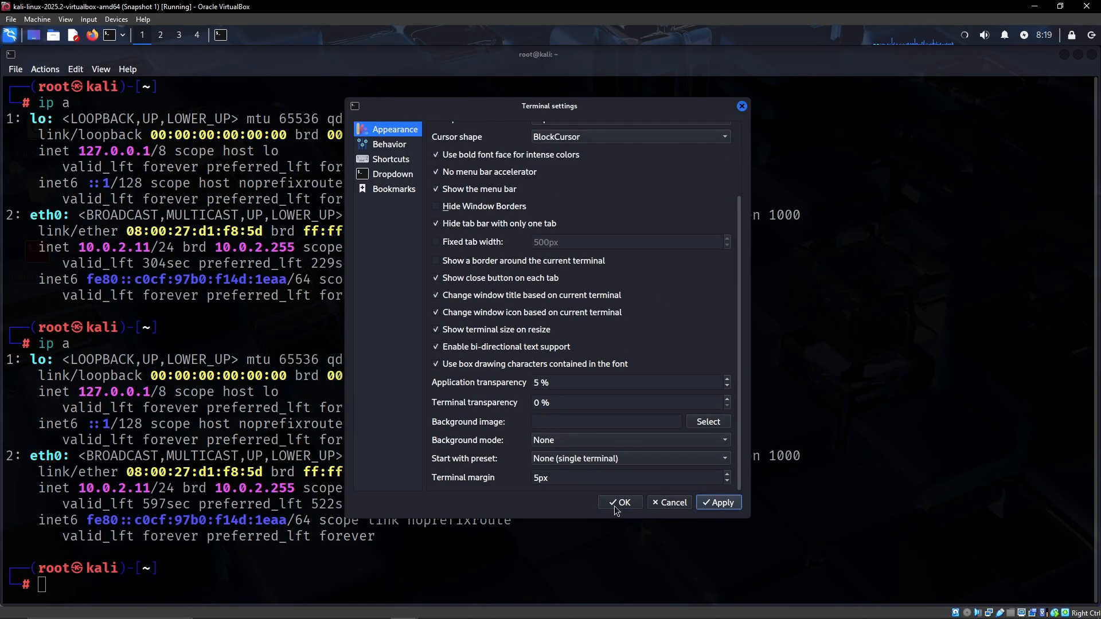
{"action": "left_click", "coordinate": [621, 502]}
{"action": "type", "text": "ls -la"}
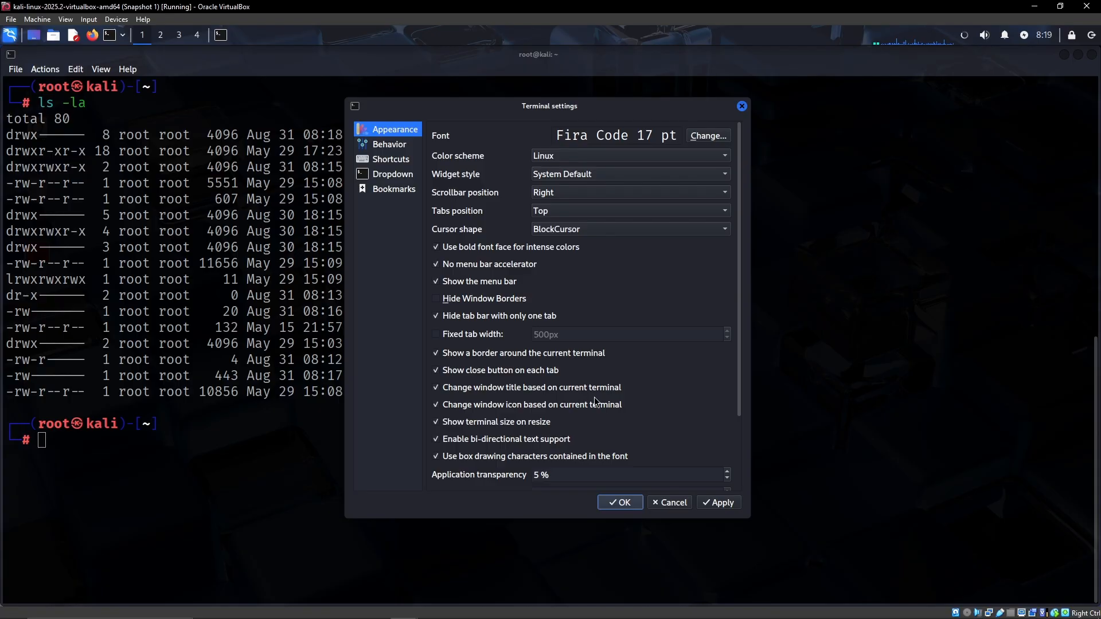
{"action": "left_click", "coordinate": [718, 502]}
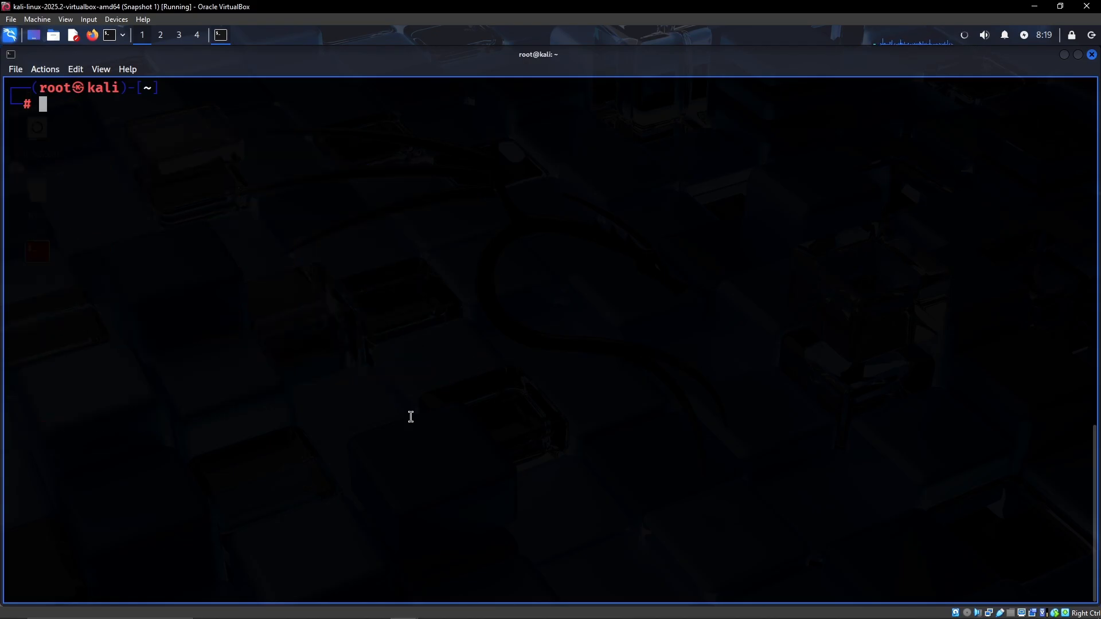
Step: Run id in the freshly split terminal pane
{"action": "type", "text": "id"}
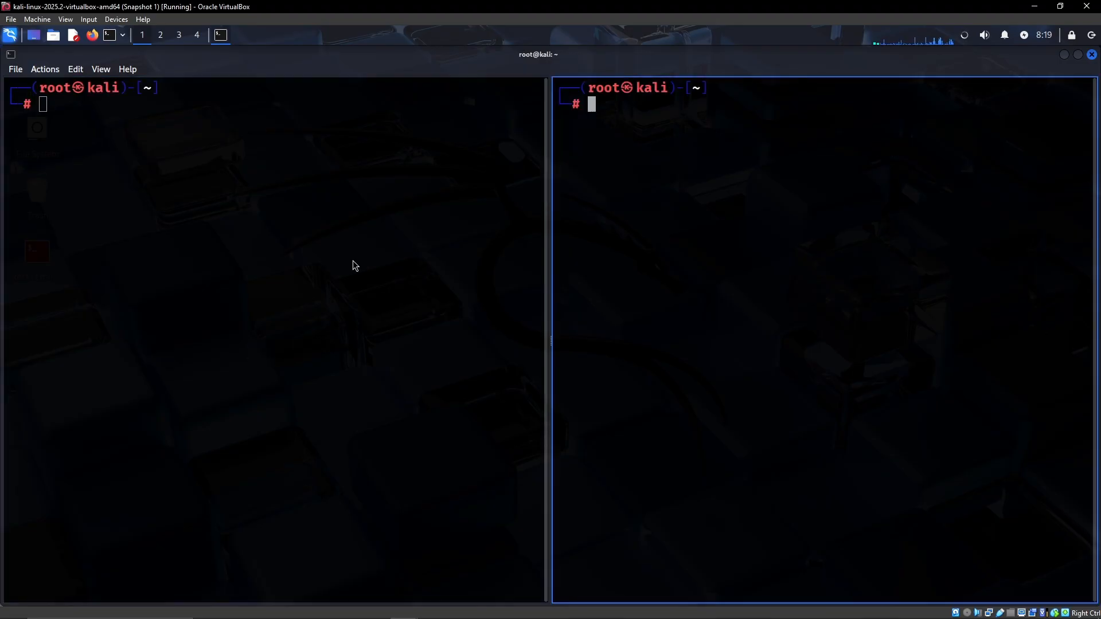
{"action": "mouse_move", "coordinate": [352, 260]}
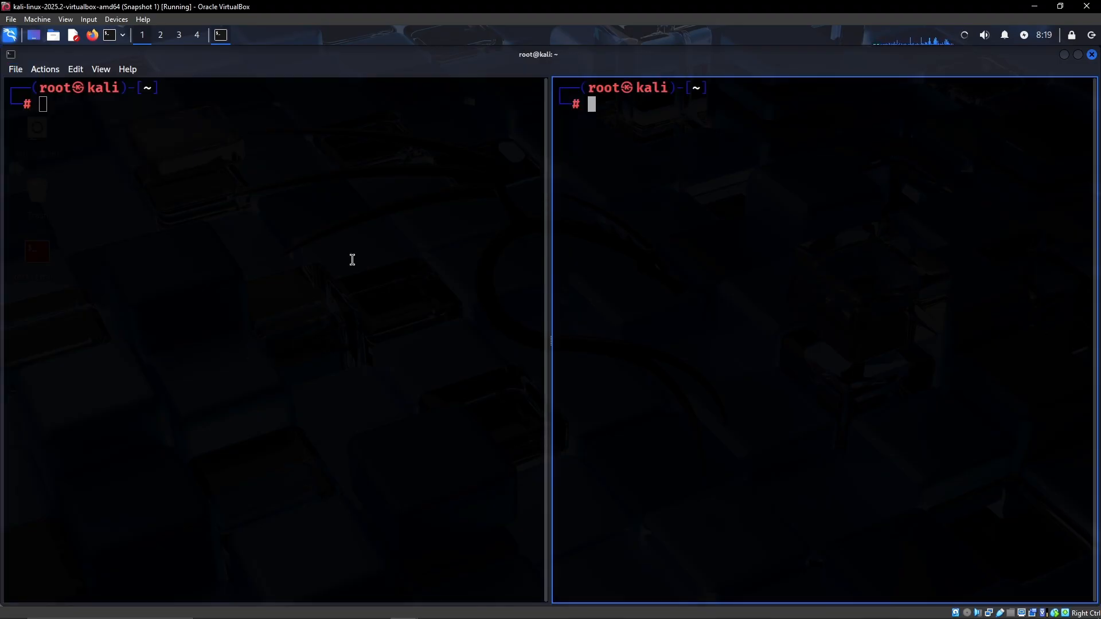
Step: Confirm root with id, list the home directory, and run apt update -y && apt upgrade -y
{"action": "type", "text": "id"}
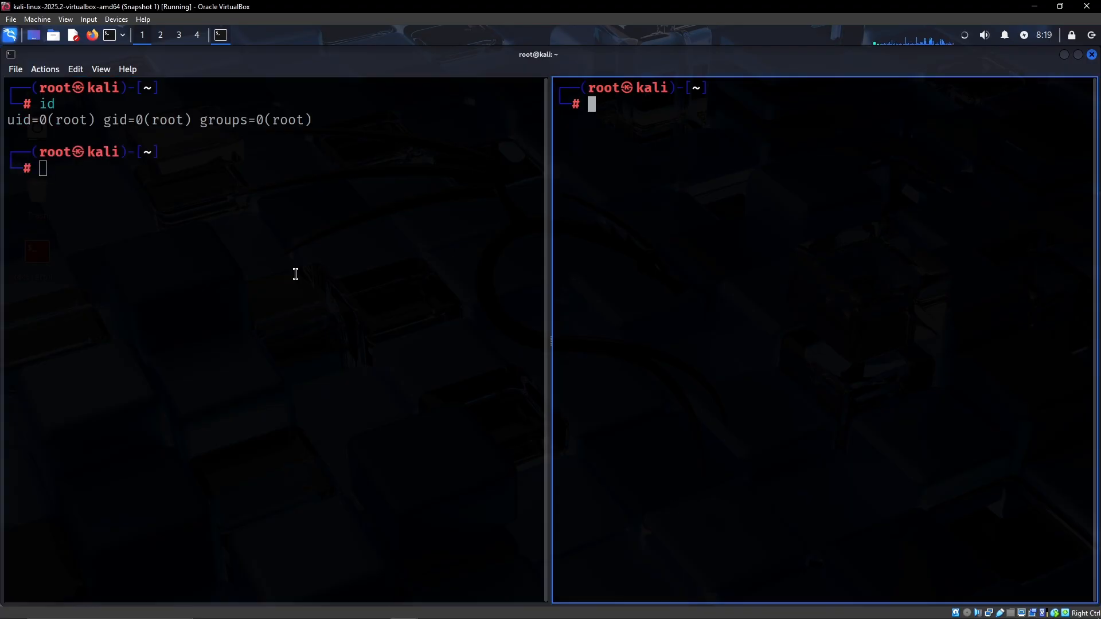
{"action": "type", "text": "ls"}
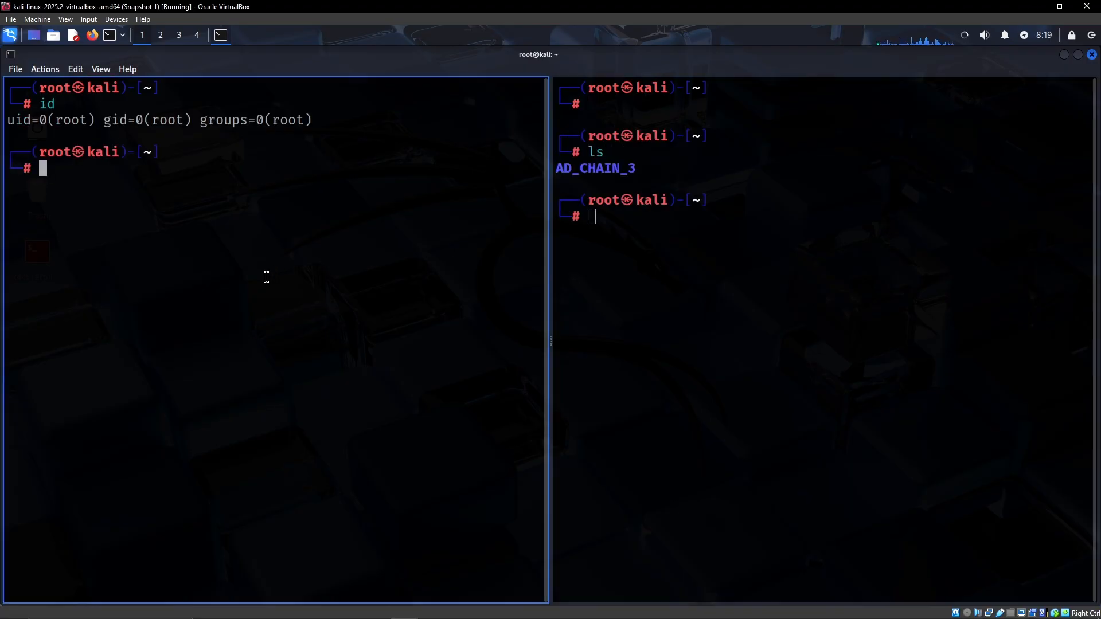
{"action": "type", "text": "apt update -y && apt"}
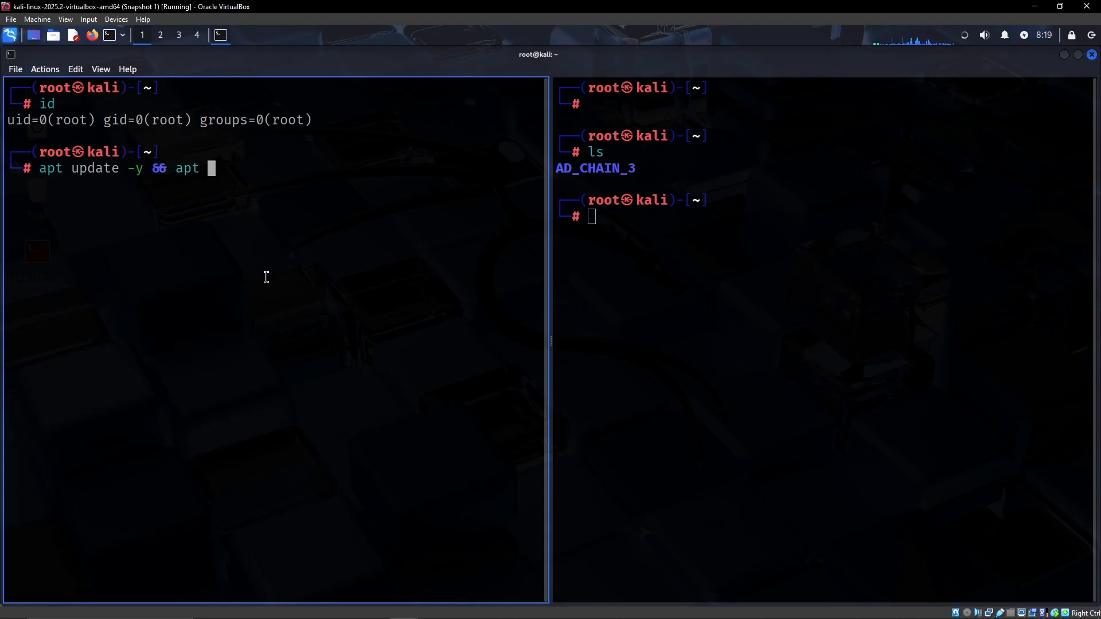
{"action": "type", "text": "u"}
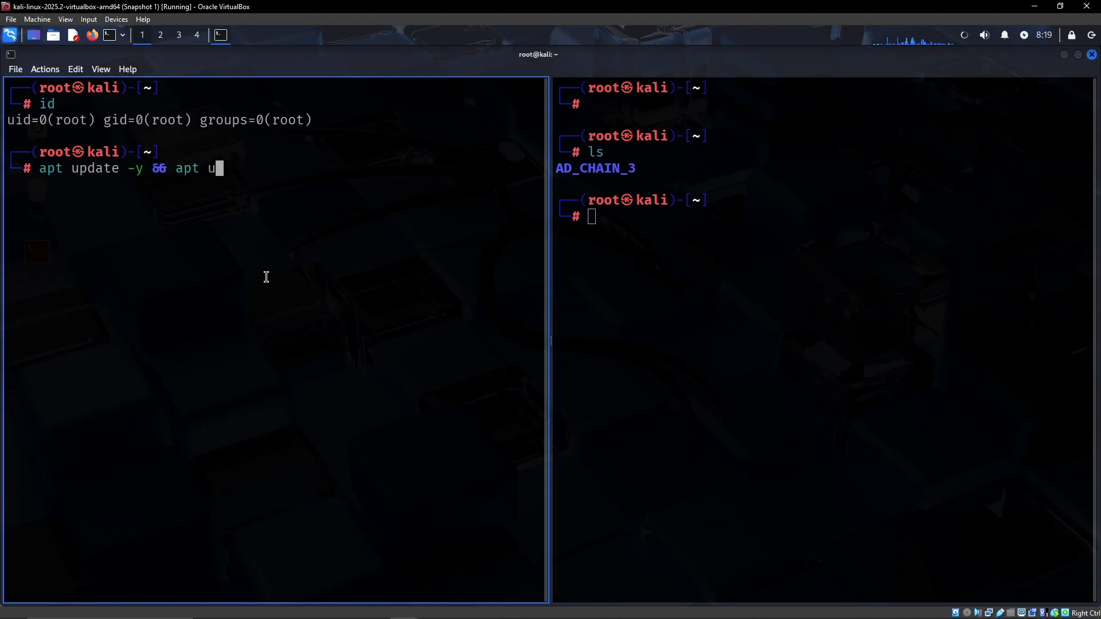
{"action": "type", "text": "pgrade"}
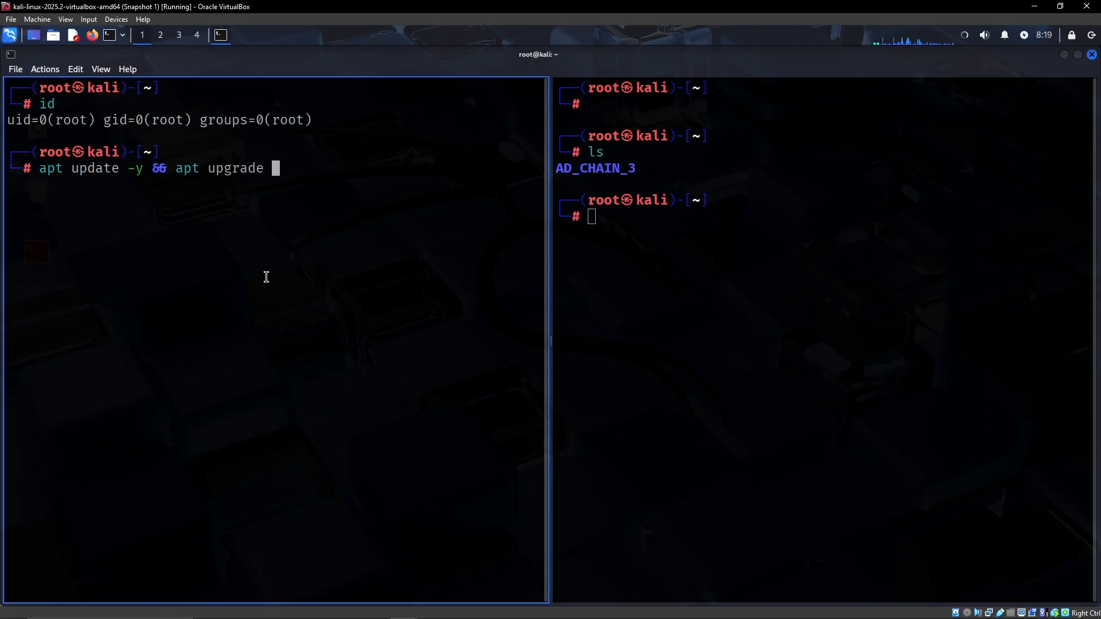
{"action": "type", "text": "-y"}
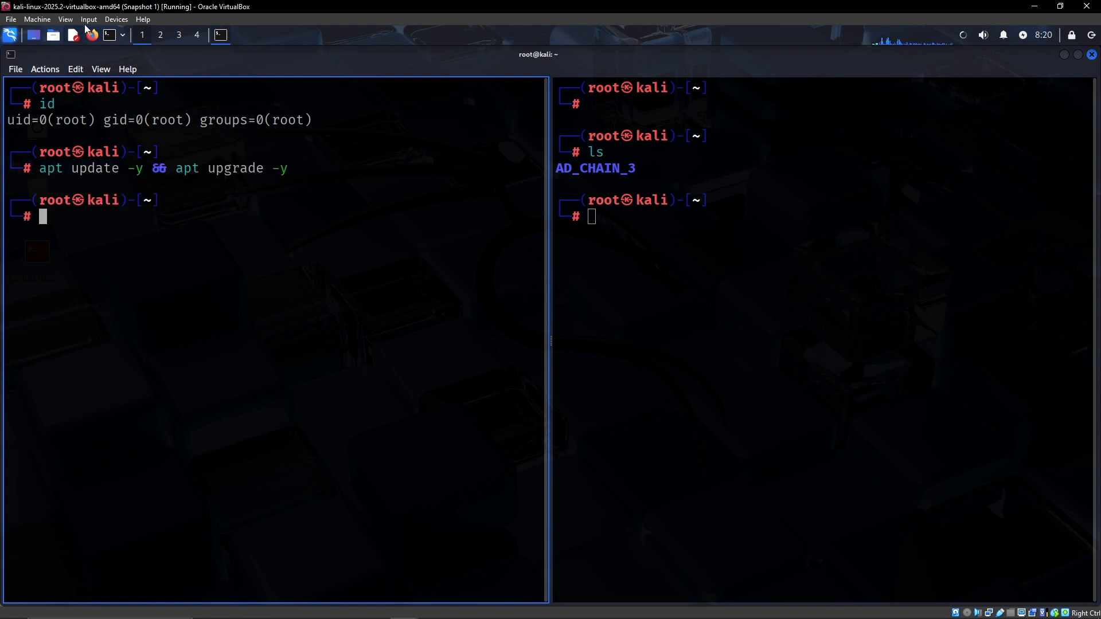
{"action": "left_click", "coordinate": [116, 20]}
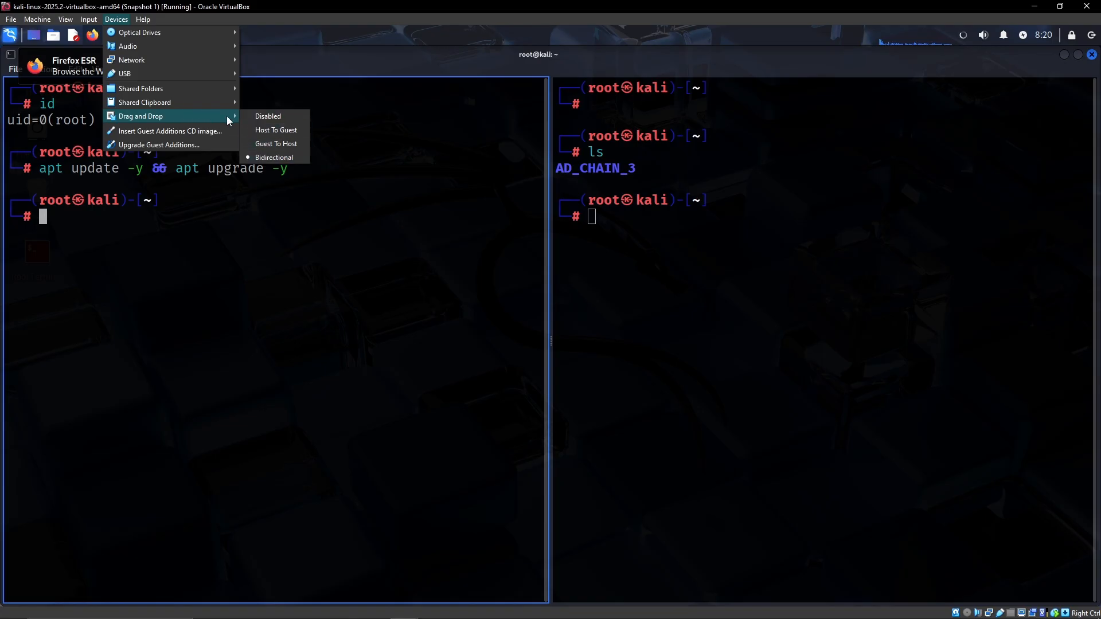
{"action": "mouse_move", "coordinate": [144, 102]}
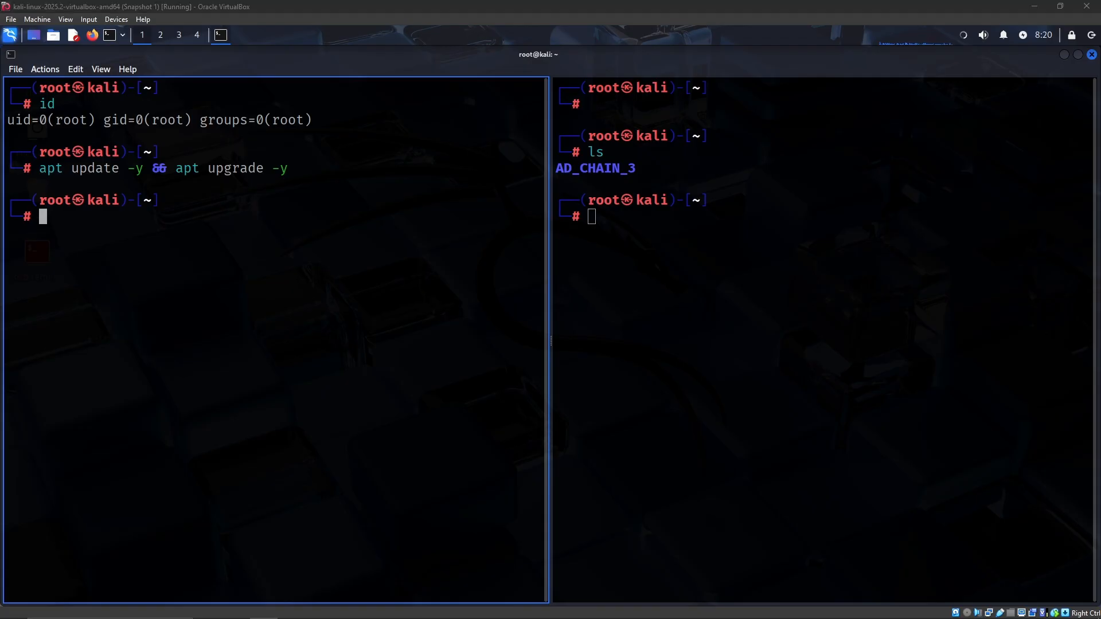
{"action": "mouse_move", "coordinate": [183, 288]}
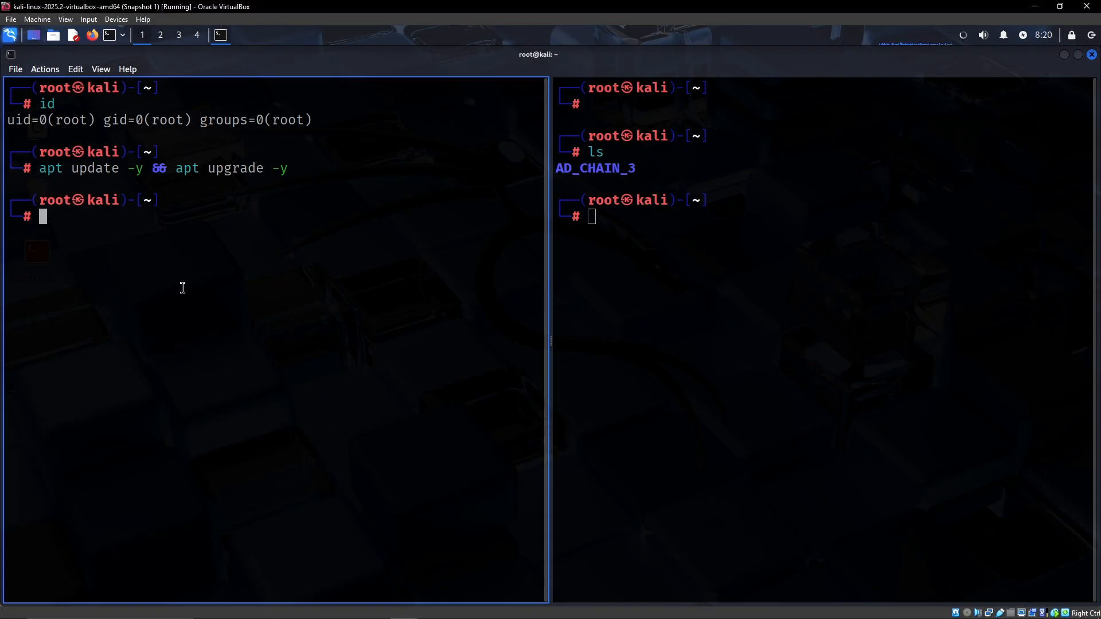
{"action": "type", "text": "qHoBBLK"}
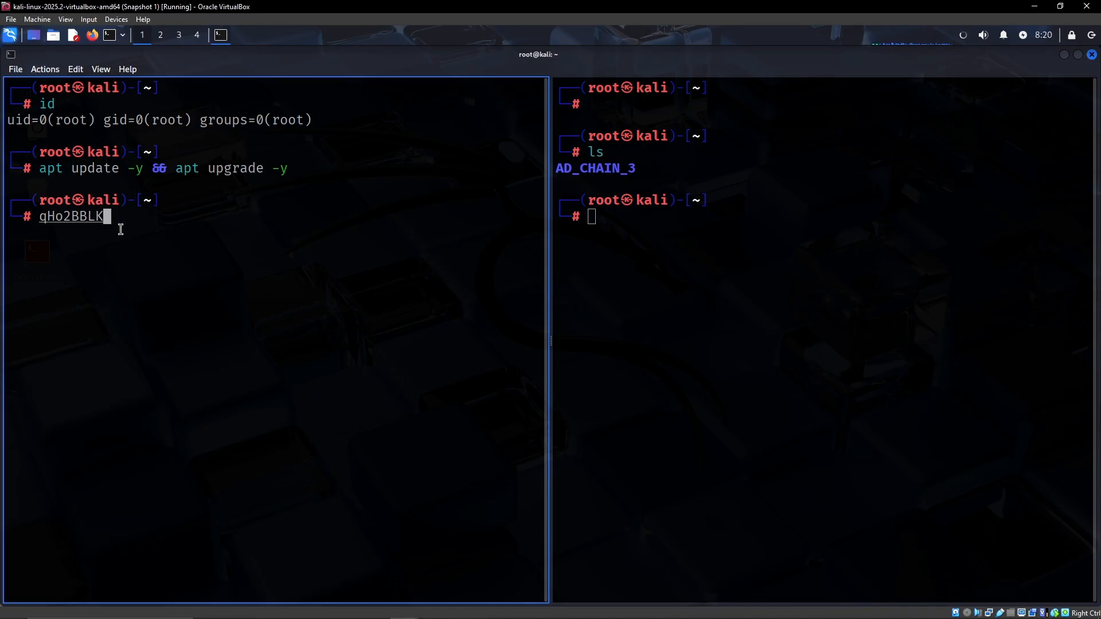
{"action": "key", "text": "ctrl+c"}
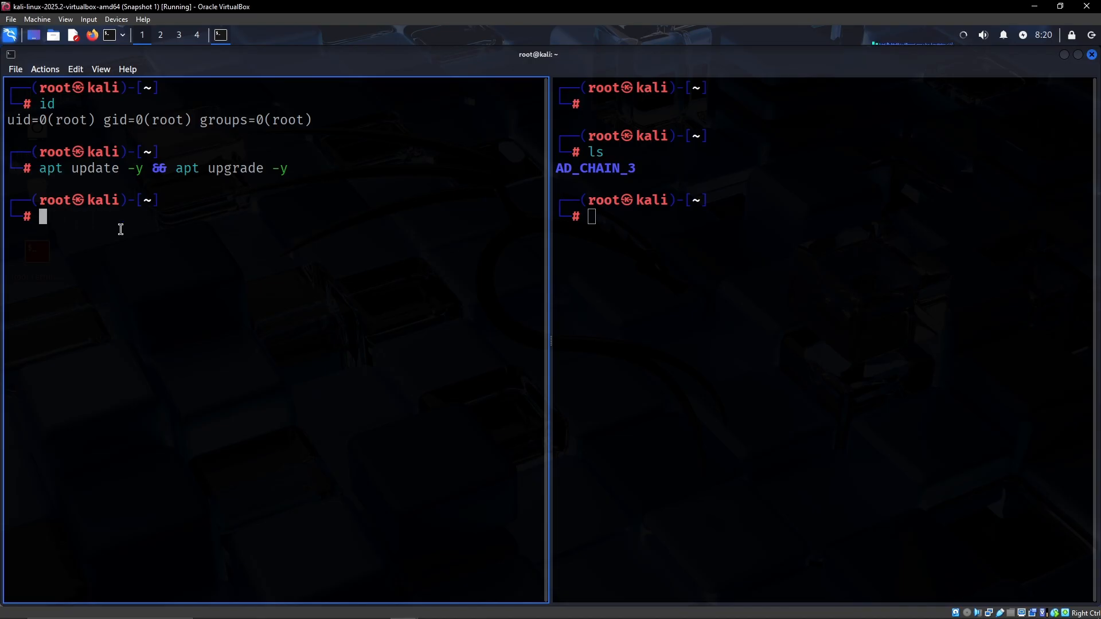
{"action": "mouse_move", "coordinate": [229, 208]}
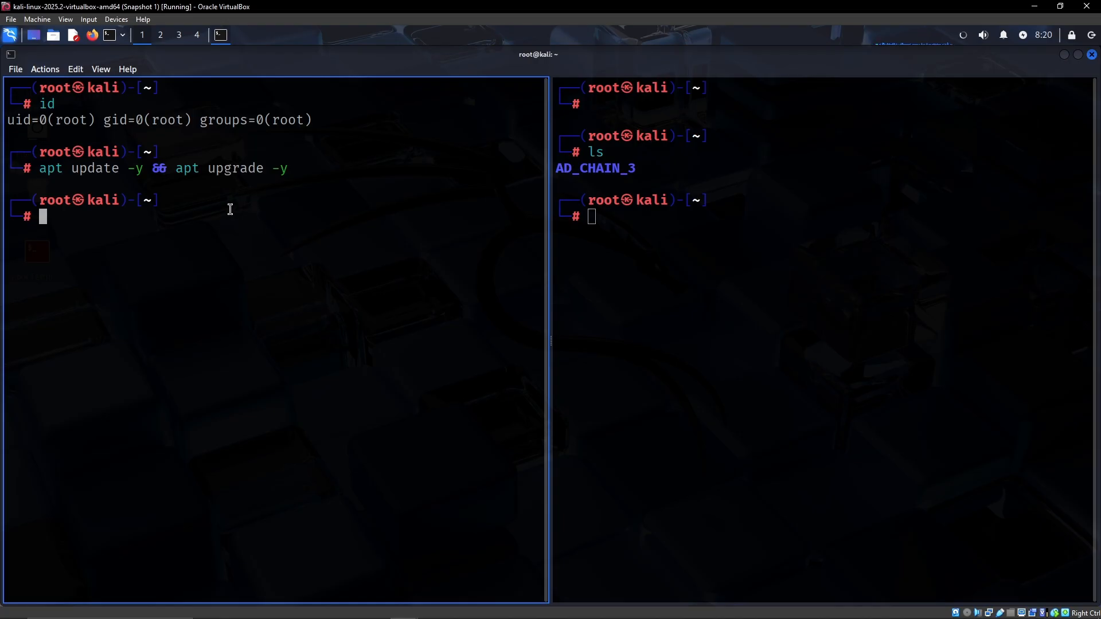
{"action": "mouse_move", "coordinate": [549, 271]}
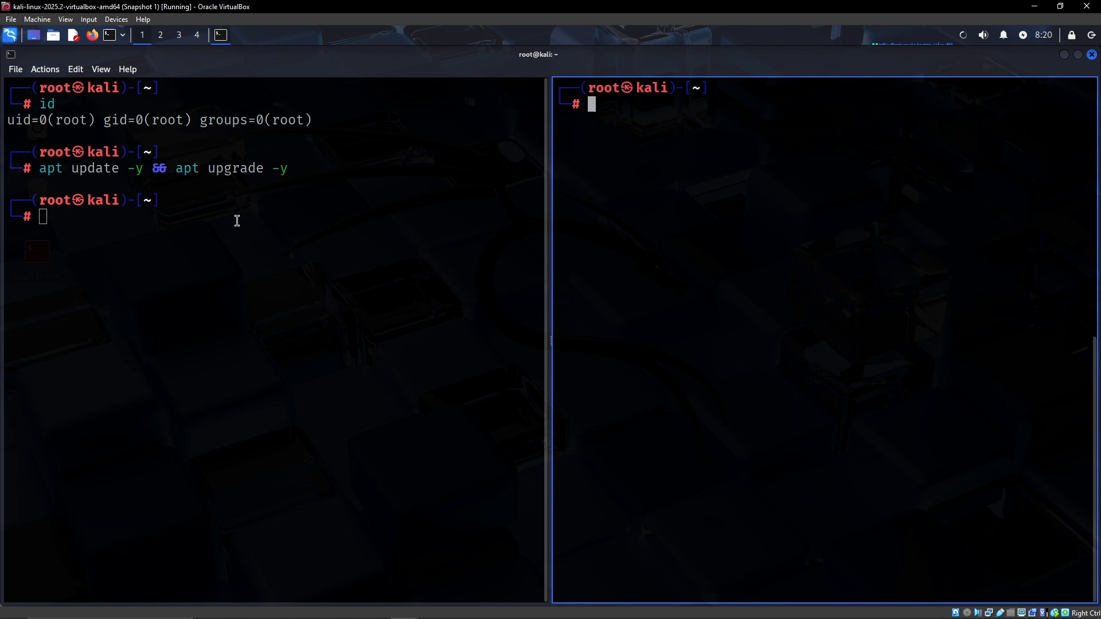
{"action": "mouse_move", "coordinate": [163, 251]}
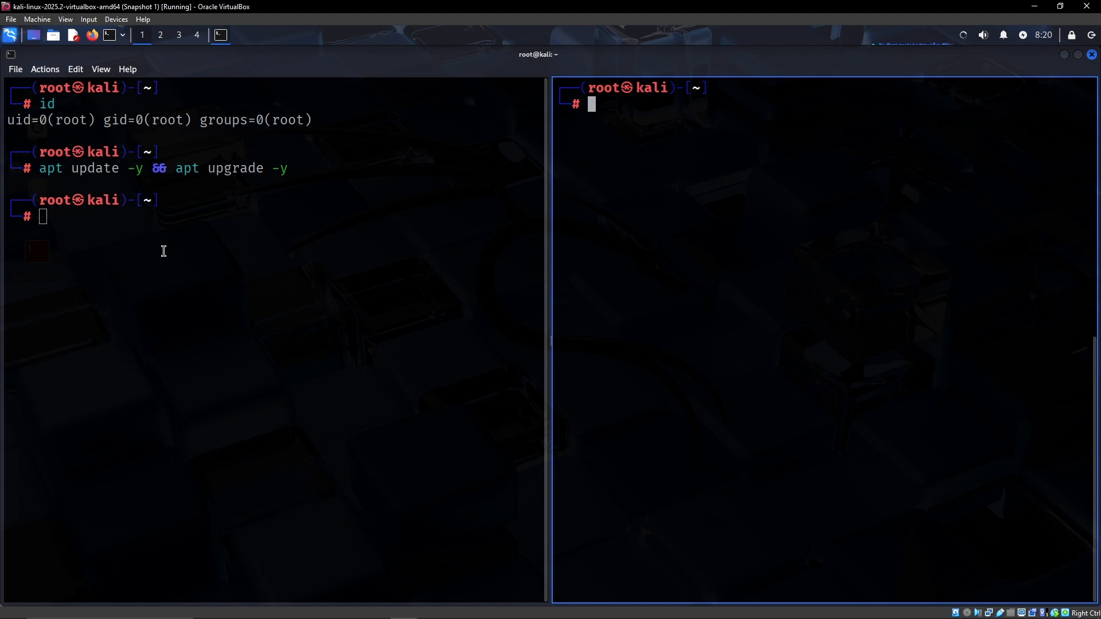
Step: Install gedit with apt, launch Mousepad to test it and close the empty window
{"action": "type", "text": "apt isnt"}
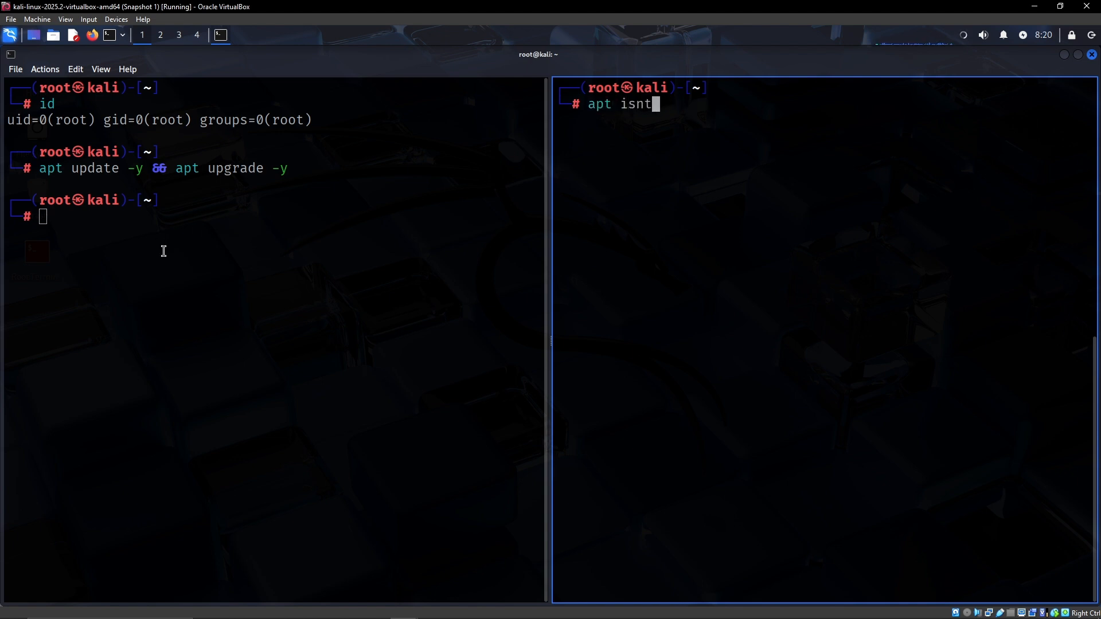
{"action": "type", "text": "install gedit"}
{"action": "type", "text": "y"}
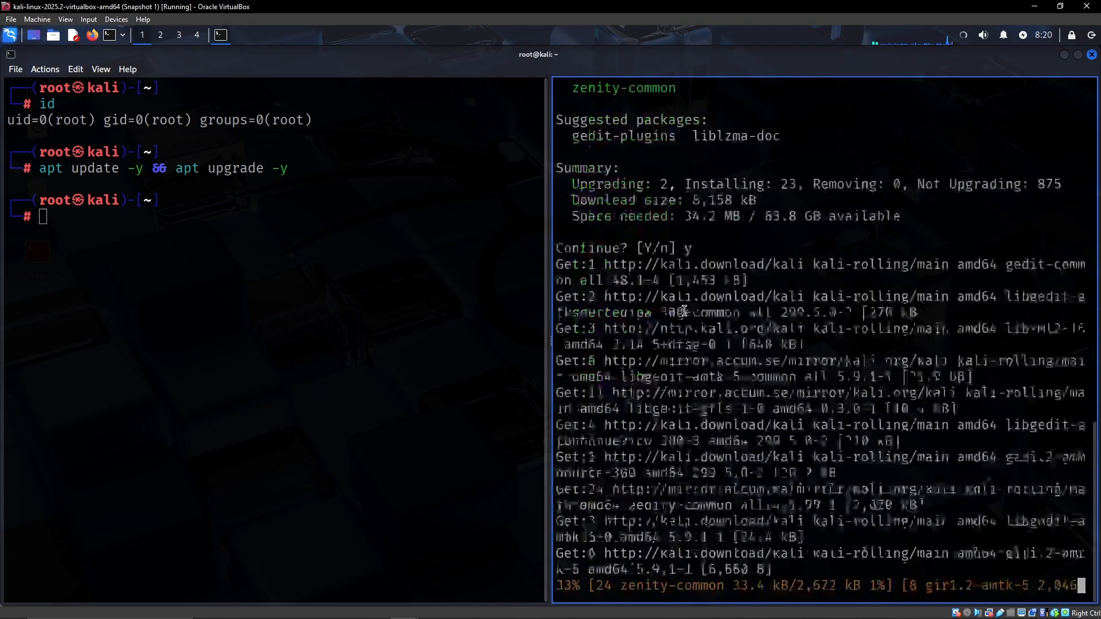
{"action": "type", "text": "mouse"}
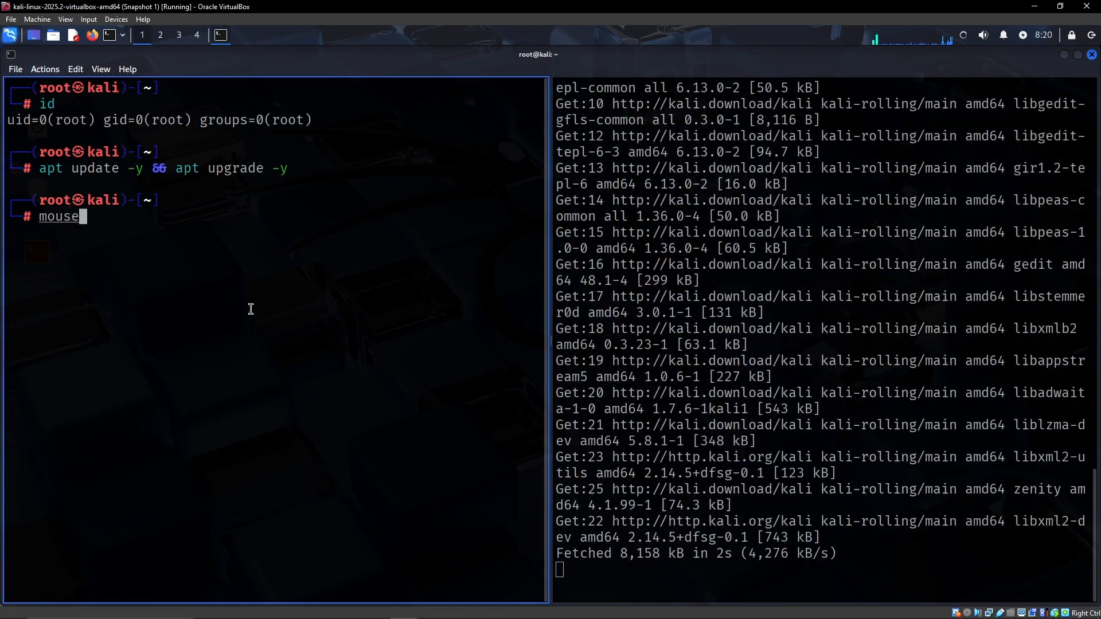
{"action": "type", "text": "pad a"}
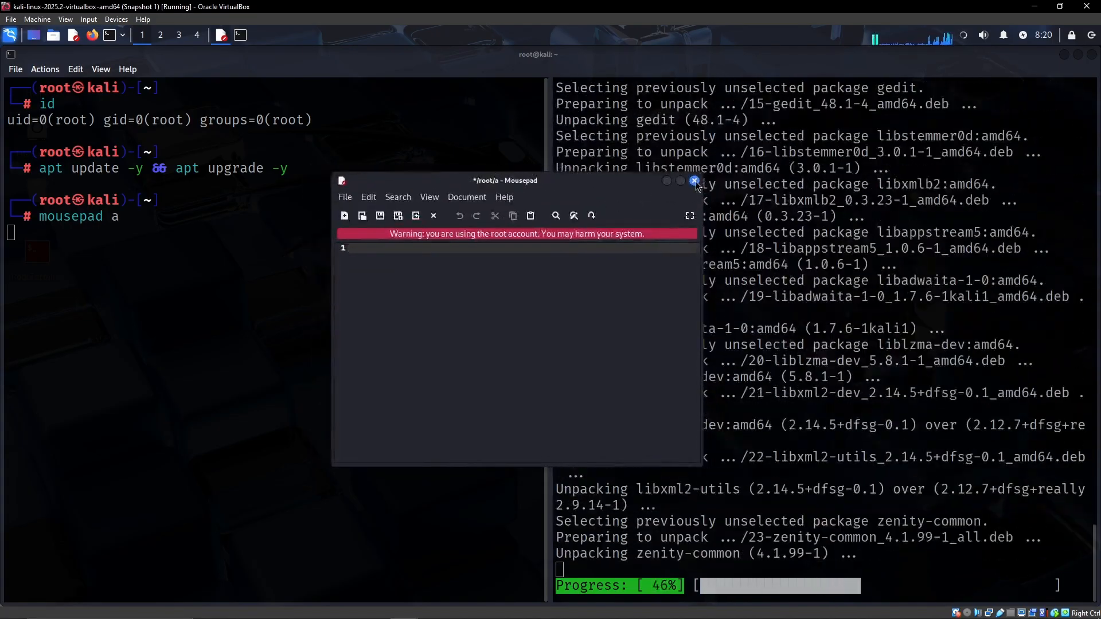
{"action": "left_click", "coordinate": [694, 182]}
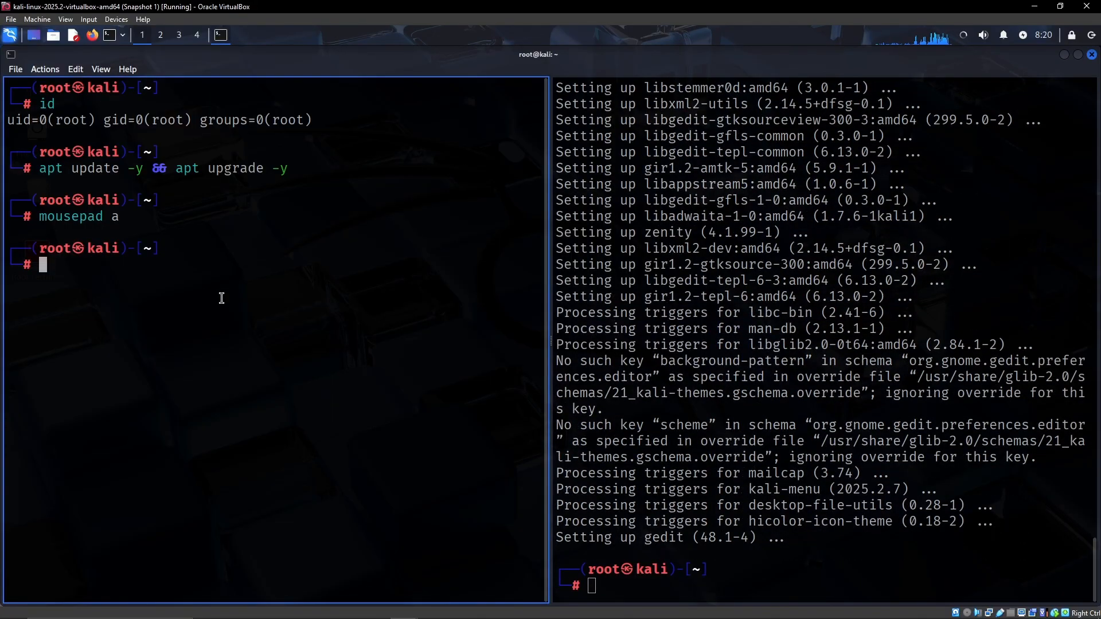
Step: Start apt install seclists in the left pane and run gedit test in the right pane
{"action": "type", "text": "apt install seclists"}
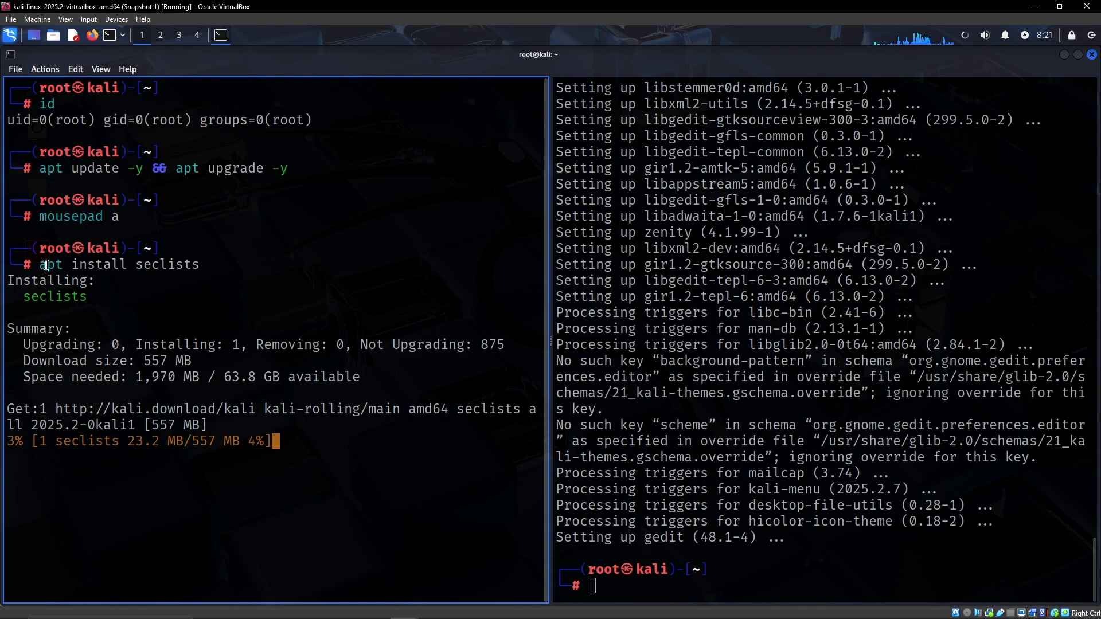
{"action": "double_click", "coordinate": [98, 264]}
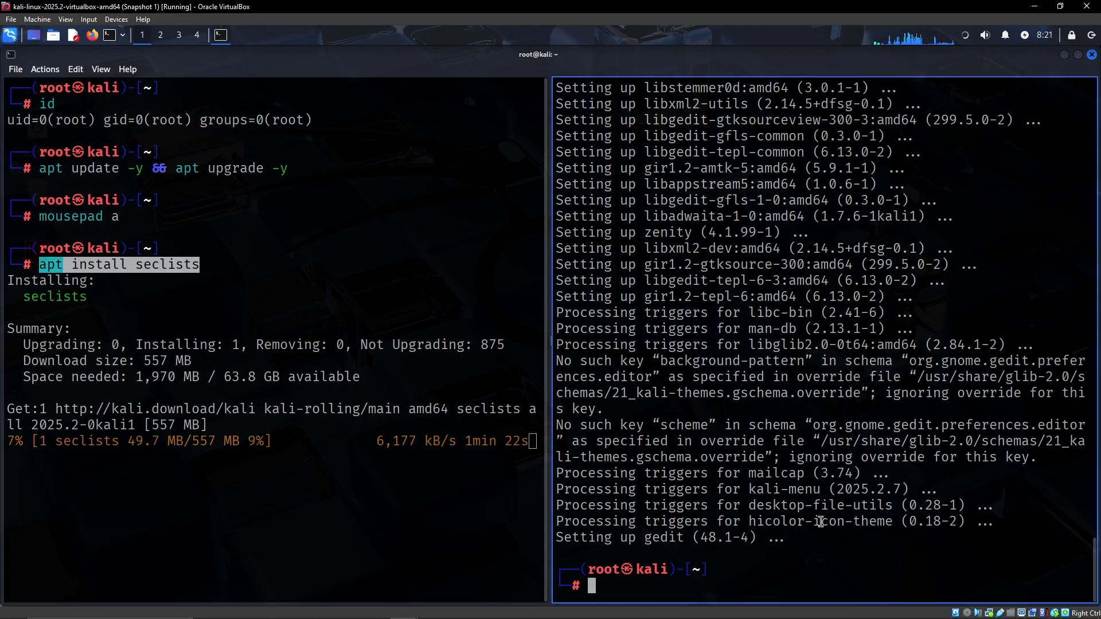
{"action": "type", "text": "gedit test"}
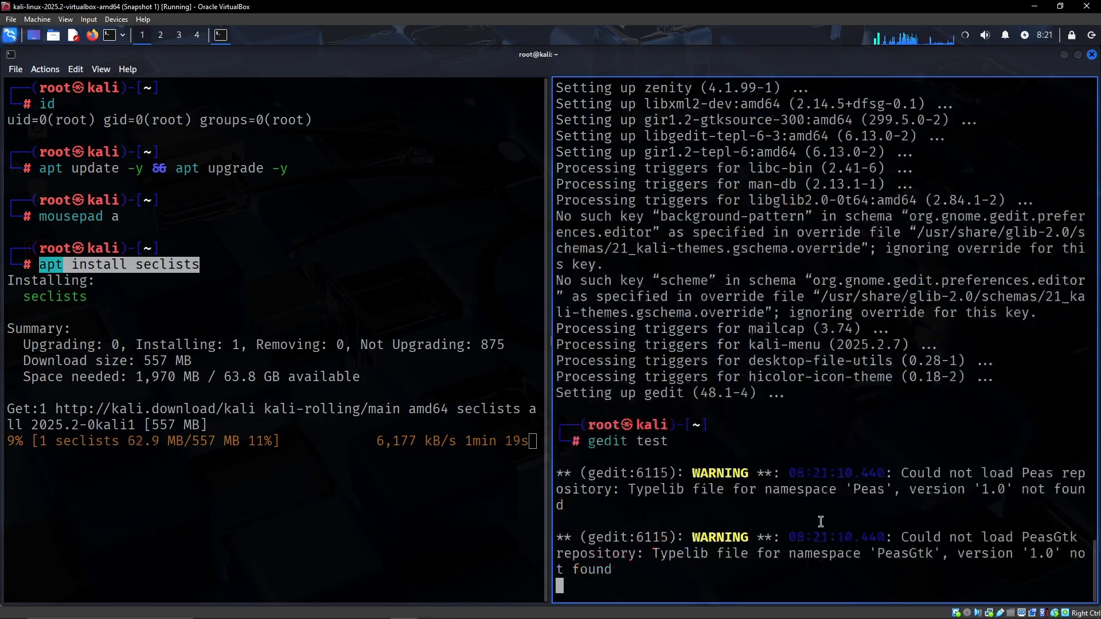
Step: In gedit Preferences set the Dark style theme variant and pick a different colour scheme
{"action": "left_click", "coordinate": [452, 57]}
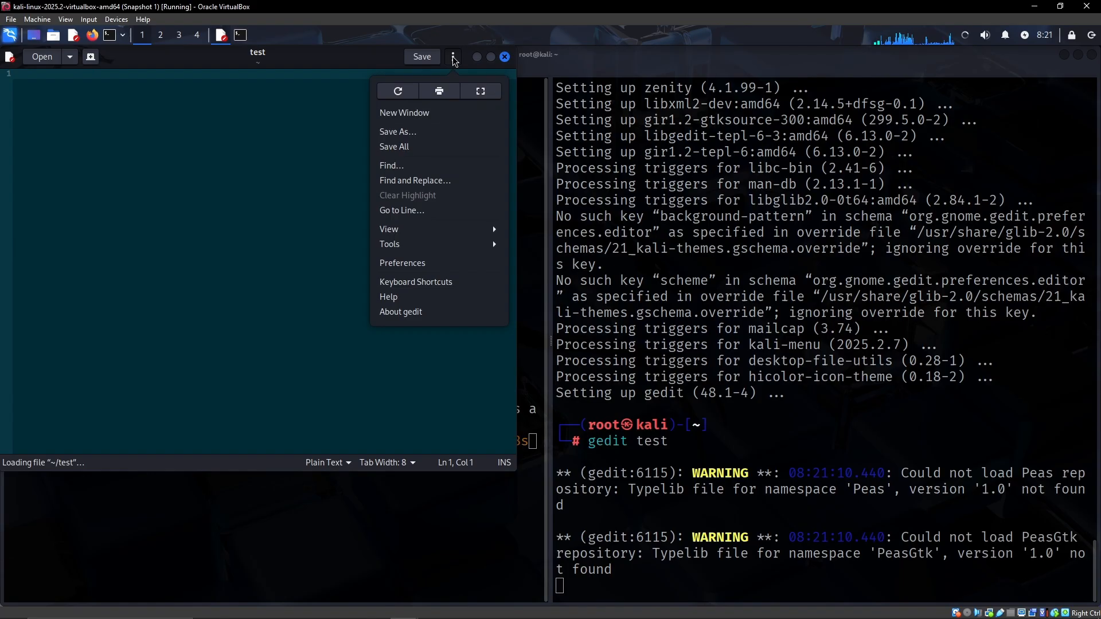
{"action": "mouse_move", "coordinate": [432, 176]}
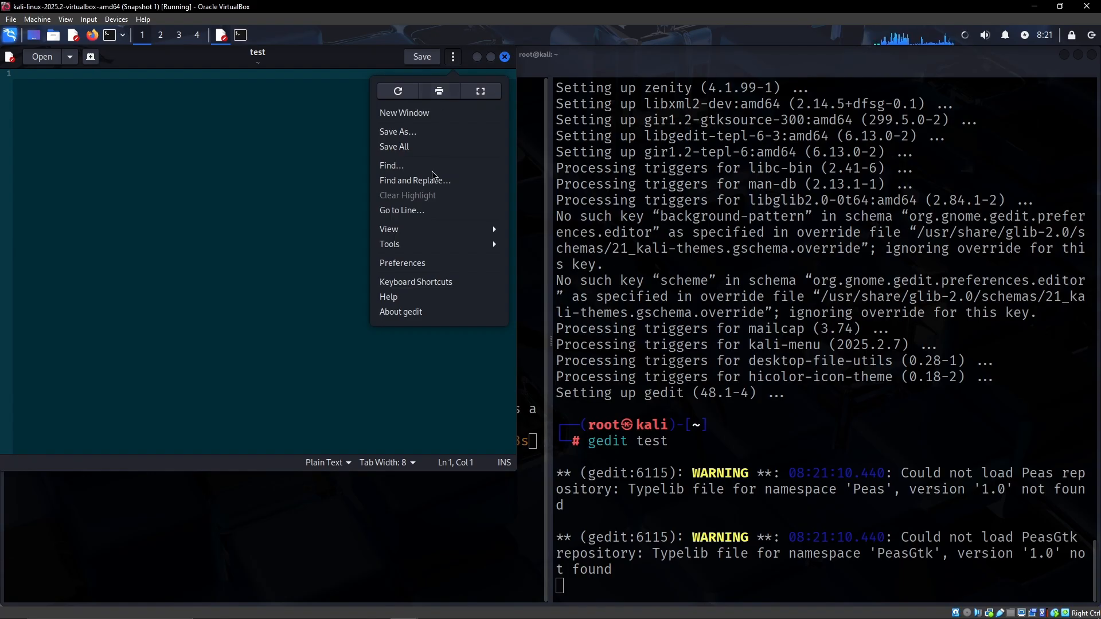
{"action": "left_click", "coordinate": [403, 262]}
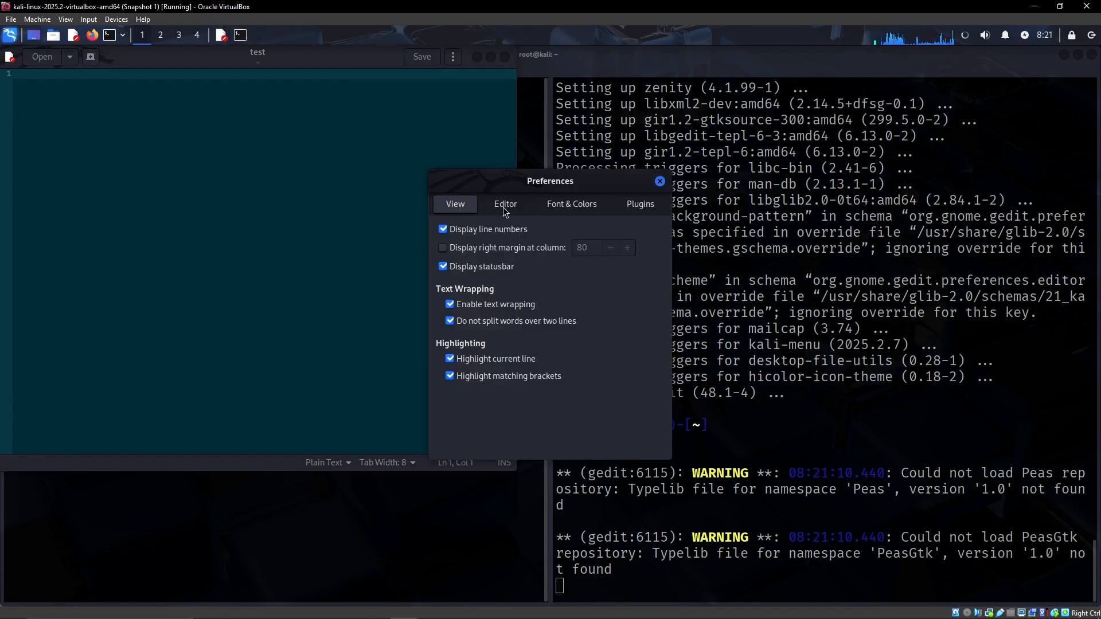
{"action": "left_click", "coordinate": [504, 205]}
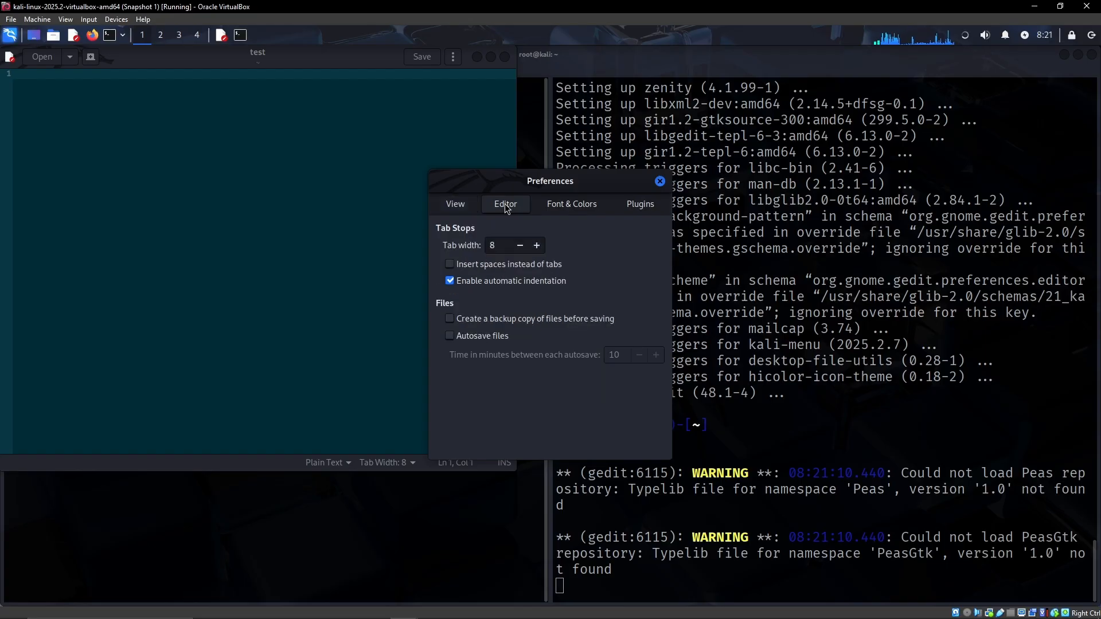
{"action": "left_click", "coordinate": [571, 204]}
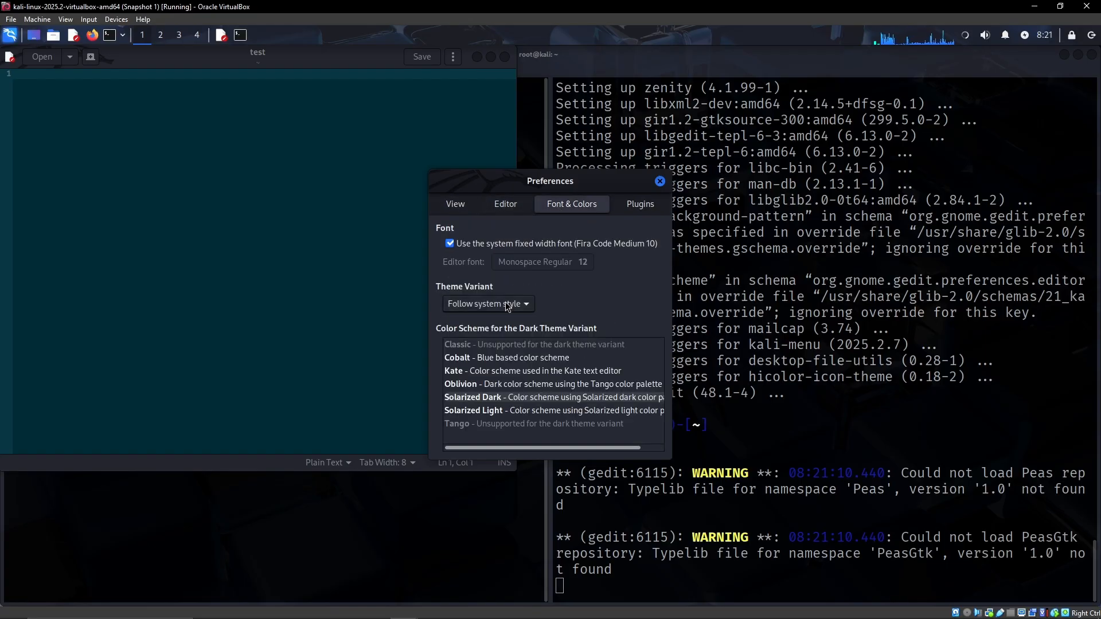
{"action": "left_click", "coordinate": [487, 302]}
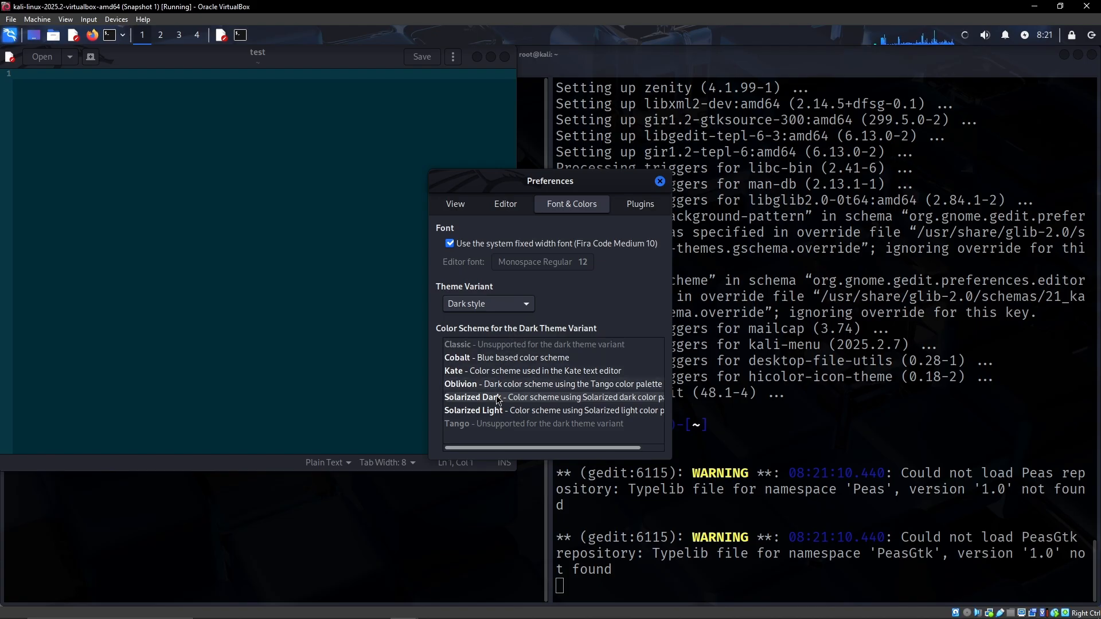
{"action": "mouse_move", "coordinate": [507, 406]}
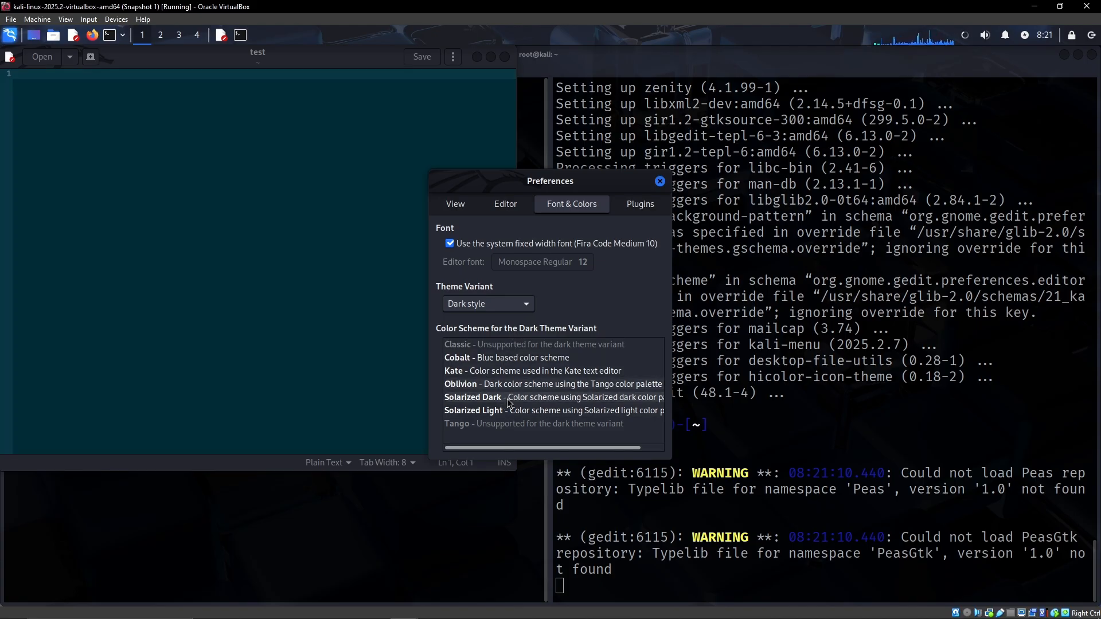
{"action": "left_click", "coordinate": [658, 181]}
{"action": "type", "text": "ls -la"}
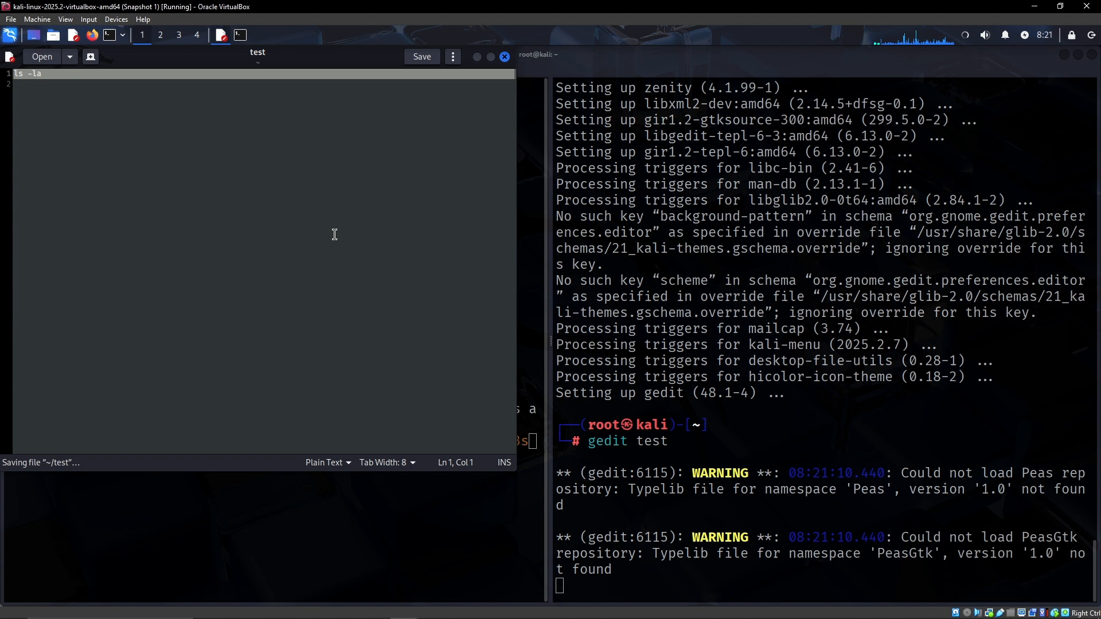
Step: Close the test document without saving, returning to the terminal
{"action": "left_click", "coordinate": [505, 57]}
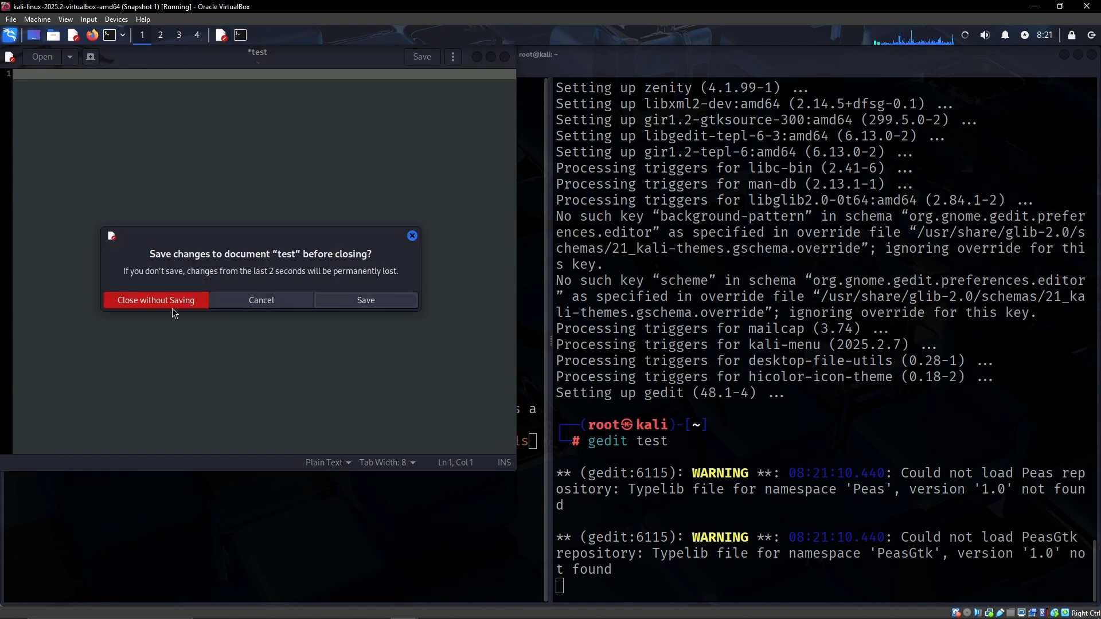
{"action": "left_click", "coordinate": [154, 300]}
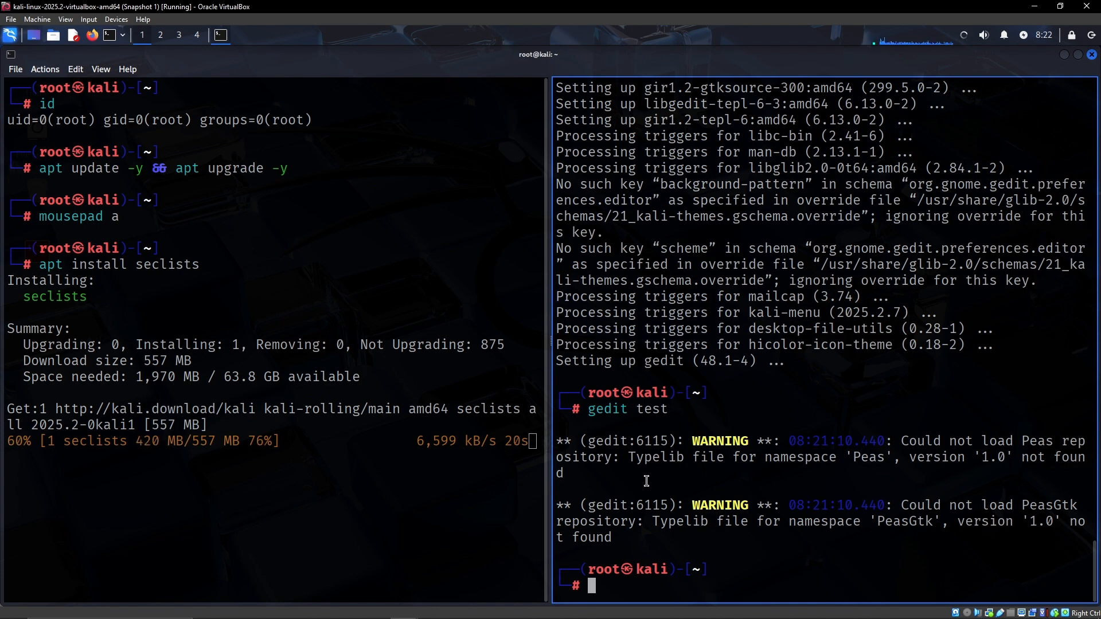
Step: Decompress /usr/share/wordlists/rockyou.txt.gz with gzip and list rockyou.txt to confirm it exists
{"action": "type", "text": "ls /usr"}
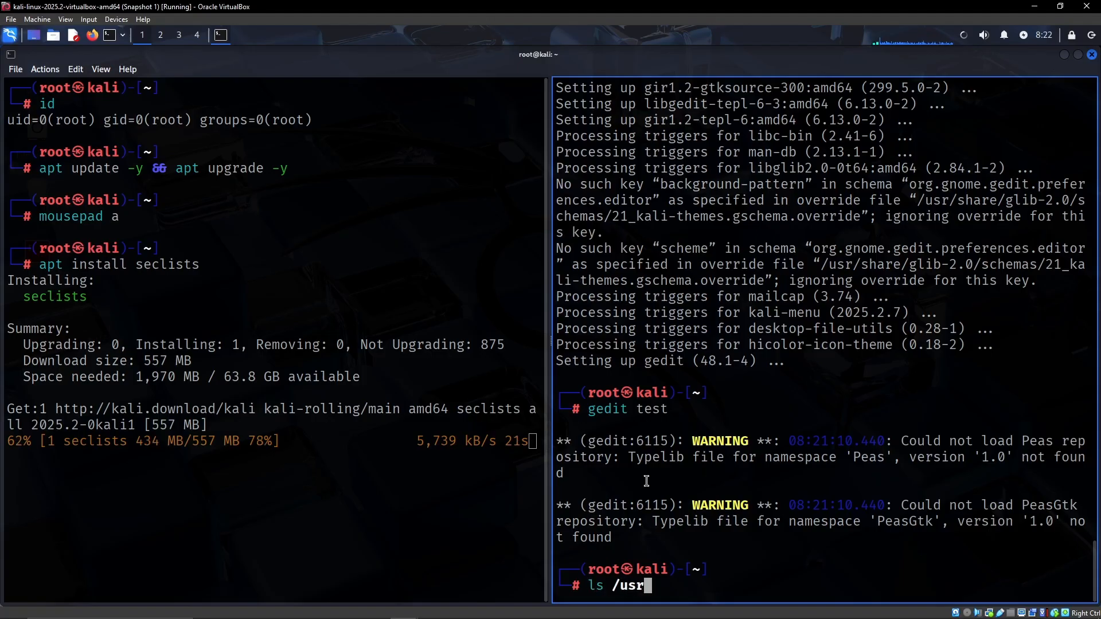
{"action": "type", "text": "share/"}
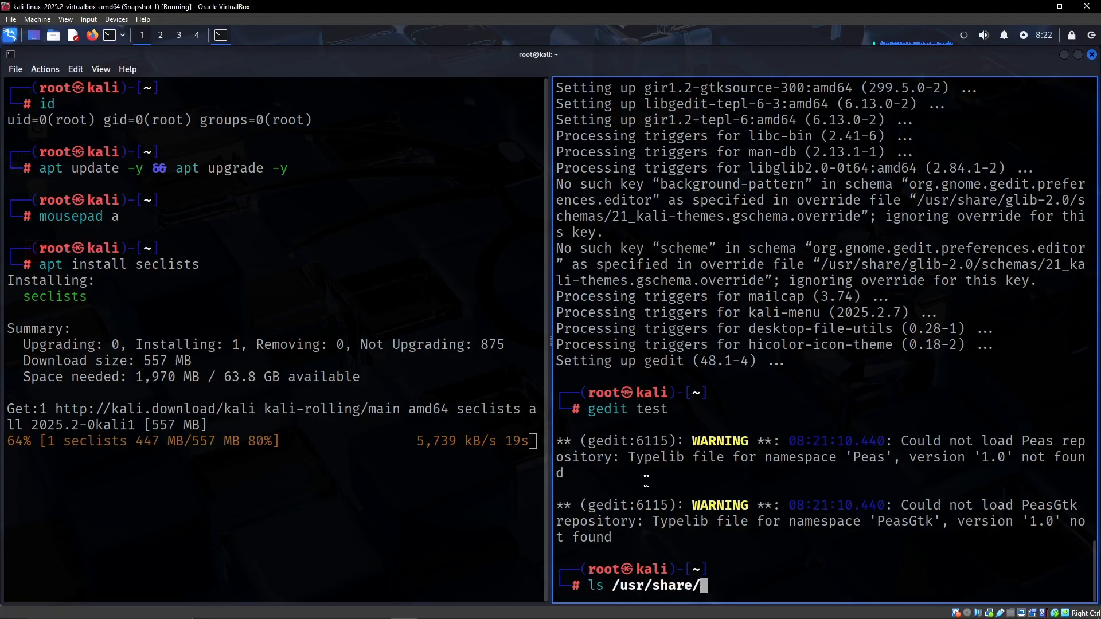
{"action": "type", "text": "wordlists/"}
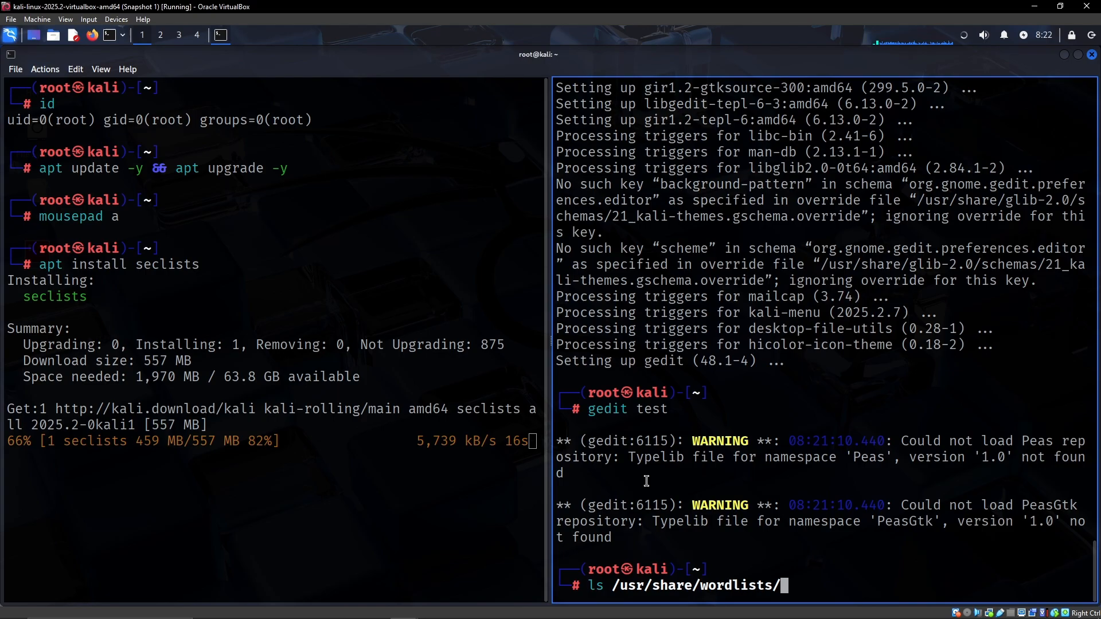
{"action": "type", "text": "rockyou.txt.gz"}
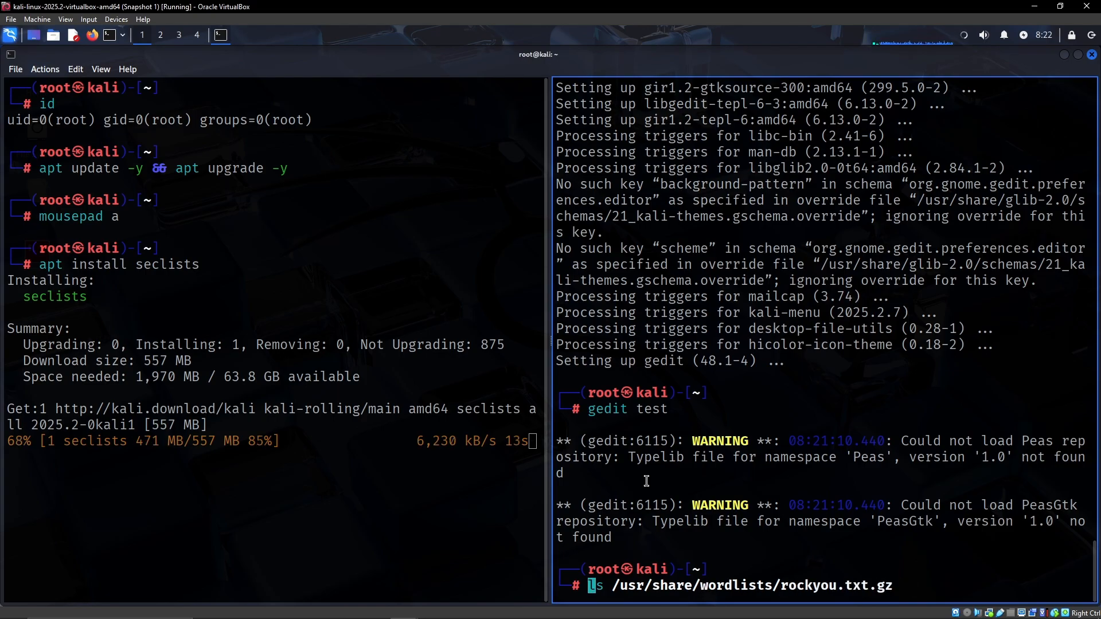
{"action": "type", "text": "gzip -d"}
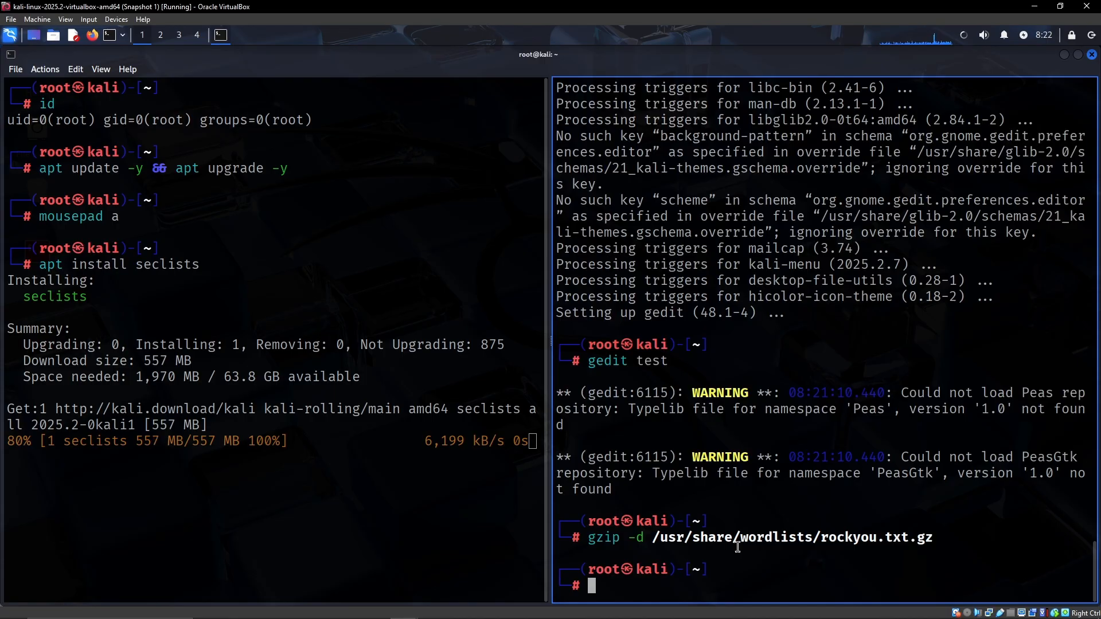
{"action": "type", "text": "ls /usr/share/wordlists/rockyou.txt."}
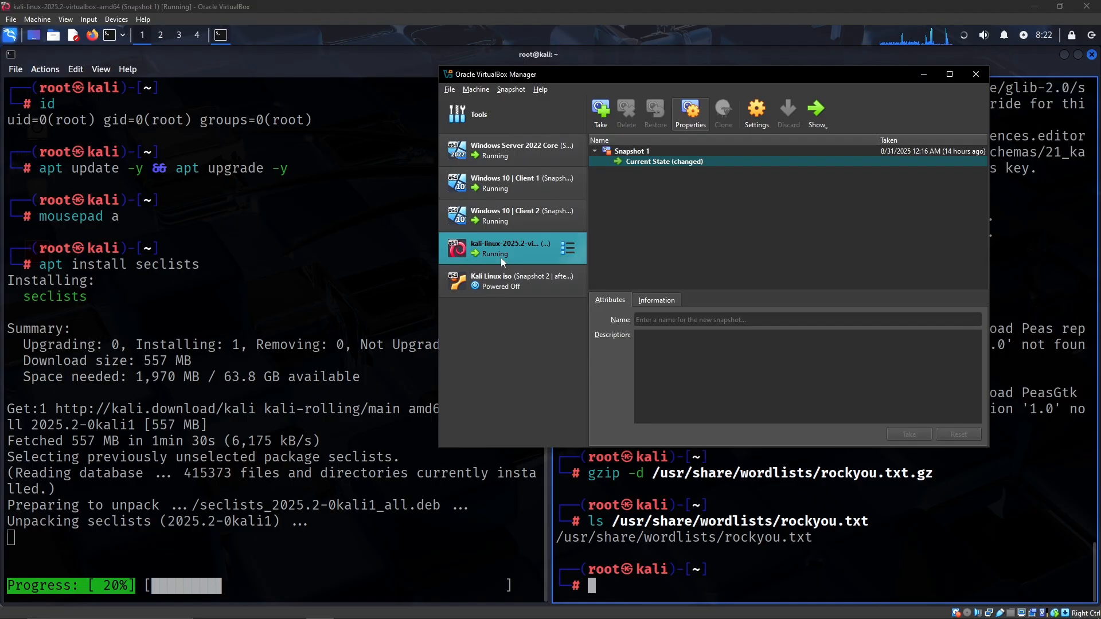
Step: Dismiss the VirtualBox Manager window to return to the Kali terminal
{"action": "left_click", "coordinate": [598, 112]}
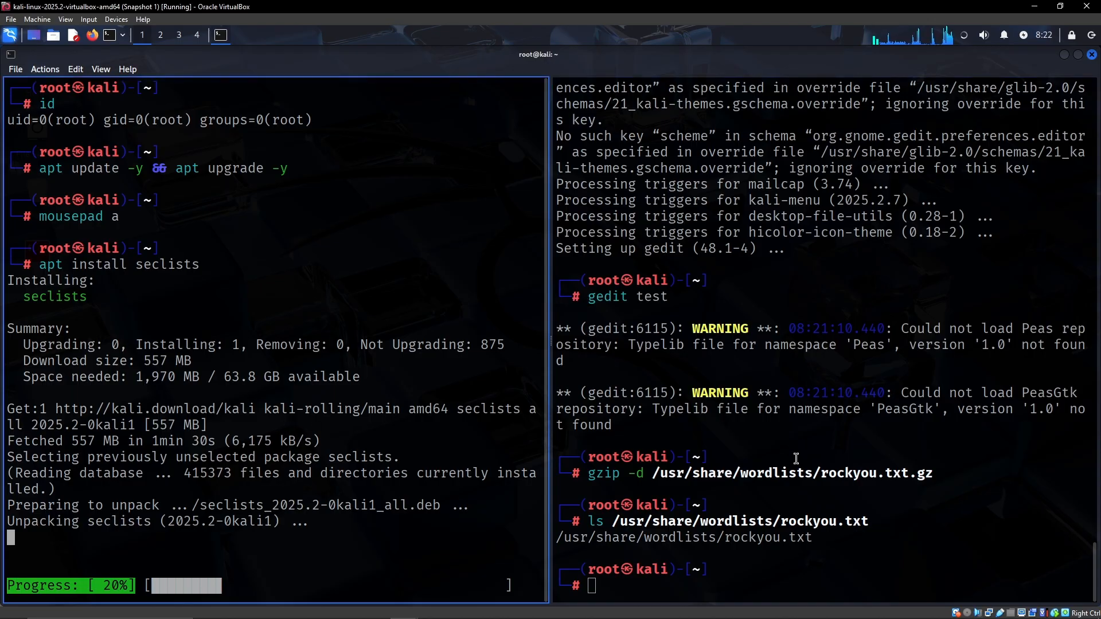
{"action": "mouse_move", "coordinate": [179, 149]}
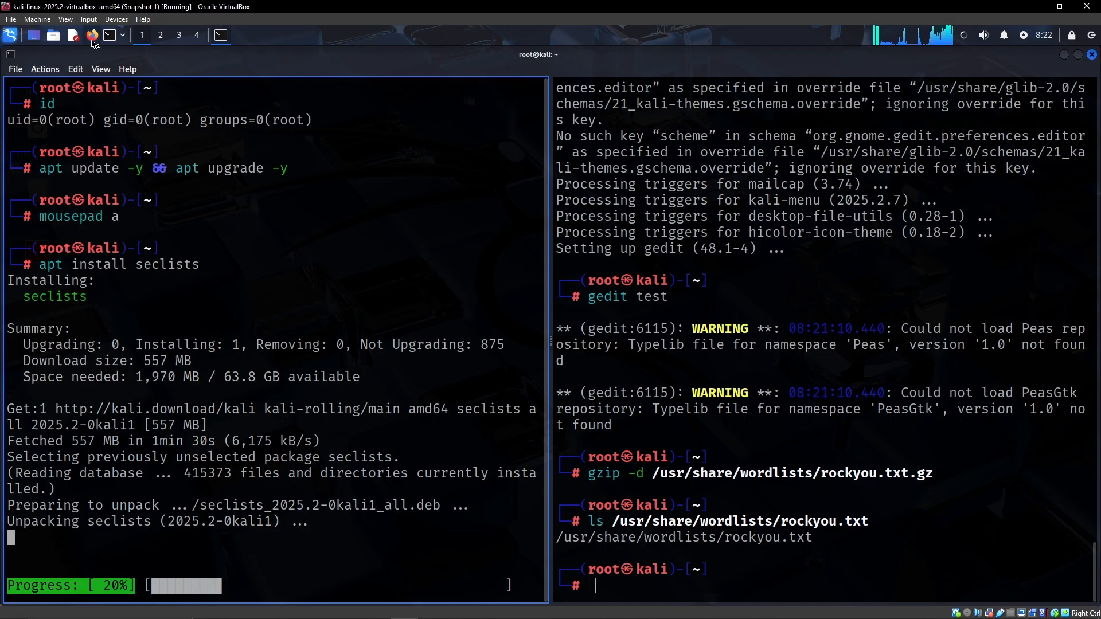
Step: Launch Firefox and search for foxyproxy and wappalyzer in new tabs
{"action": "left_click", "coordinate": [92, 35]}
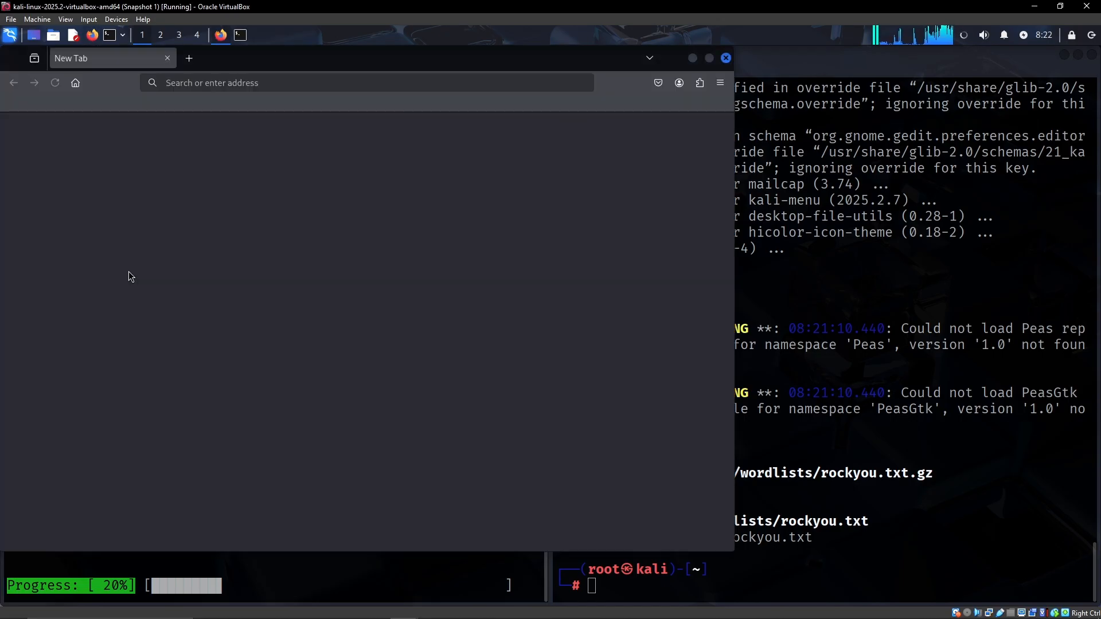
{"action": "left_click", "coordinate": [188, 57]}
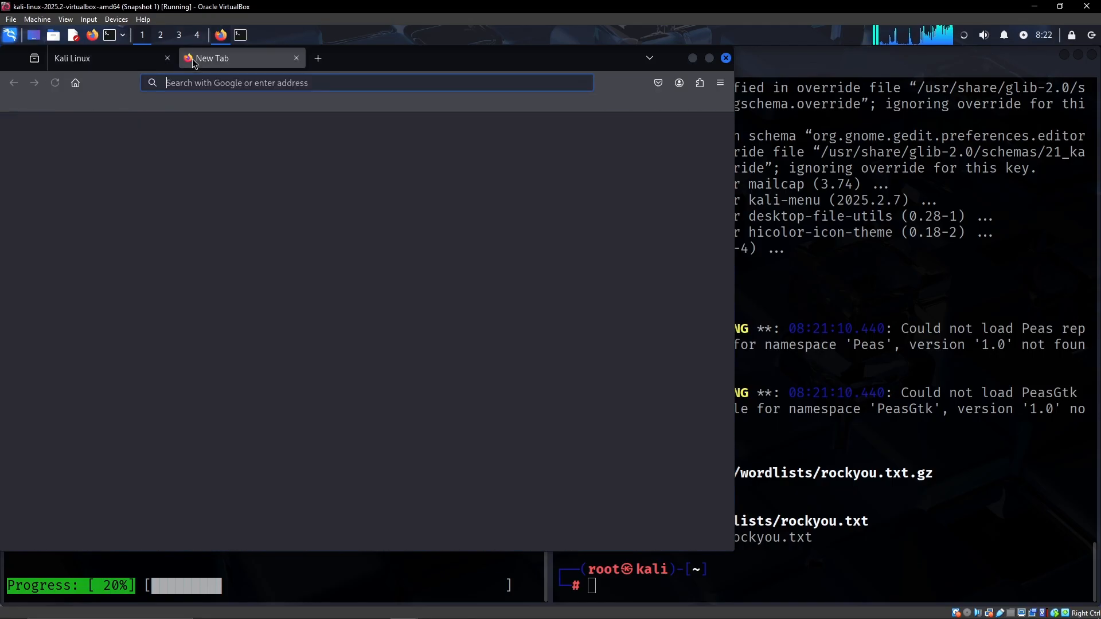
{"action": "type", "text": "firef"}
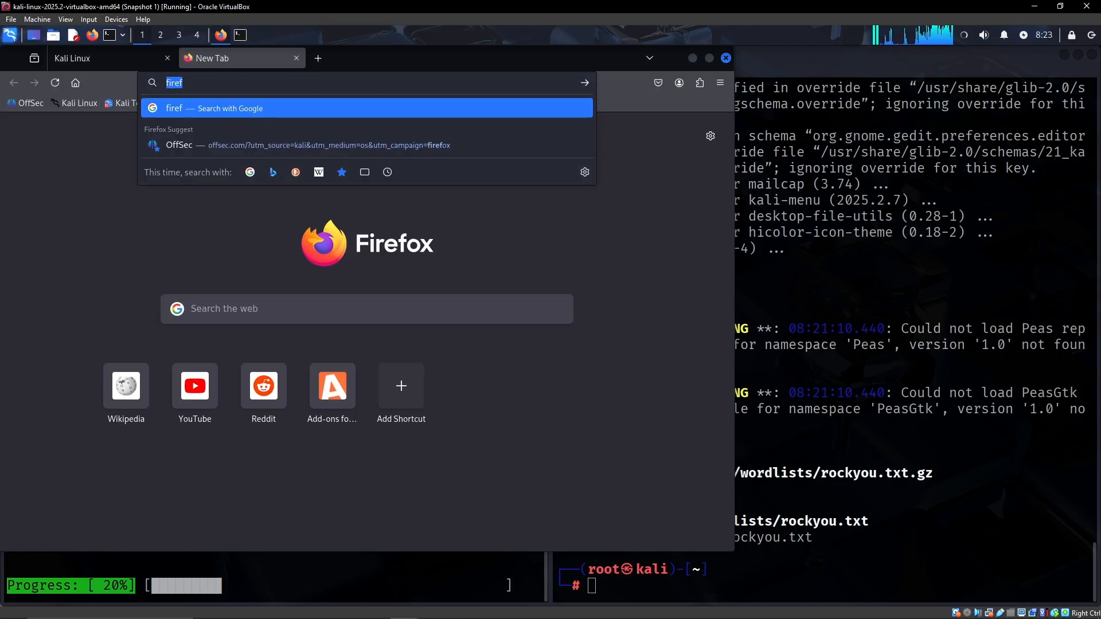
{"action": "type", "text": "foxyproxy"}
{"action": "type", "text": "hakt"}
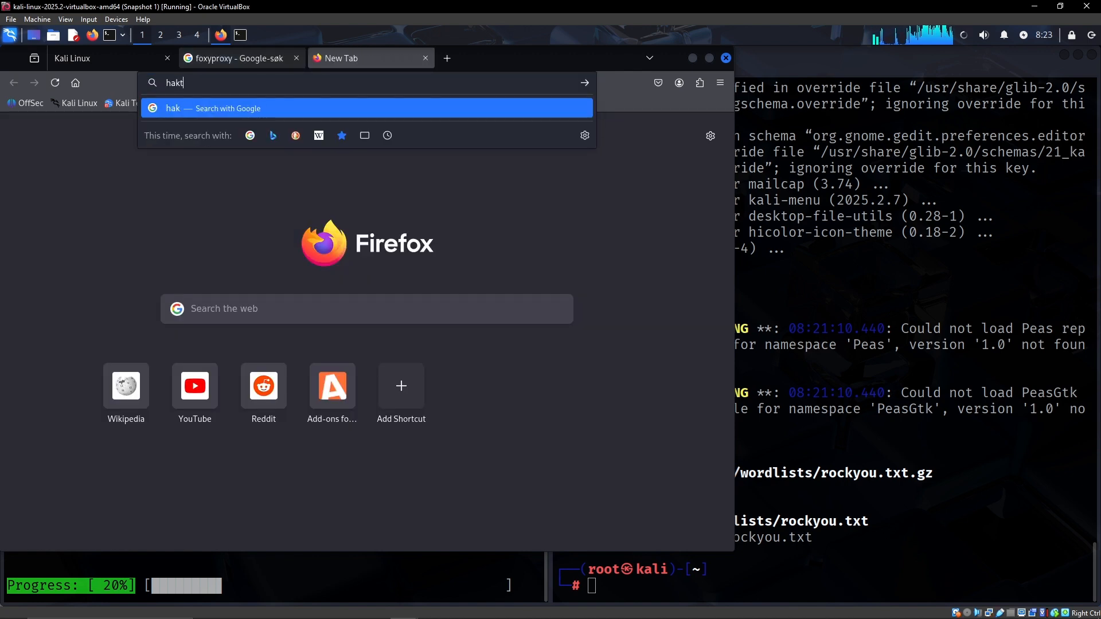
{"action": "type", "text": "wappal"}
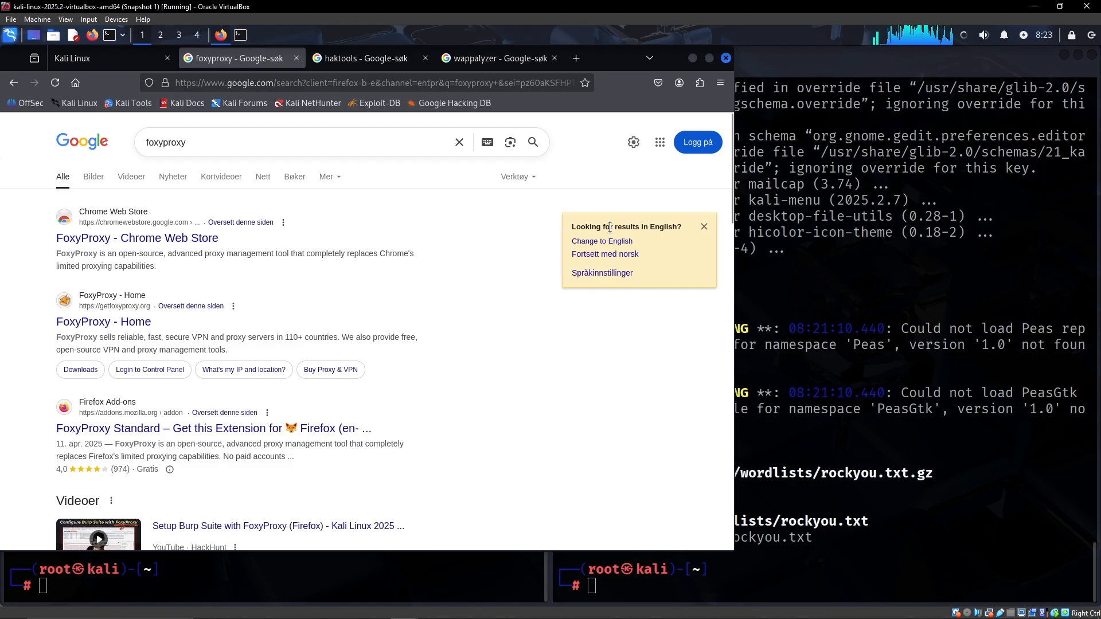
{"action": "mouse_move", "coordinate": [602, 276]}
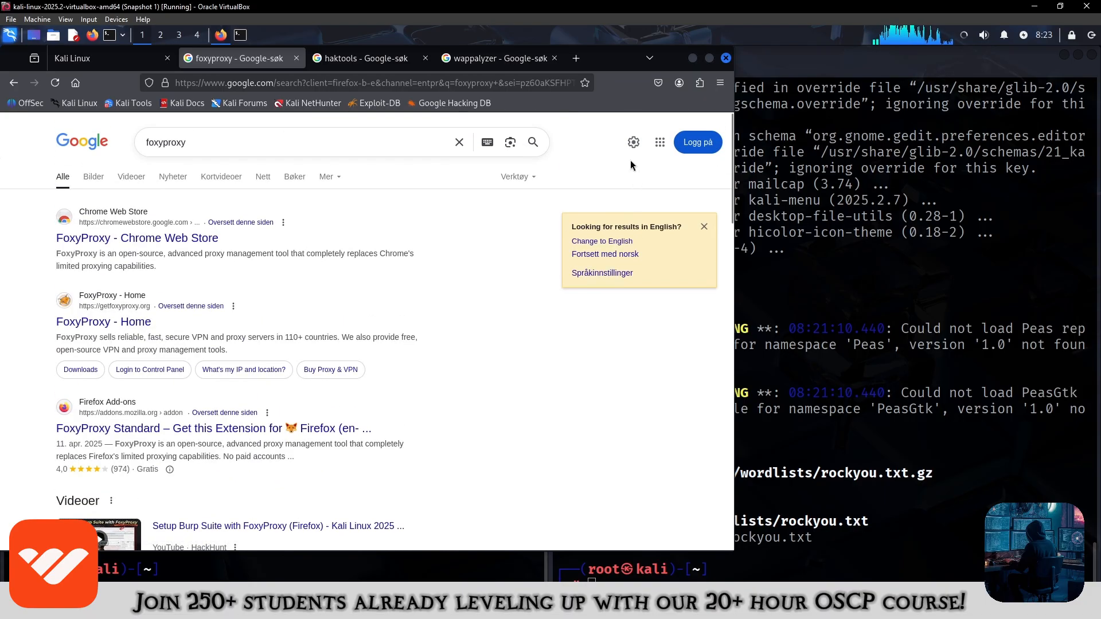
Step: Set Google's search display language to English in its search settings
{"action": "right_click", "coordinate": [617, 158]}
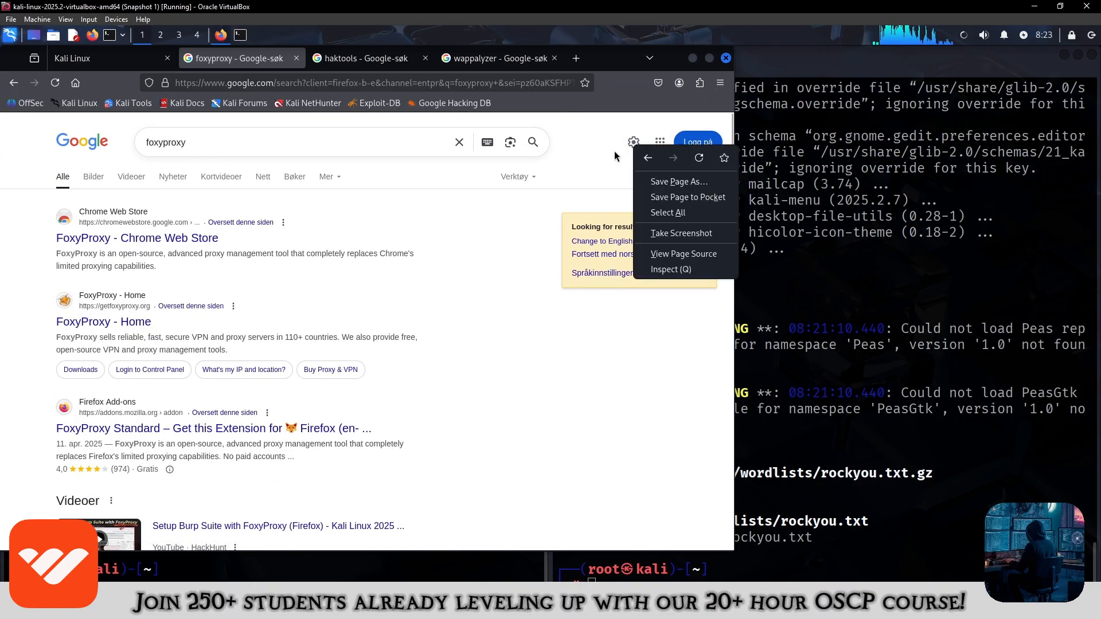
{"action": "left_click", "coordinate": [502, 337]}
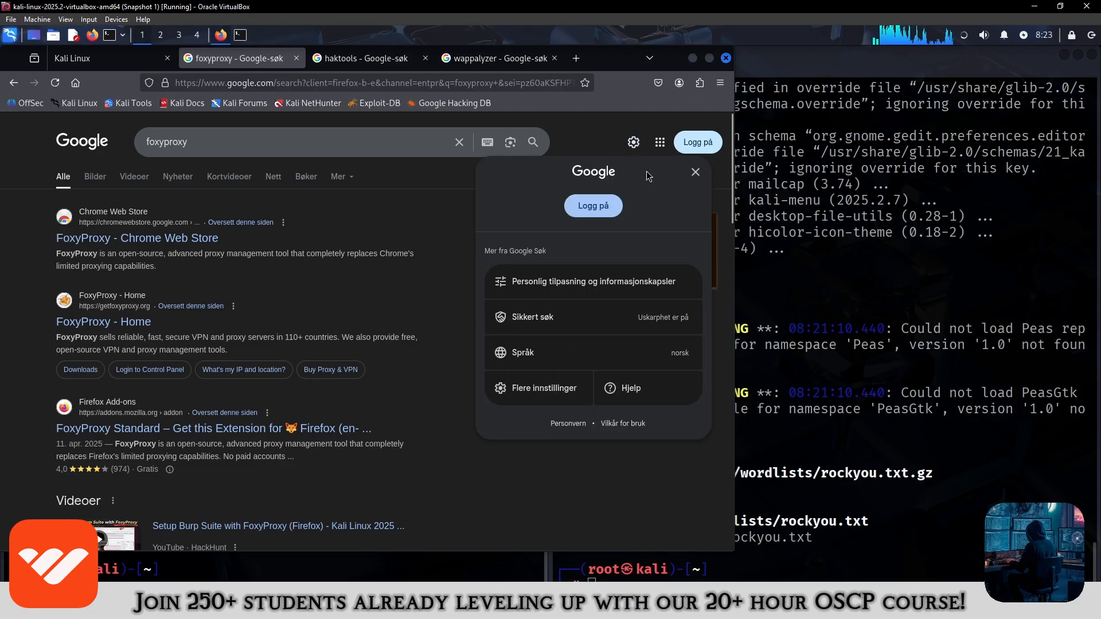
{"action": "left_click", "coordinate": [522, 352]}
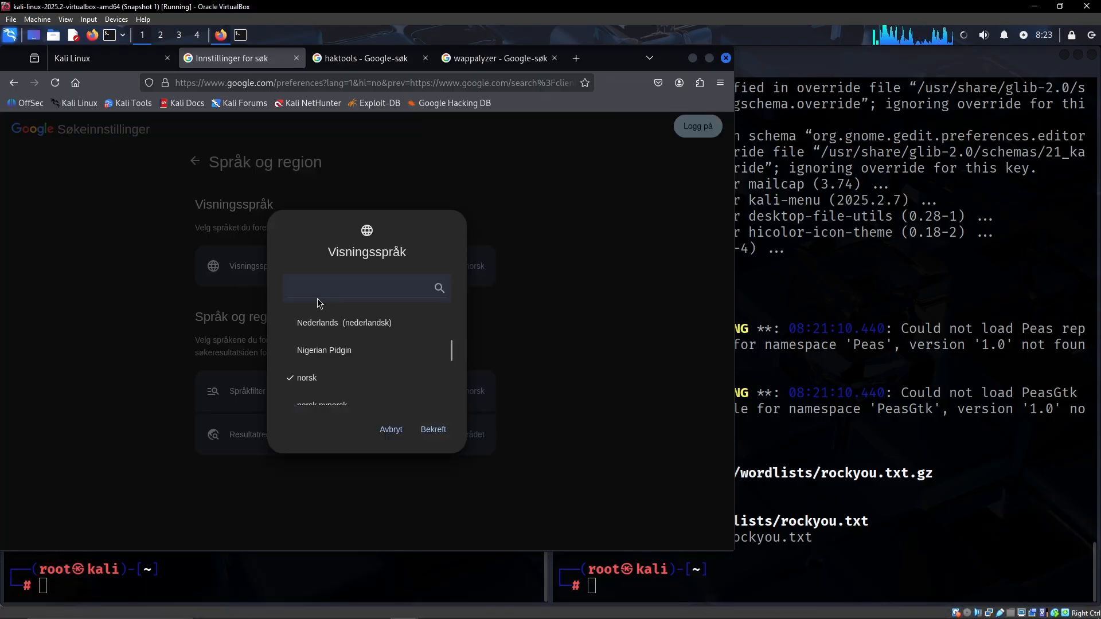
{"action": "type", "text": "eng"}
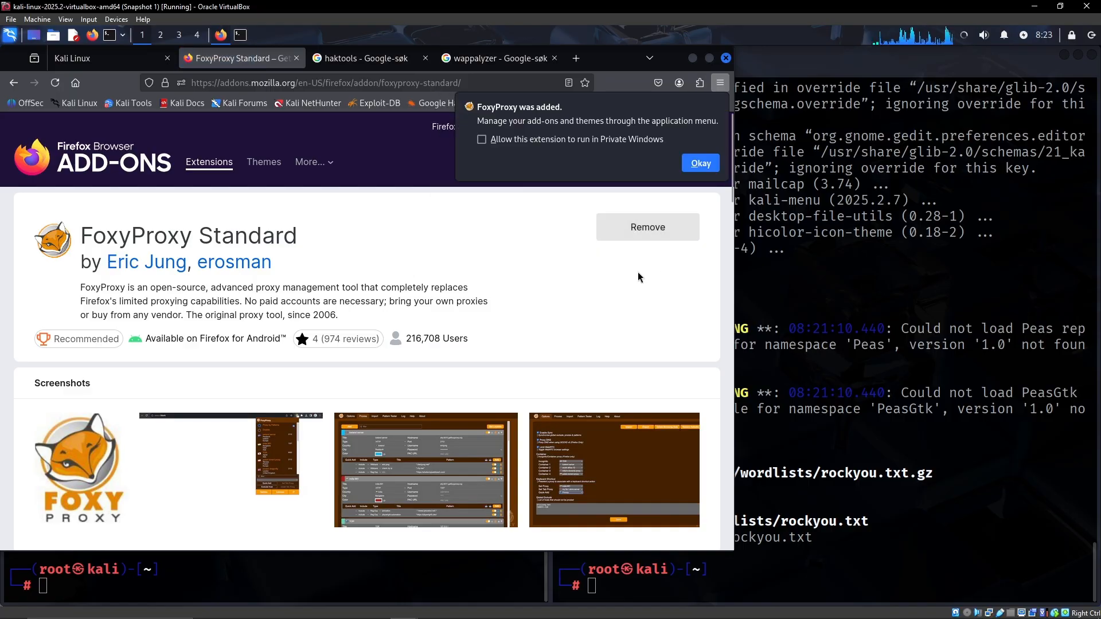
Step: Acknowledge the FoxyProxy install notice, pin FoxyProxy to the toolbar and review its management page
{"action": "left_click", "coordinate": [698, 162]}
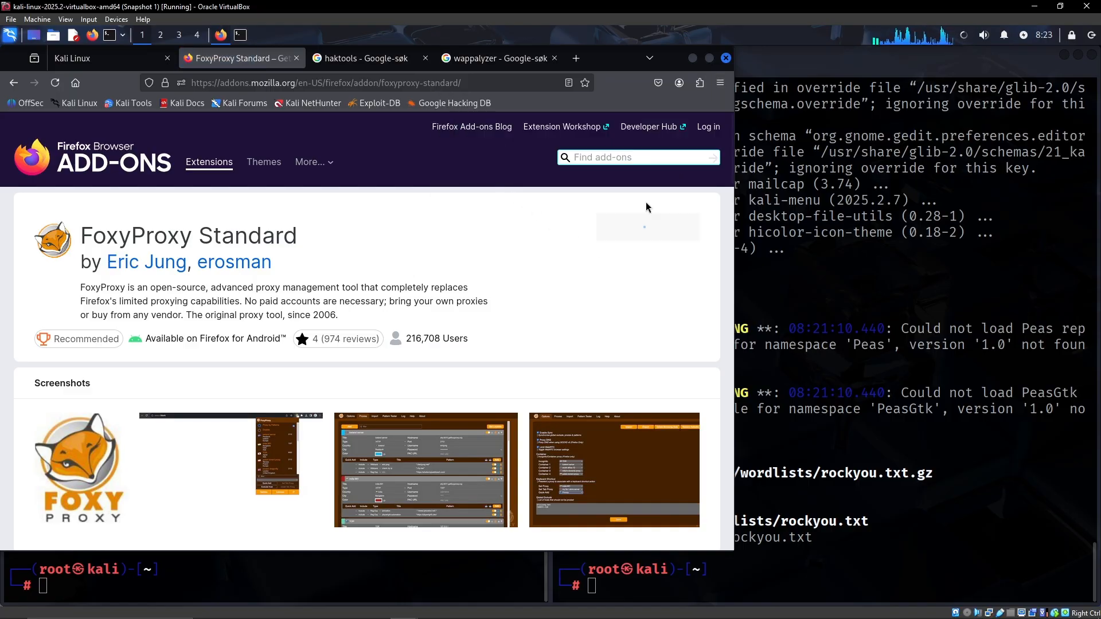
{"action": "left_click", "coordinate": [700, 82]}
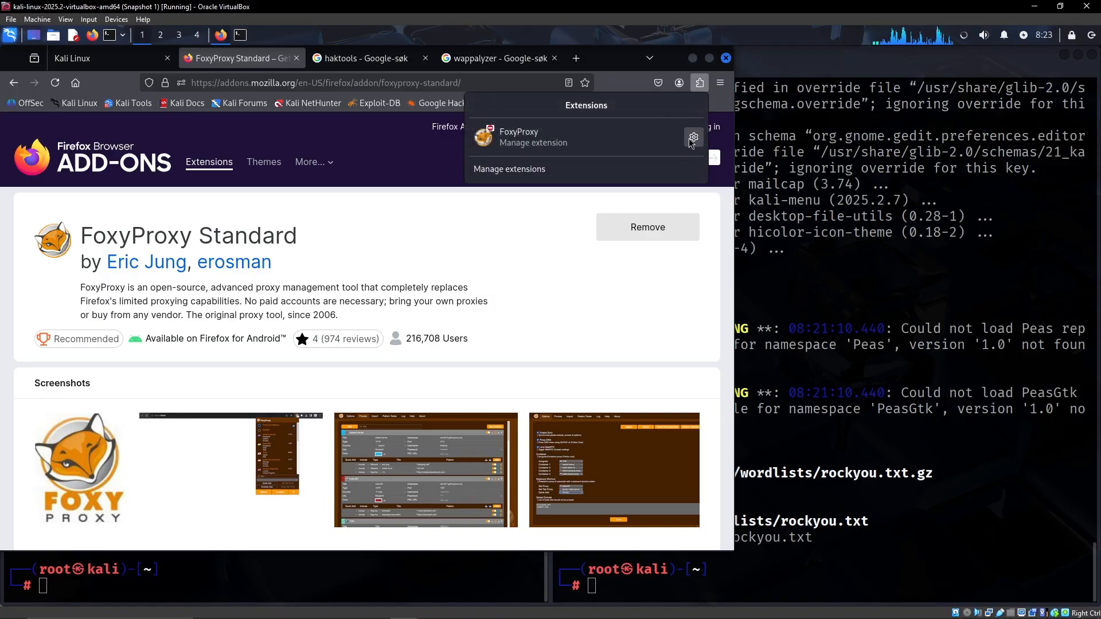
{"action": "left_click", "coordinate": [692, 137]}
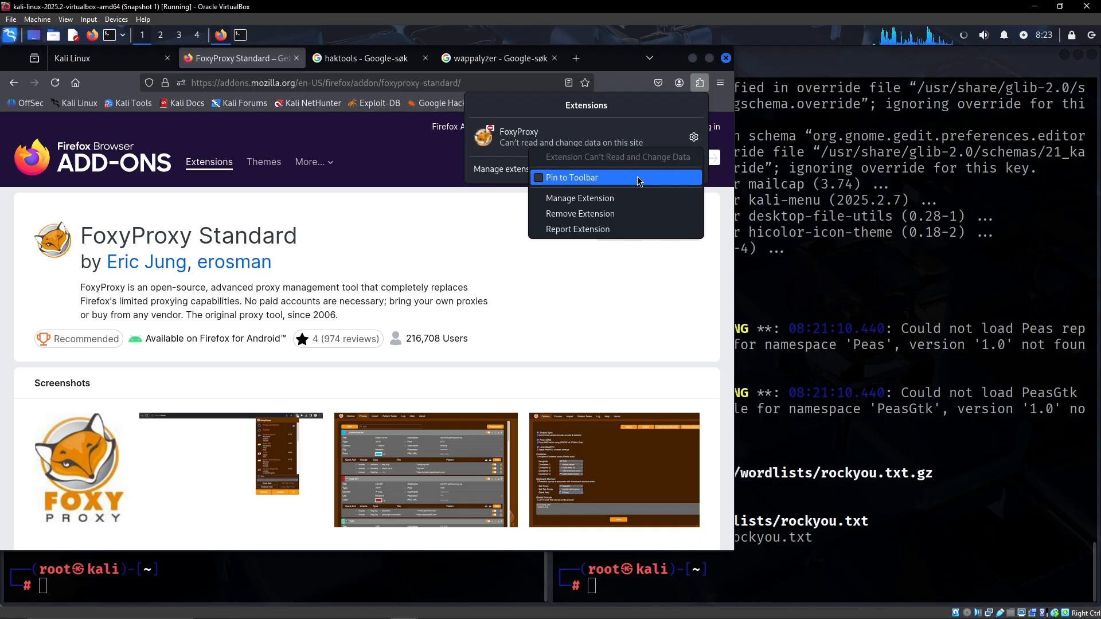
{"action": "mouse_move", "coordinate": [568, 186]}
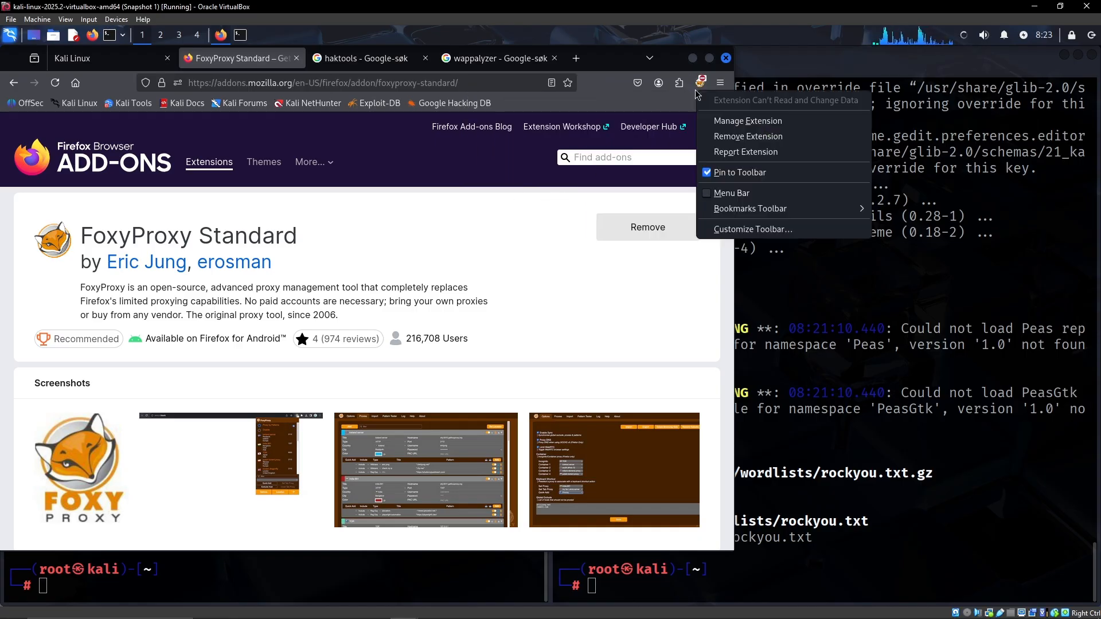
{"action": "left_click", "coordinate": [748, 120]}
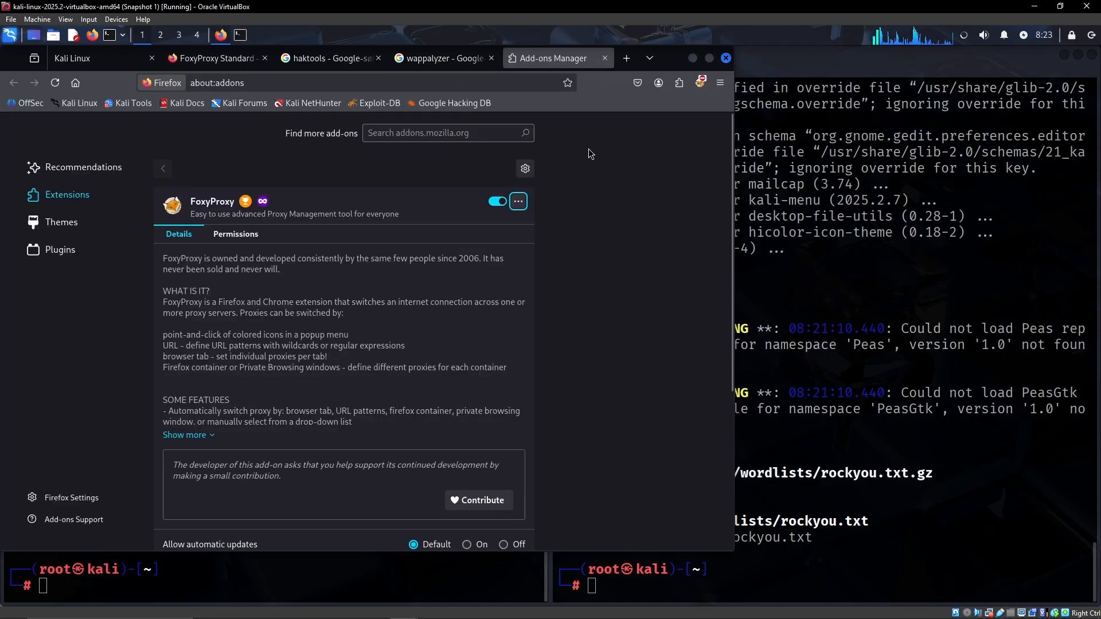
{"action": "mouse_move", "coordinate": [635, 243]}
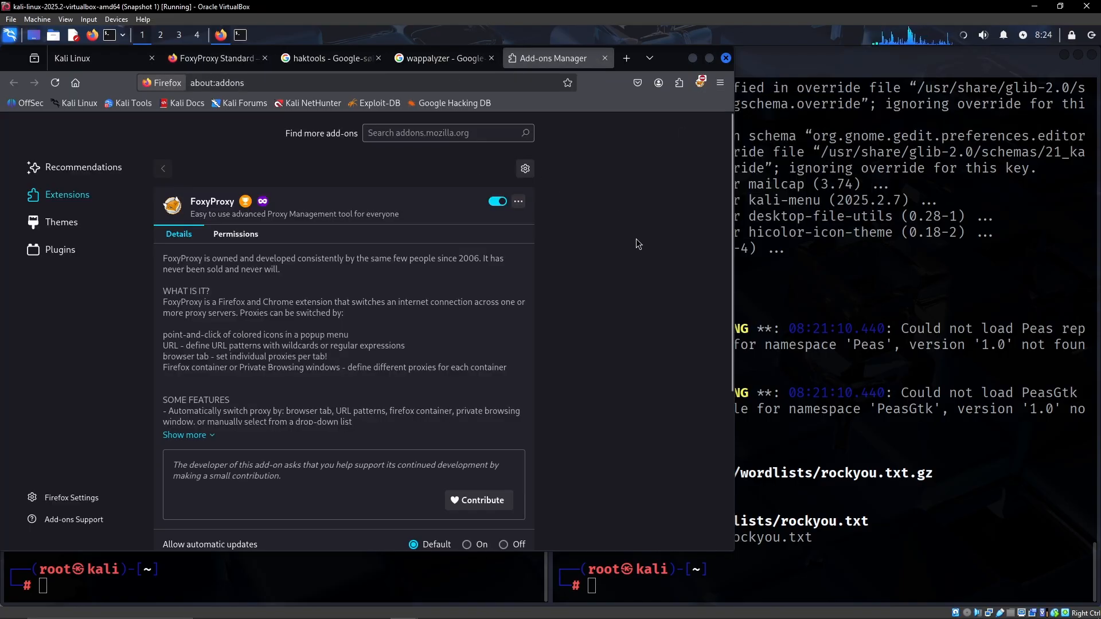
{"action": "left_click", "coordinate": [699, 83]}
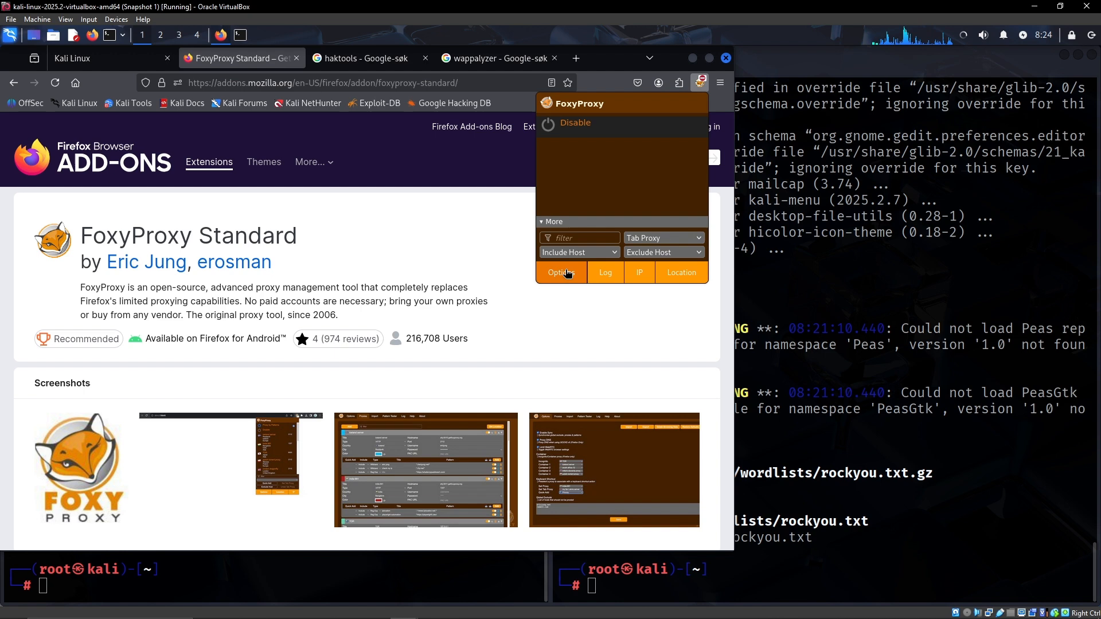
Step: Add and save a FoxyProxy proxy titled burp, HTTP 127.0.0.1 port 8080, then select it
{"action": "left_click", "coordinate": [561, 272]}
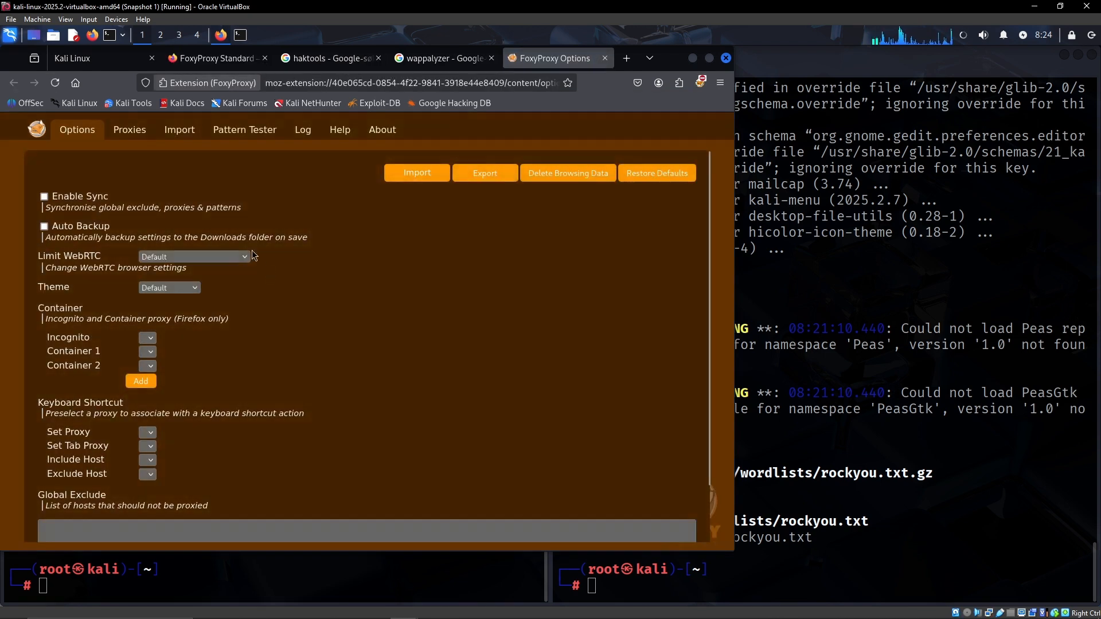
{"action": "left_click", "coordinate": [130, 130]}
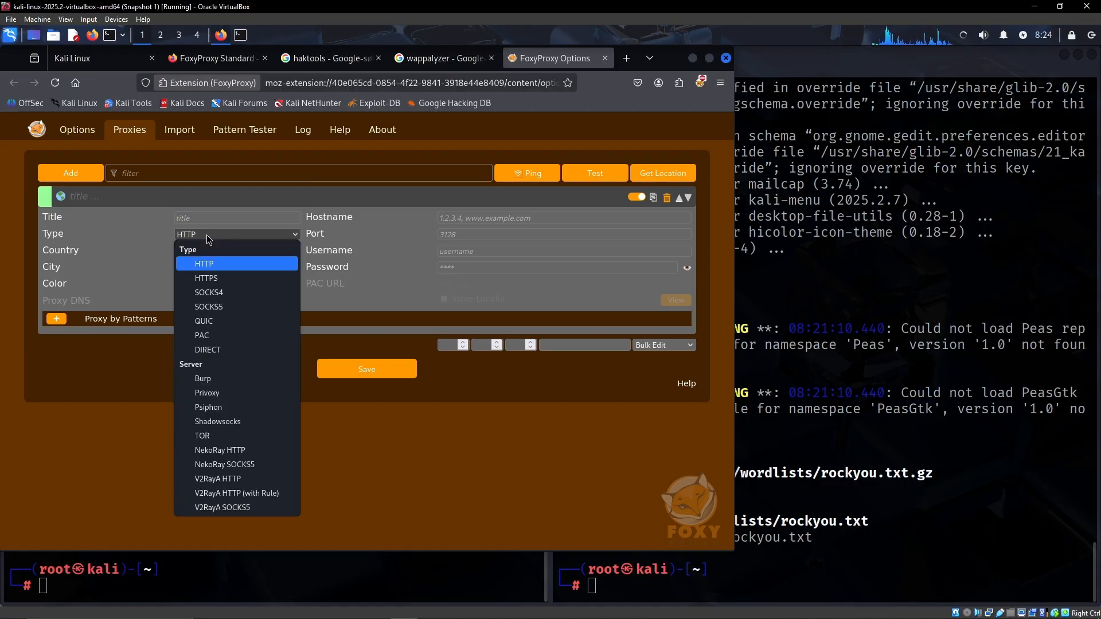
{"action": "type", "text": "burp"}
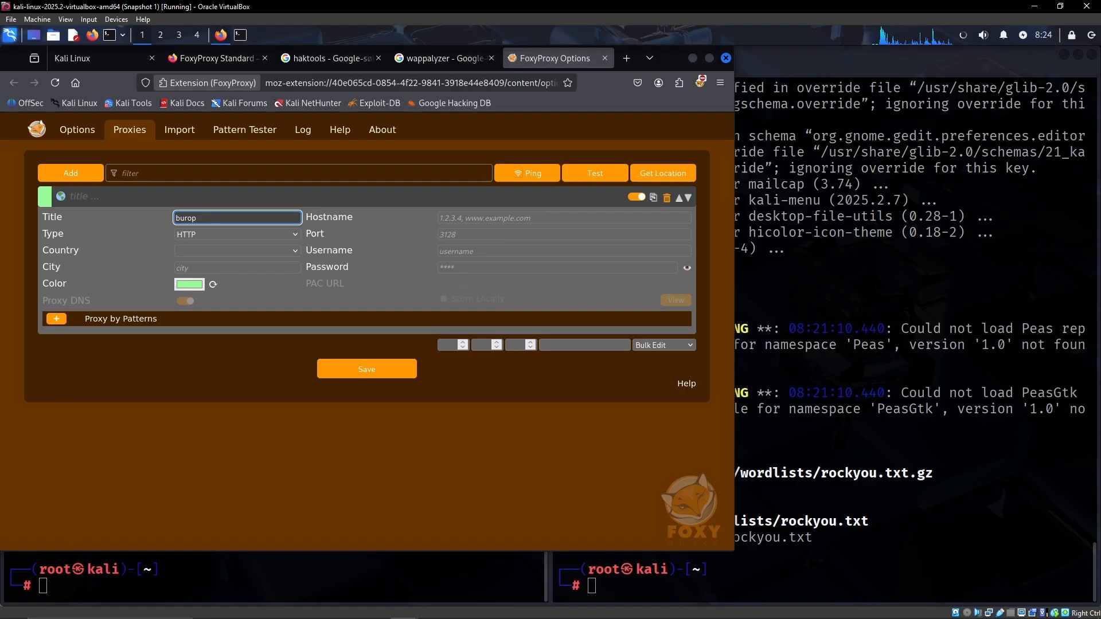
{"action": "left_click", "coordinate": [562, 217]}
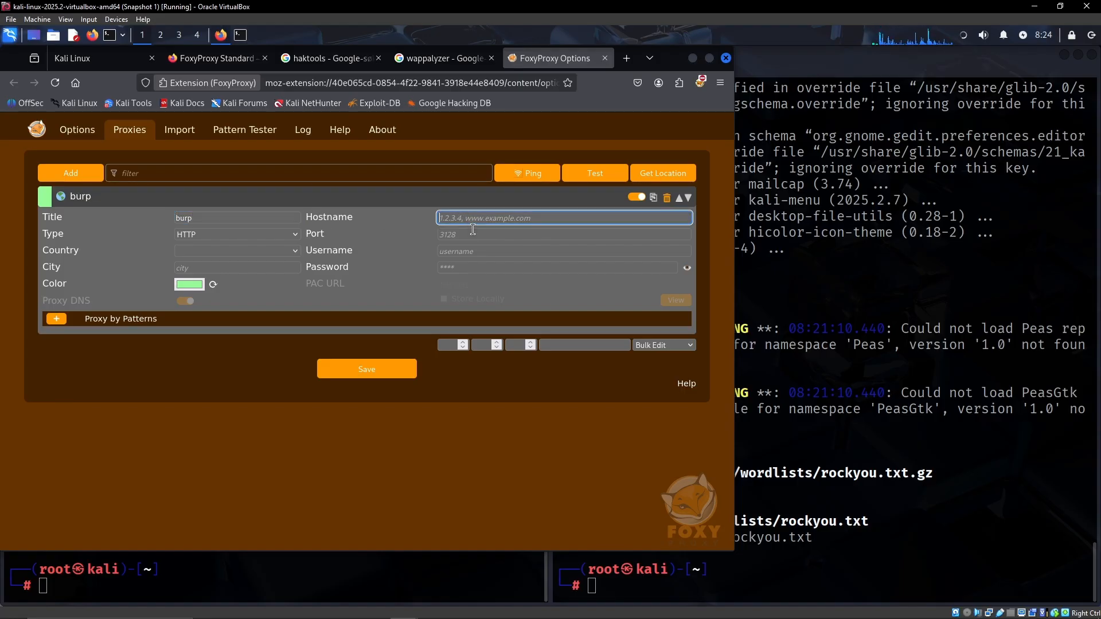
{"action": "type", "text": "127.0.0.1"}
{"action": "left_click", "coordinate": [565, 234]}
{"action": "type", "text": "8080"}
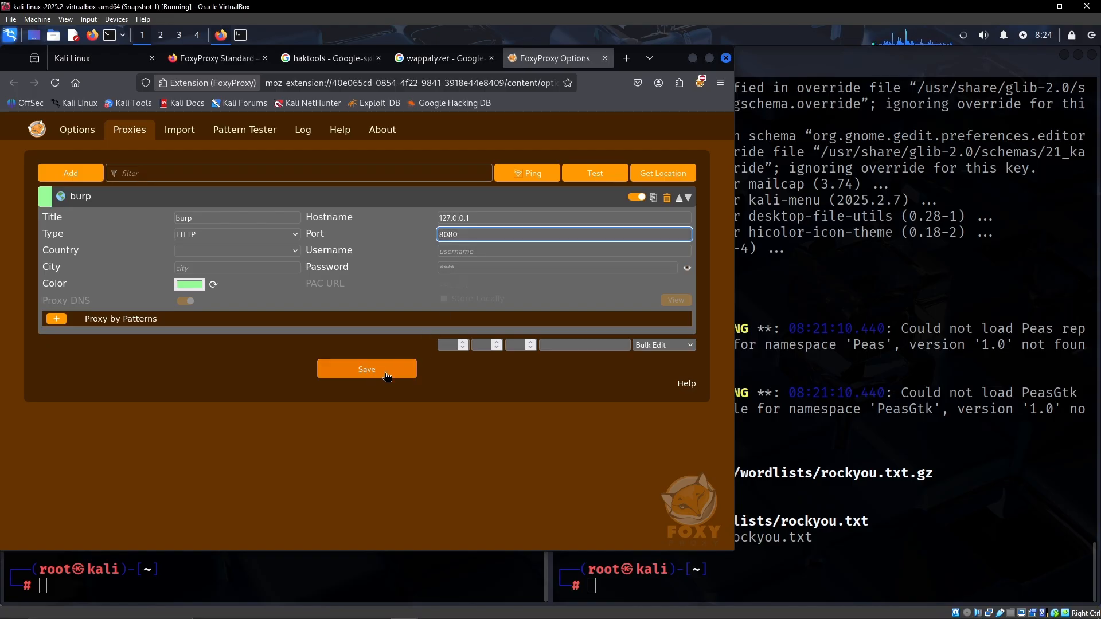
{"action": "left_click", "coordinate": [699, 82]}
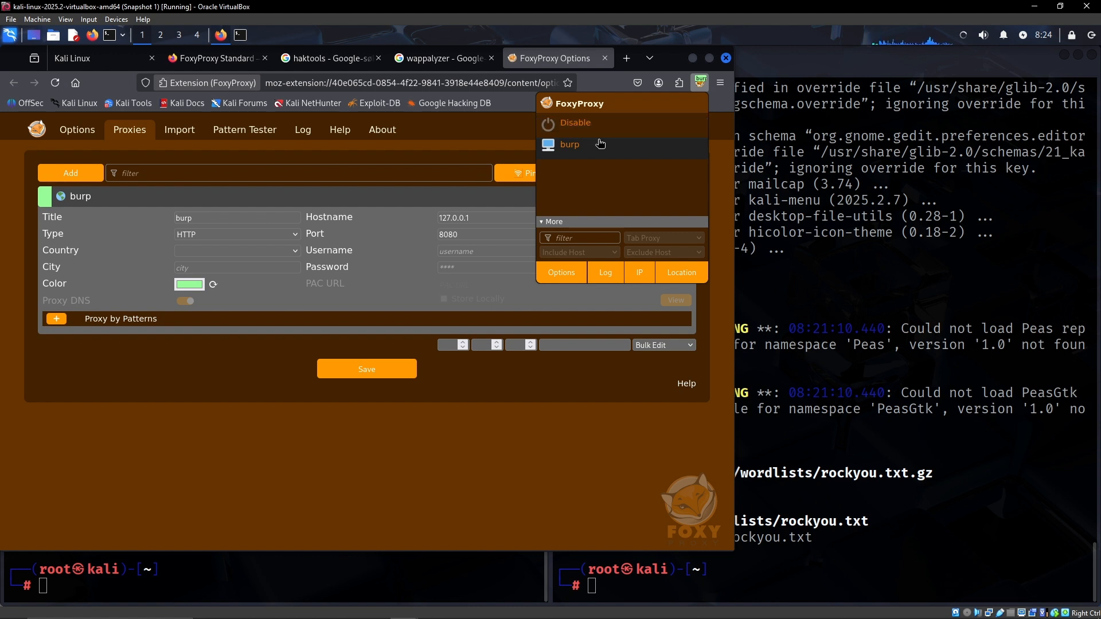
{"action": "mouse_move", "coordinate": [660, 102]}
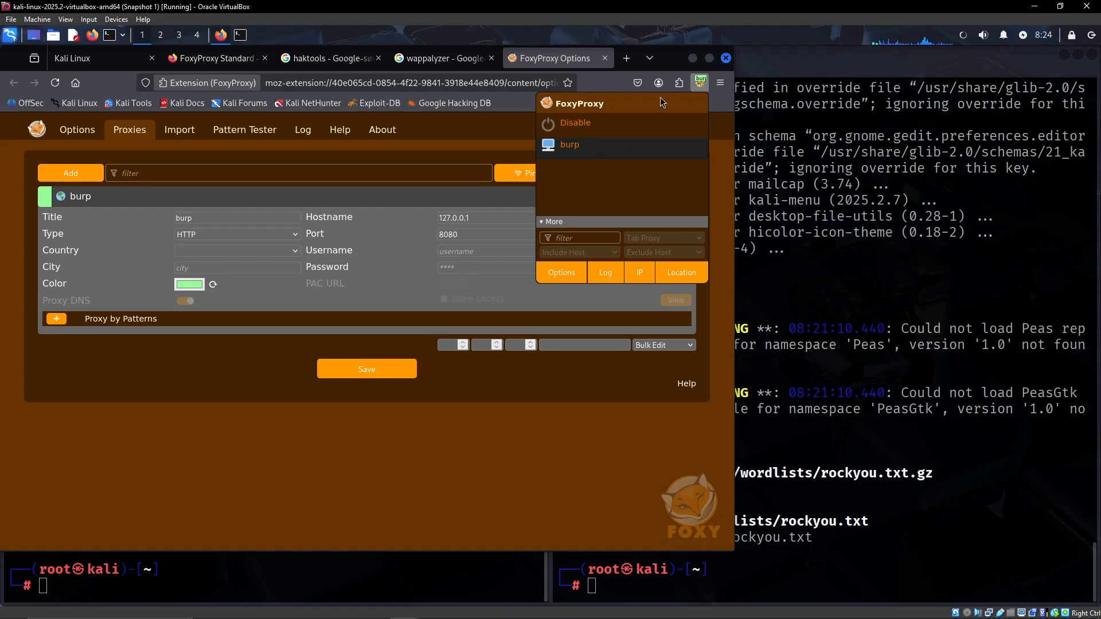
{"action": "mouse_move", "coordinate": [619, 136]}
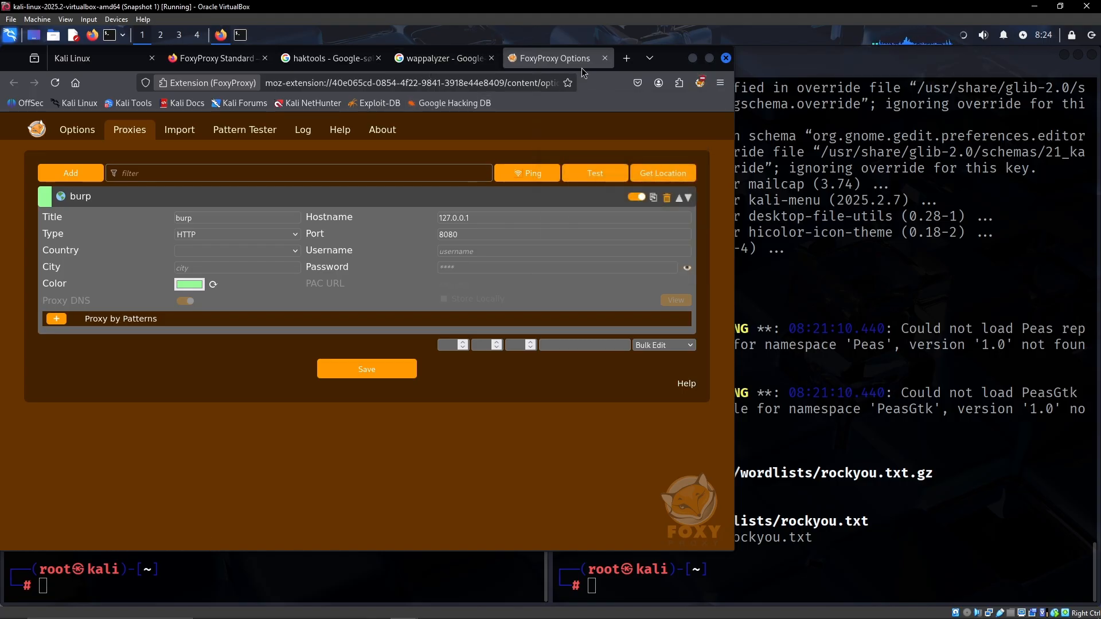
{"action": "left_click", "coordinate": [623, 57]}
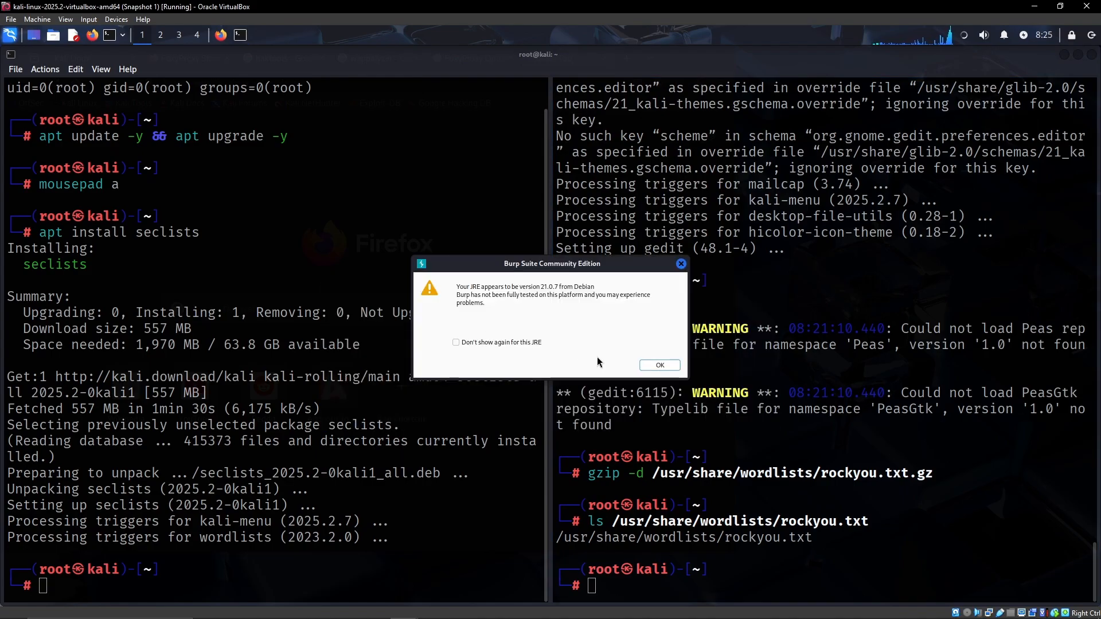
Step: Dismiss Burp's JRE version warning and accept its terms and conditions
{"action": "left_click", "coordinate": [658, 365]}
{"action": "type", "text": "ls -la"}
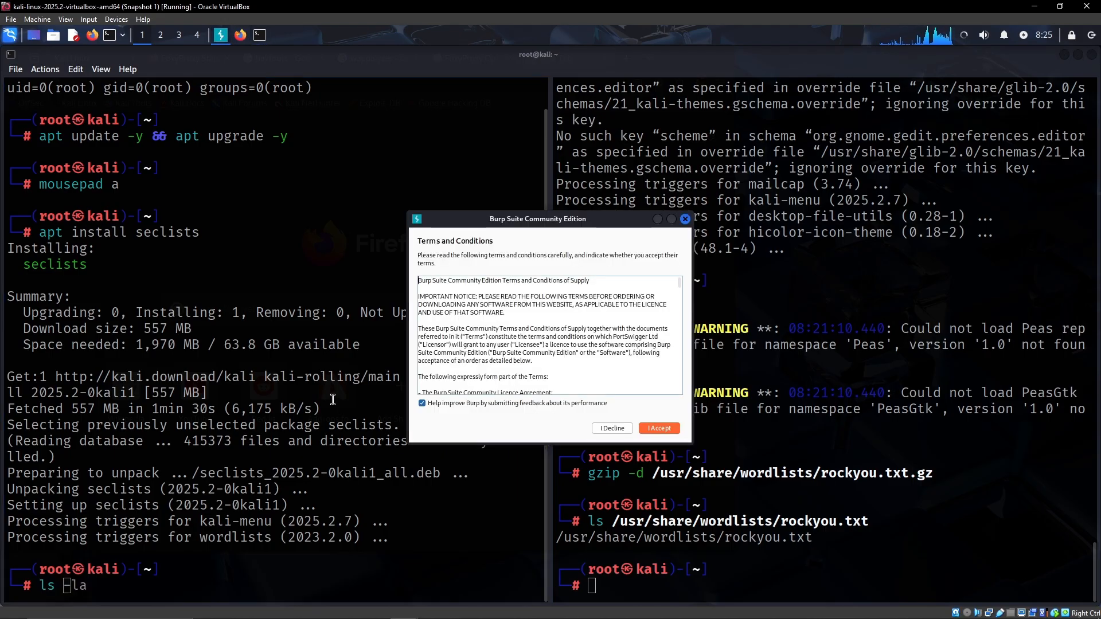
{"action": "left_click", "coordinate": [658, 427]}
{"action": "type", "text": "/opt"}
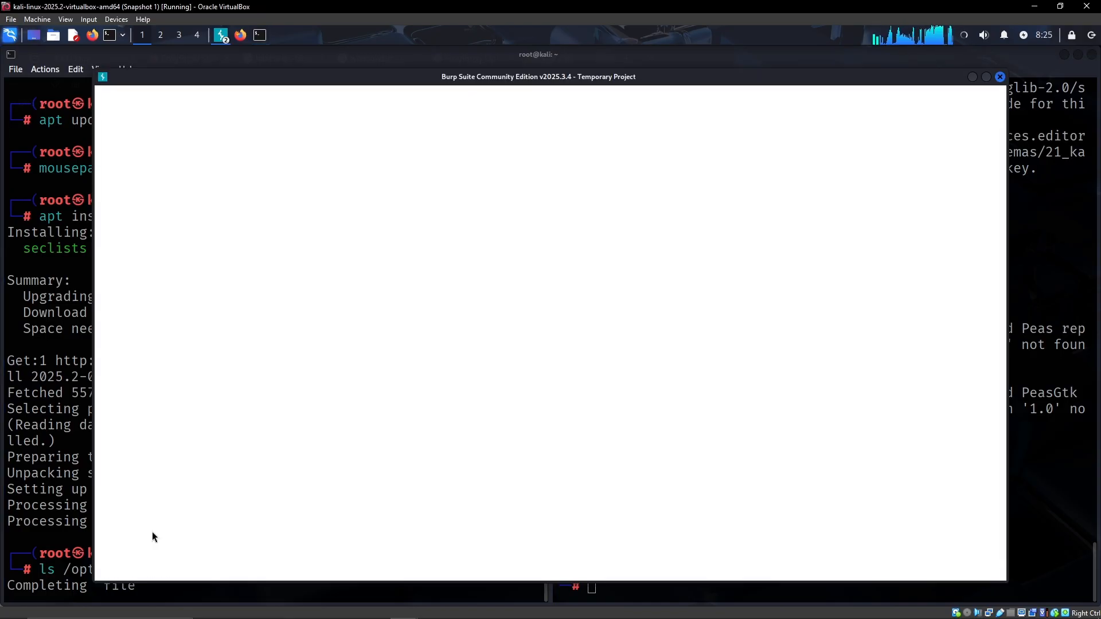
Step: Create /opt/tools/privesc in the terminal and list /opt/tools to verify it
{"action": "left_click", "coordinate": [1000, 76]}
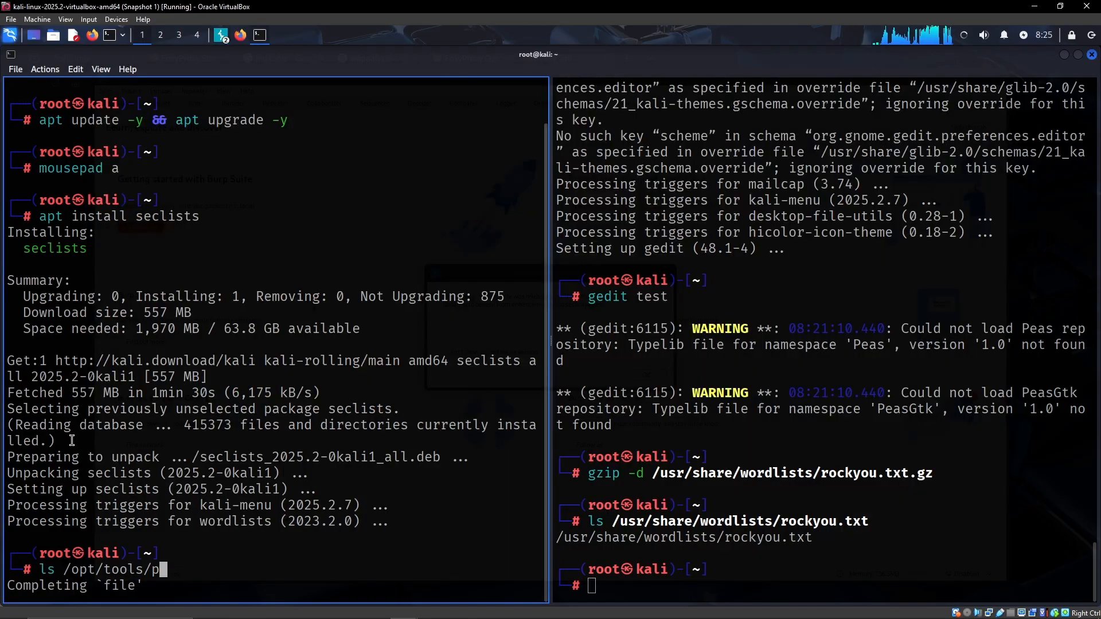
{"action": "type", "text": "riv"}
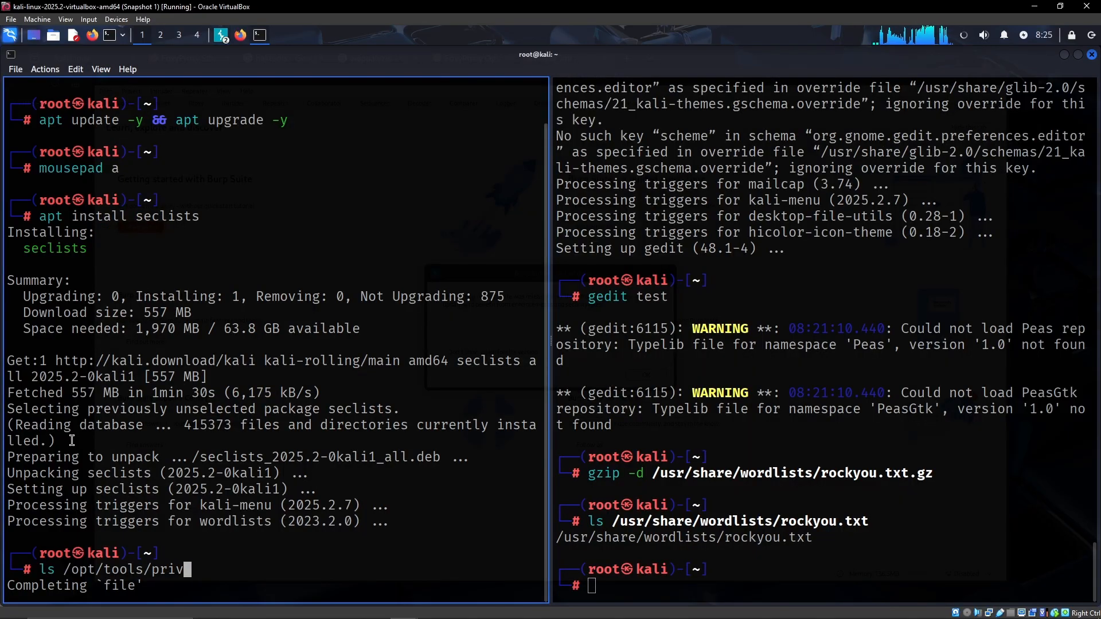
{"action": "key", "text": "BackSpace"}
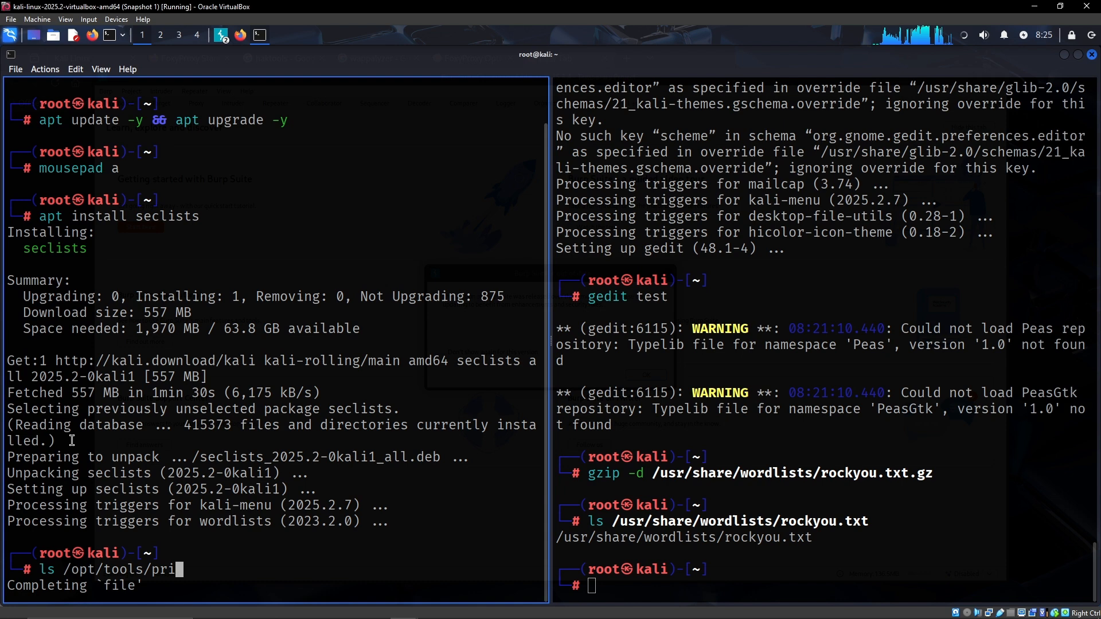
{"action": "key", "text": "Tab"}
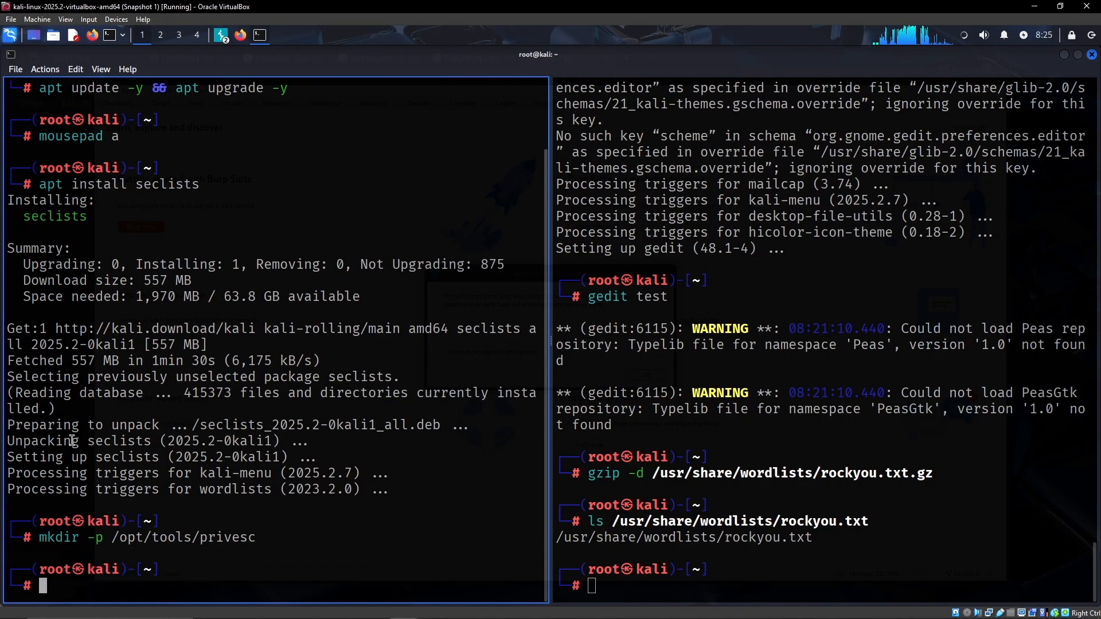
{"action": "type", "text": "ls -la /opt/tools/"}
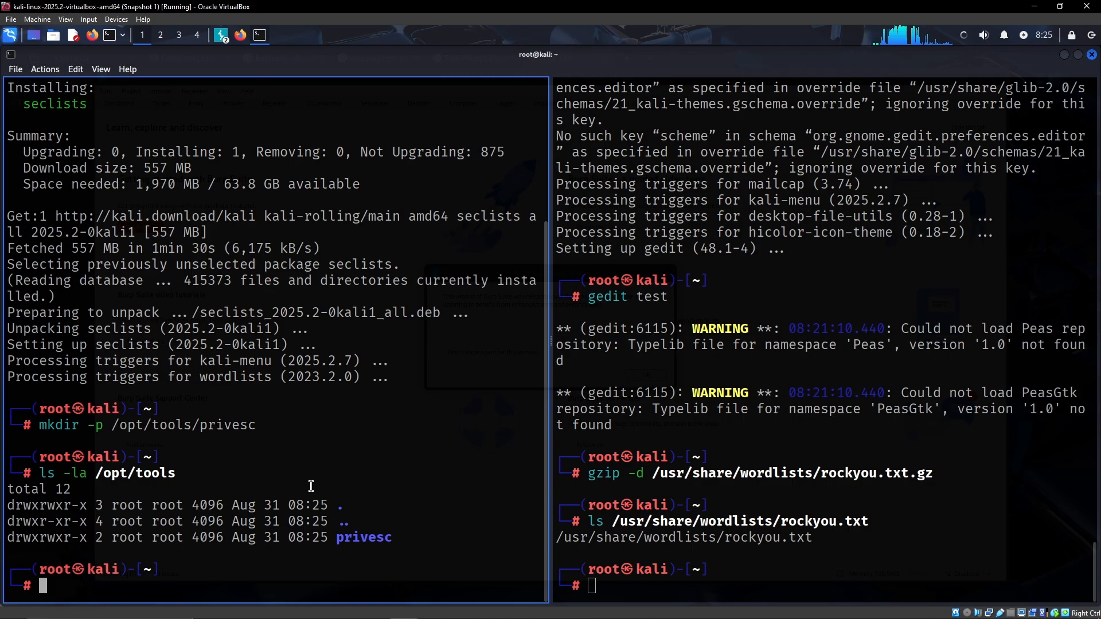
{"action": "left_click", "coordinate": [220, 36]}
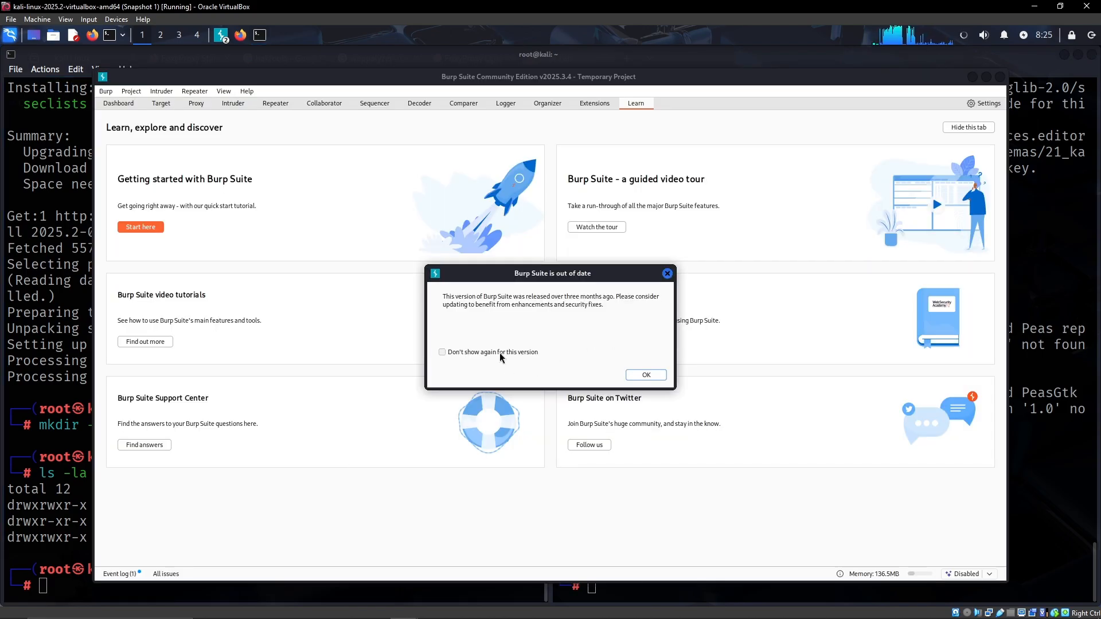
Step: Dismiss Burp's out-of-date warning and set its user interface to Dark theme, font size 12
{"action": "left_click", "coordinate": [644, 374]}
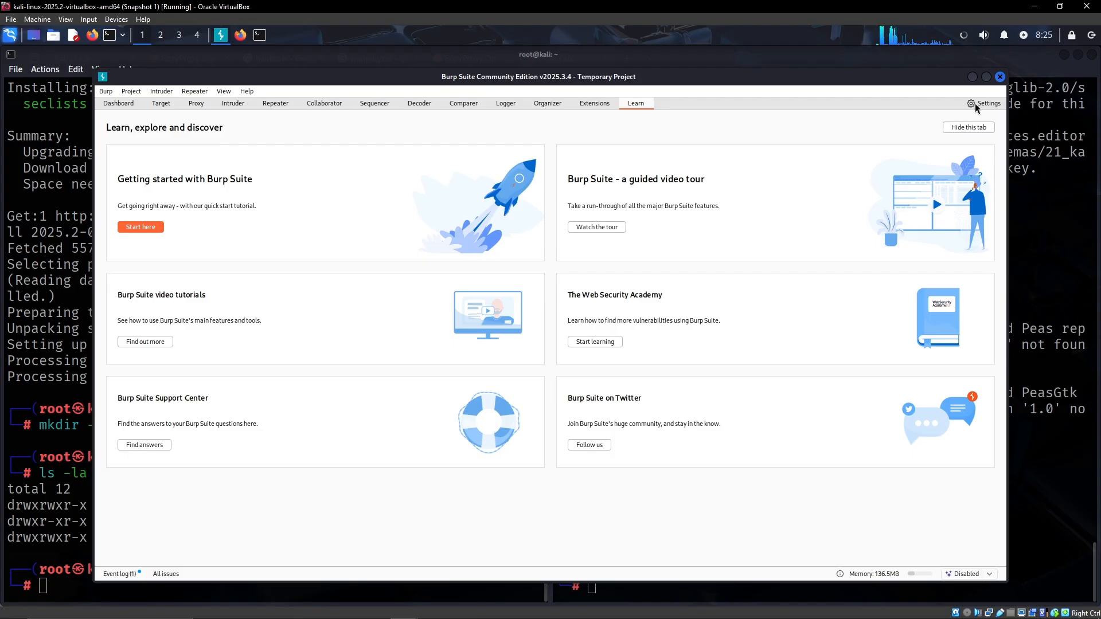
{"action": "left_click", "coordinate": [984, 103]}
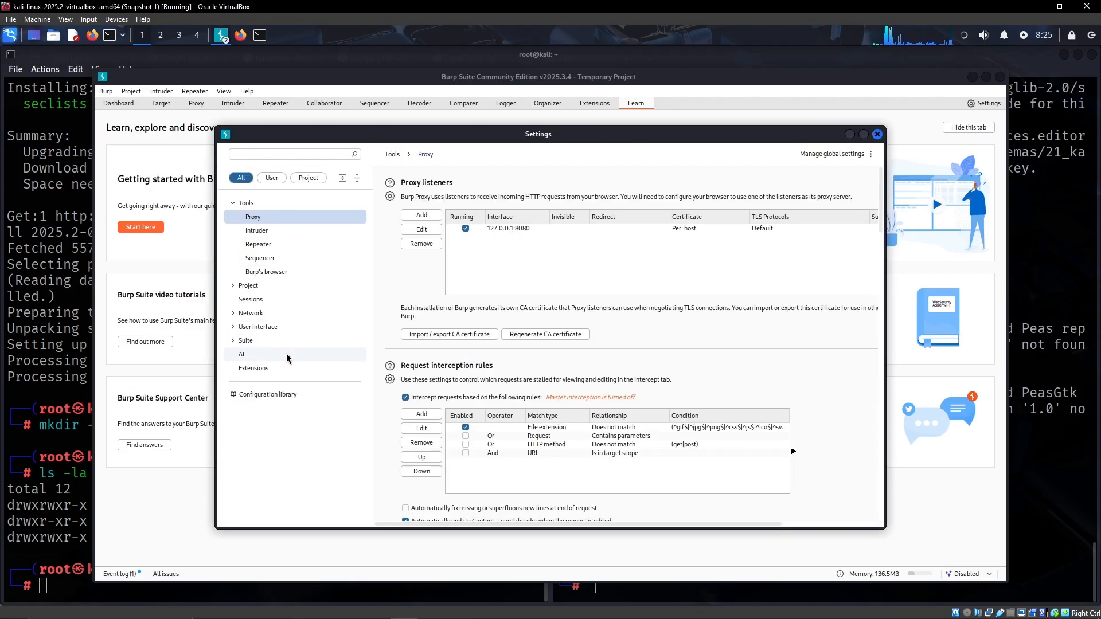
{"action": "left_click", "coordinate": [234, 330]}
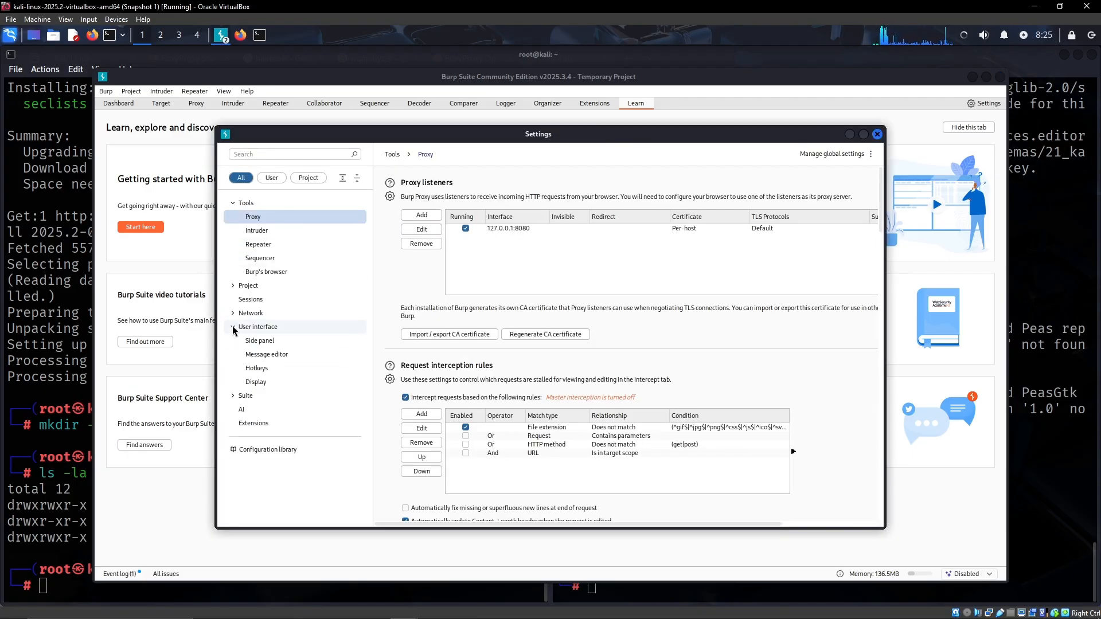
{"action": "left_click", "coordinate": [256, 380]}
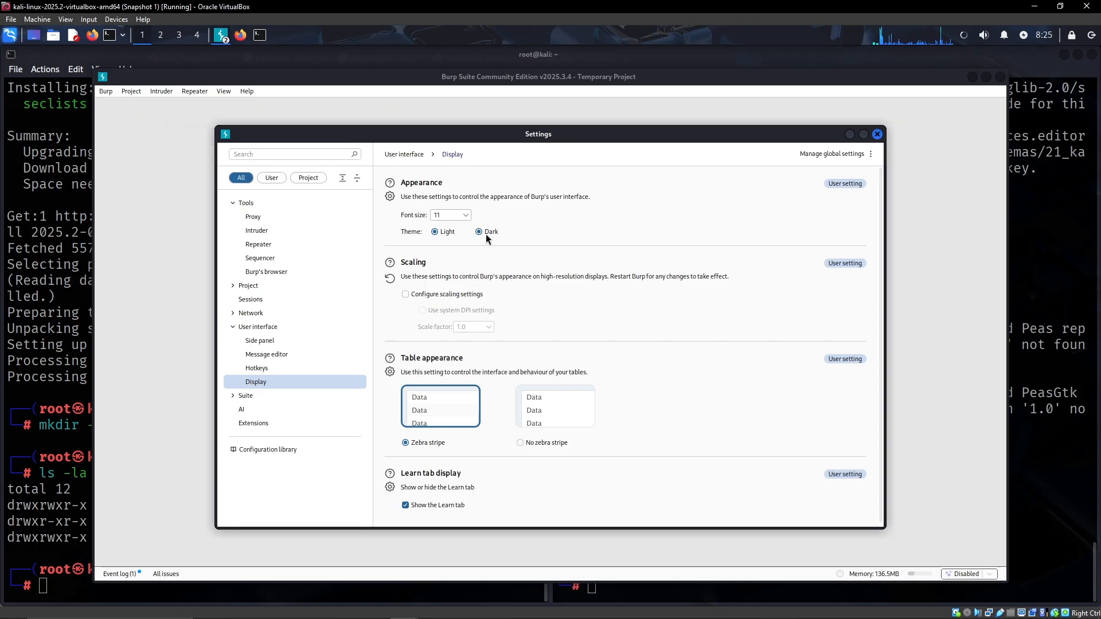
{"action": "left_click", "coordinate": [467, 214]}
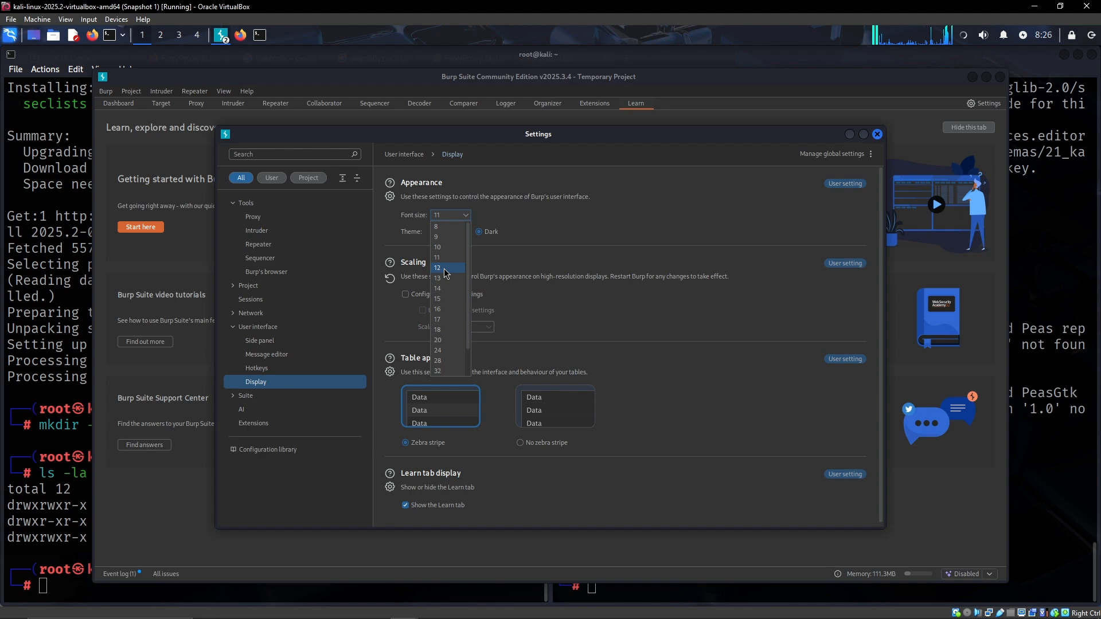
{"action": "left_click", "coordinate": [442, 267]}
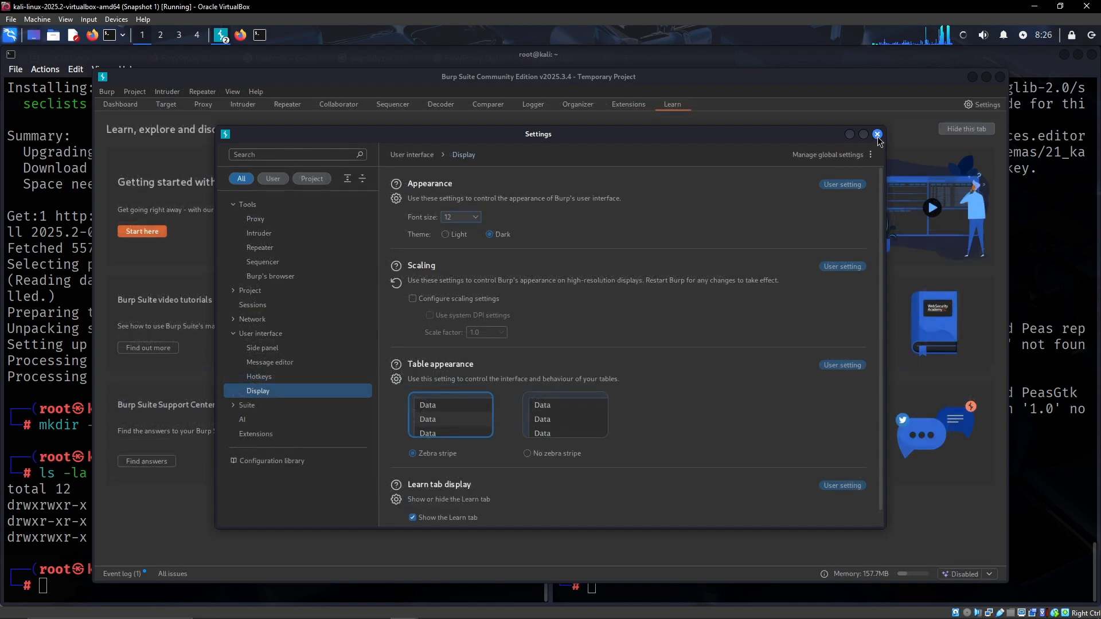
{"action": "left_click", "coordinate": [877, 134]}
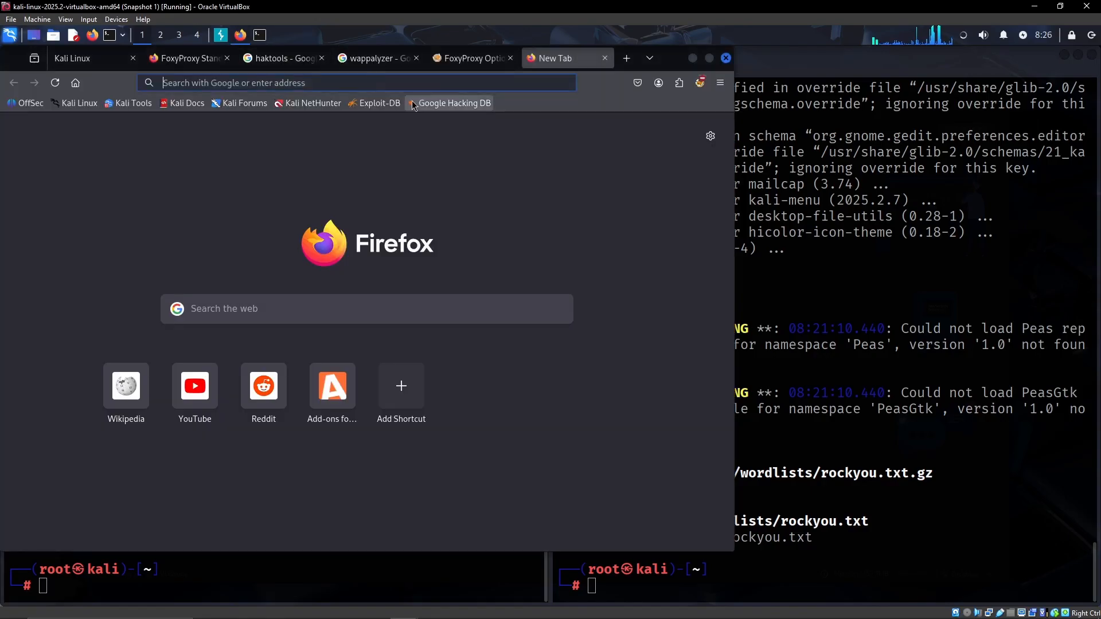
{"action": "left_click", "coordinate": [700, 83]}
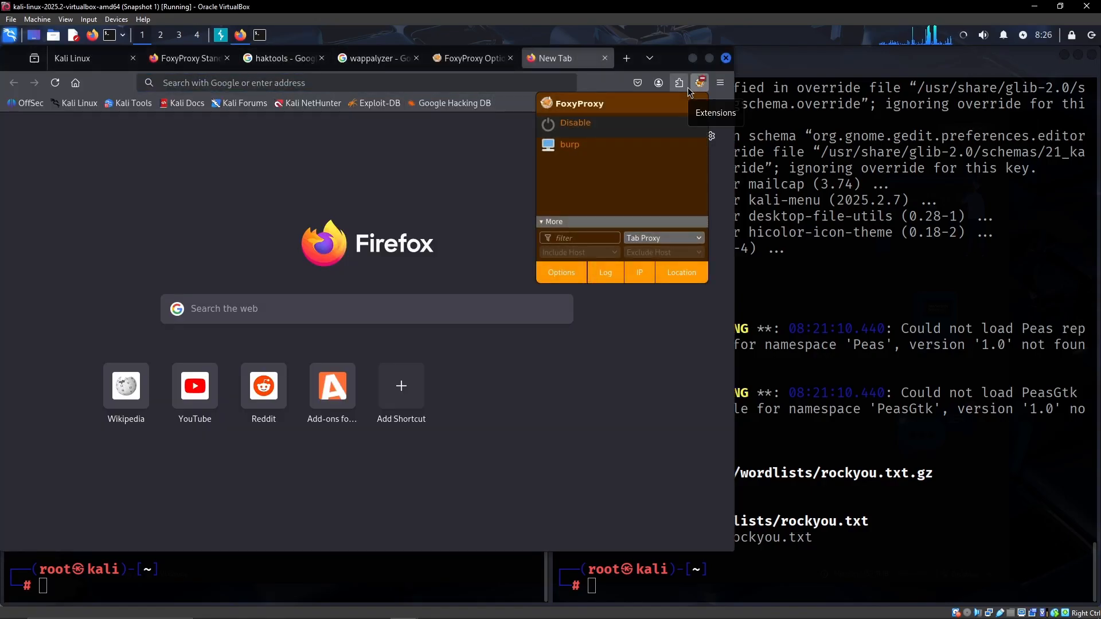
{"action": "mouse_move", "coordinate": [597, 149]}
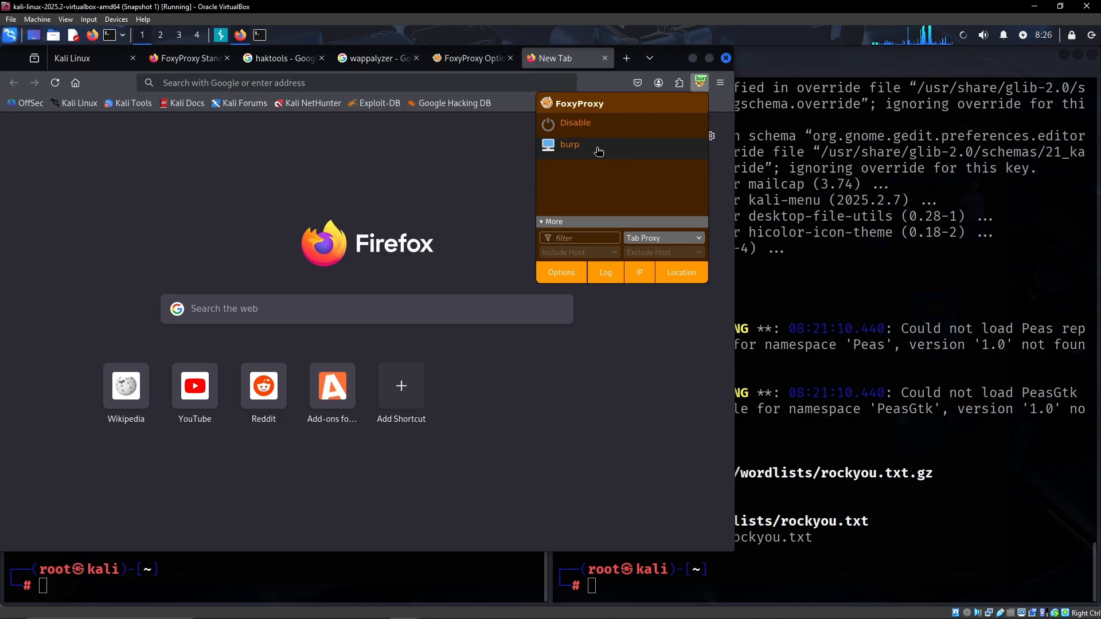
{"action": "type", "text": "http://burp/cert"}
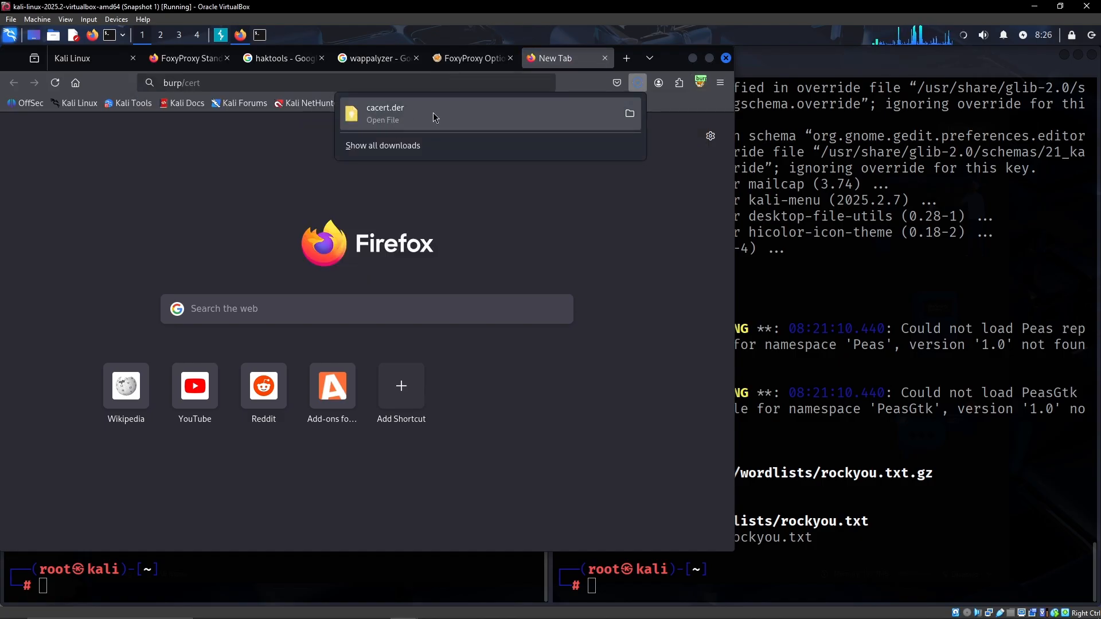
{"action": "left_click", "coordinate": [719, 83]}
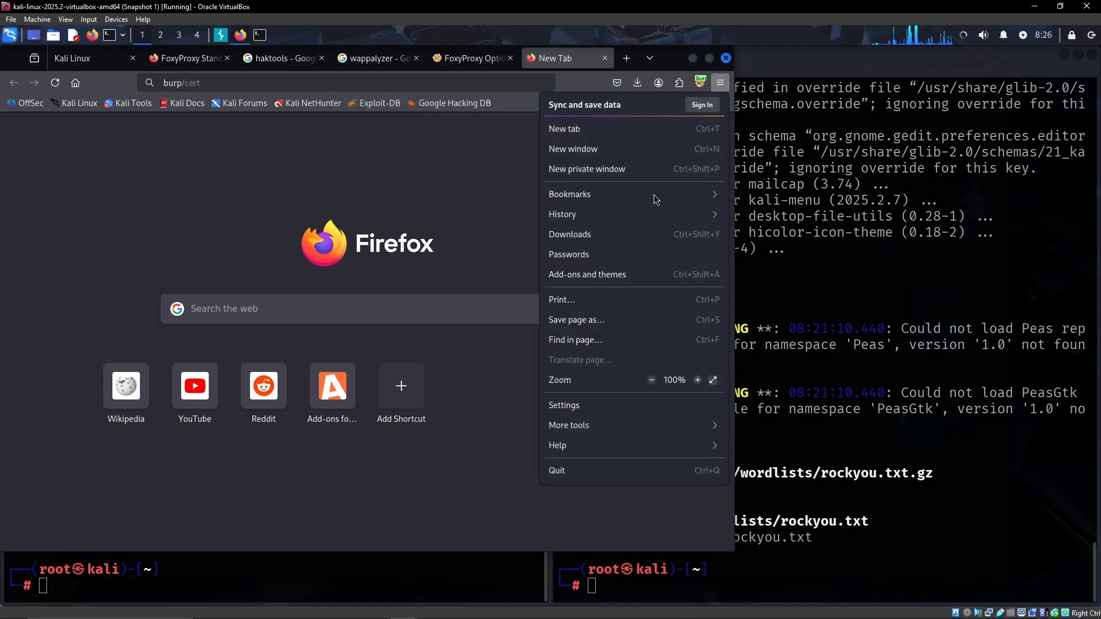
{"action": "left_click", "coordinate": [563, 405]}
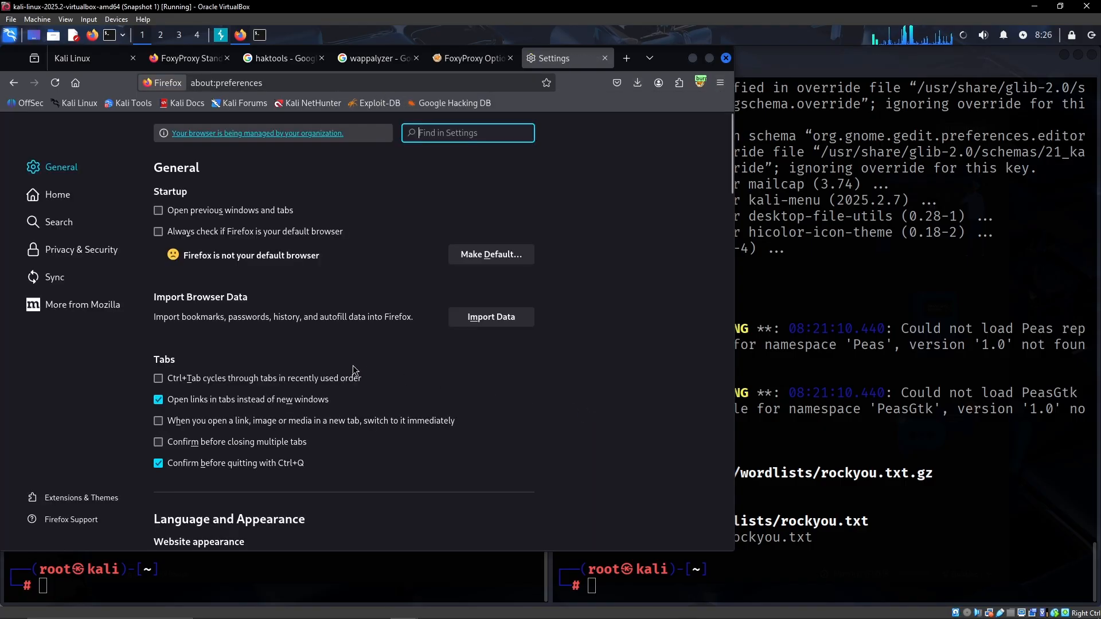
Step: Reach View Certificates under Privacy & Security to show the Certificate Manager
{"action": "left_click", "coordinate": [80, 248]}
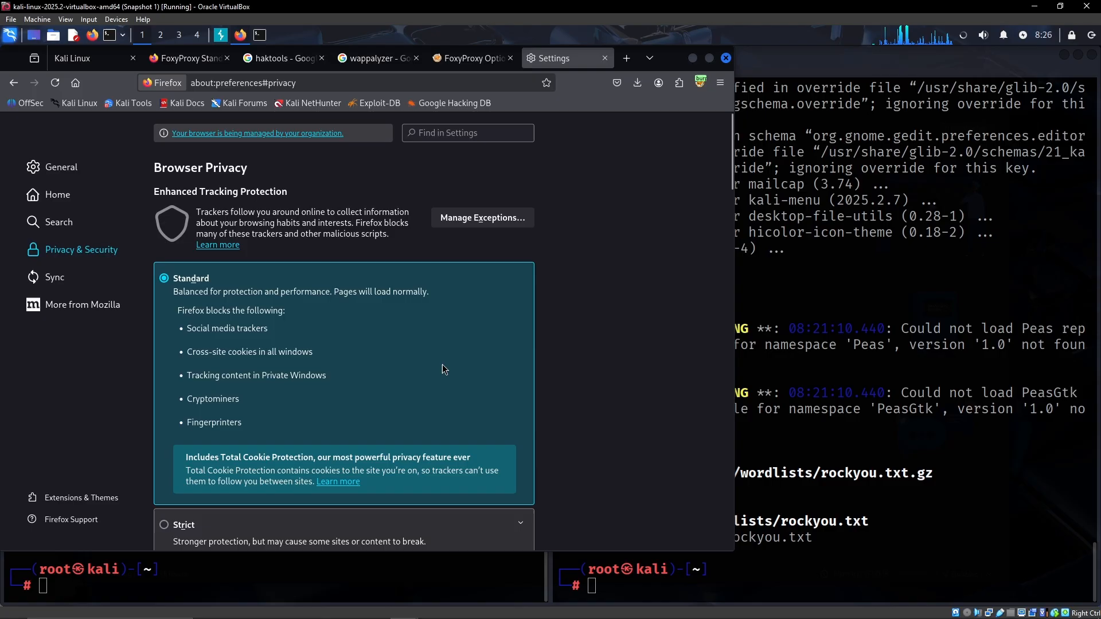
{"action": "scroll", "scroll_direction": "down", "scroll_amount": 3}
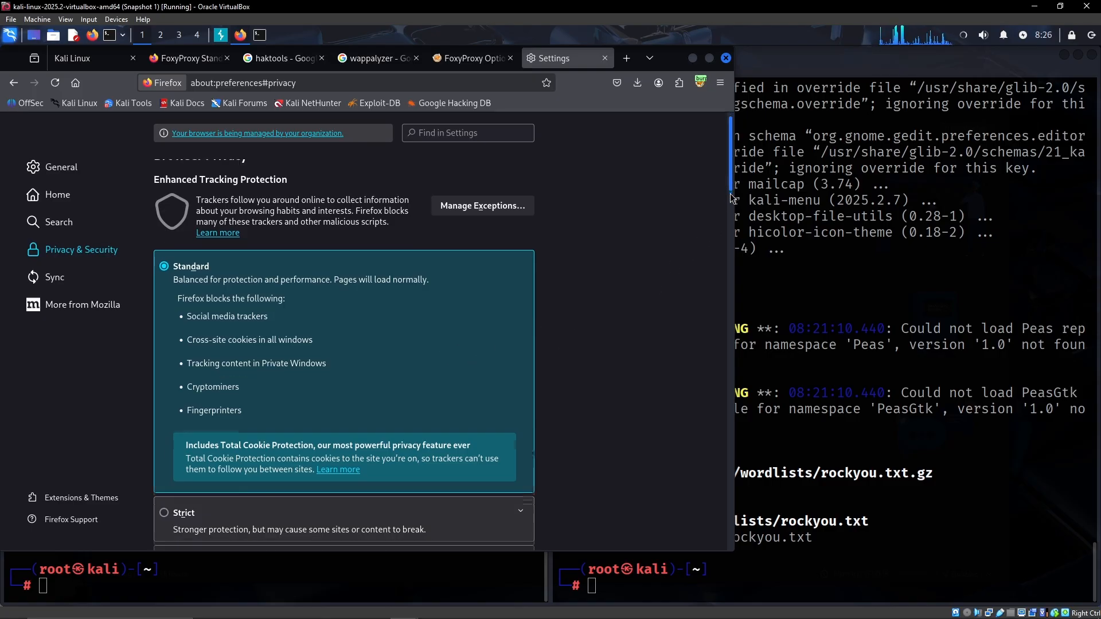
{"action": "scroll", "scroll_direction": "down", "scroll_amount": 3}
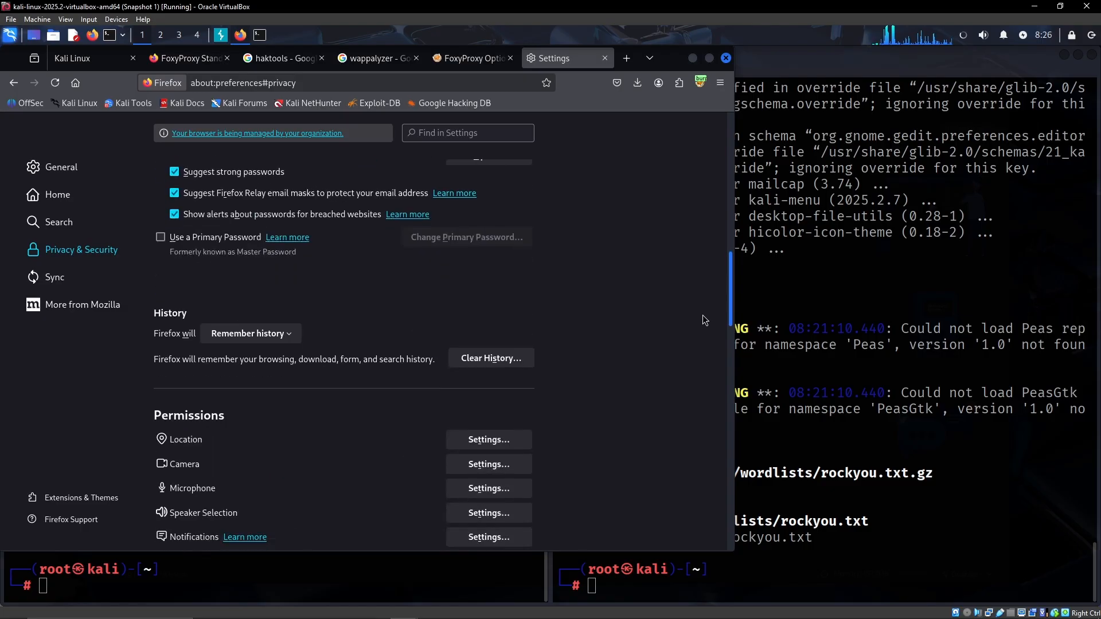
{"action": "scroll", "scroll_direction": "down", "scroll_amount": 3}
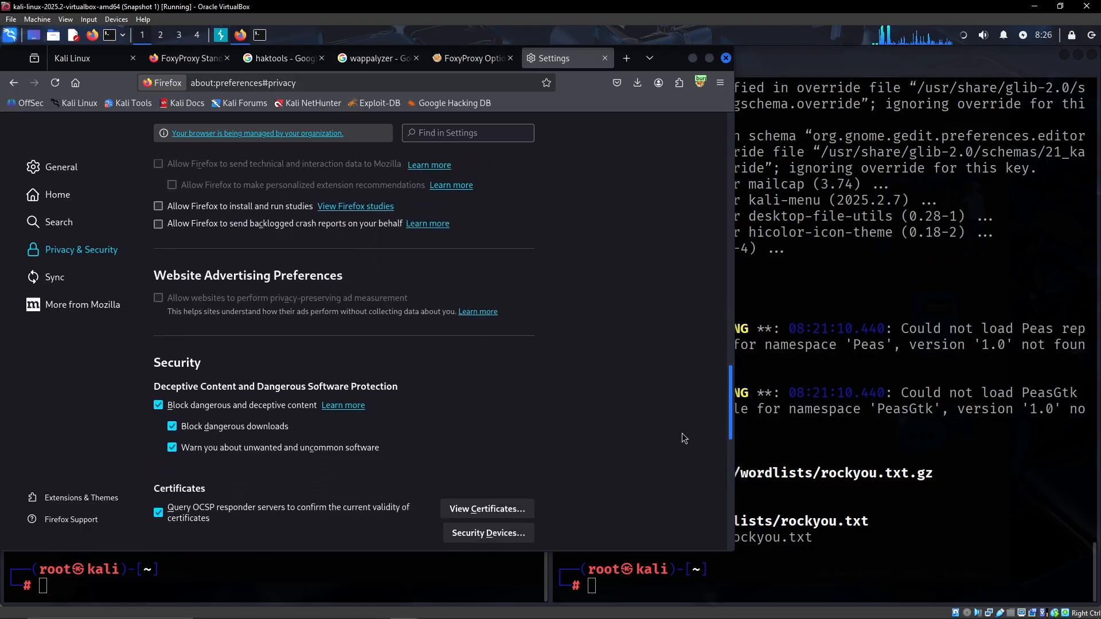
{"action": "scroll", "scroll_direction": "down", "scroll_amount": 3}
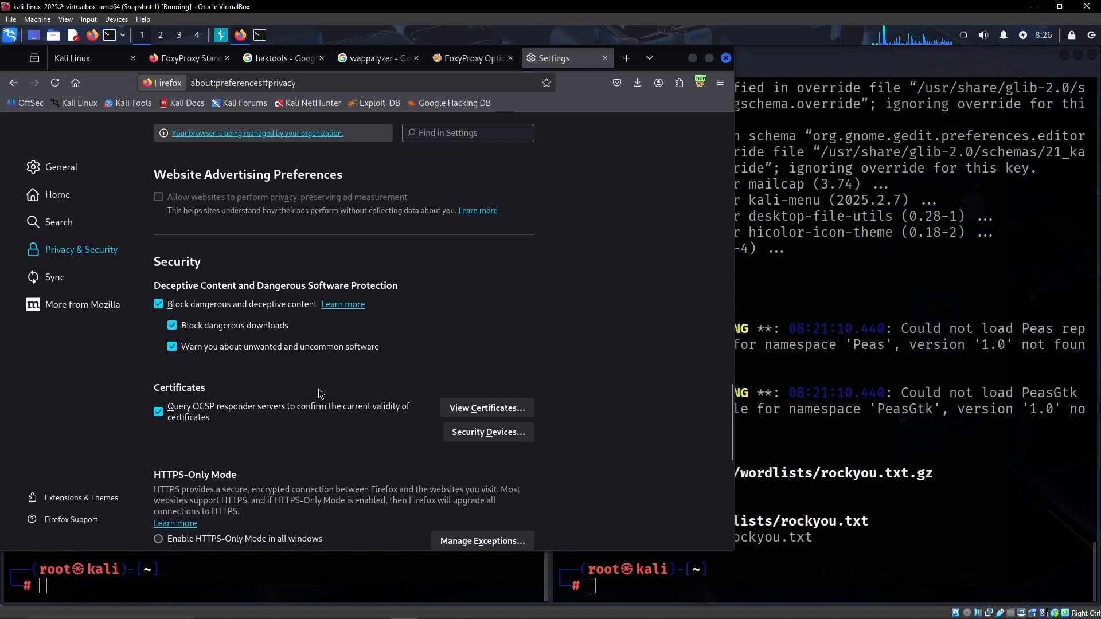
{"action": "left_click", "coordinate": [486, 408]}
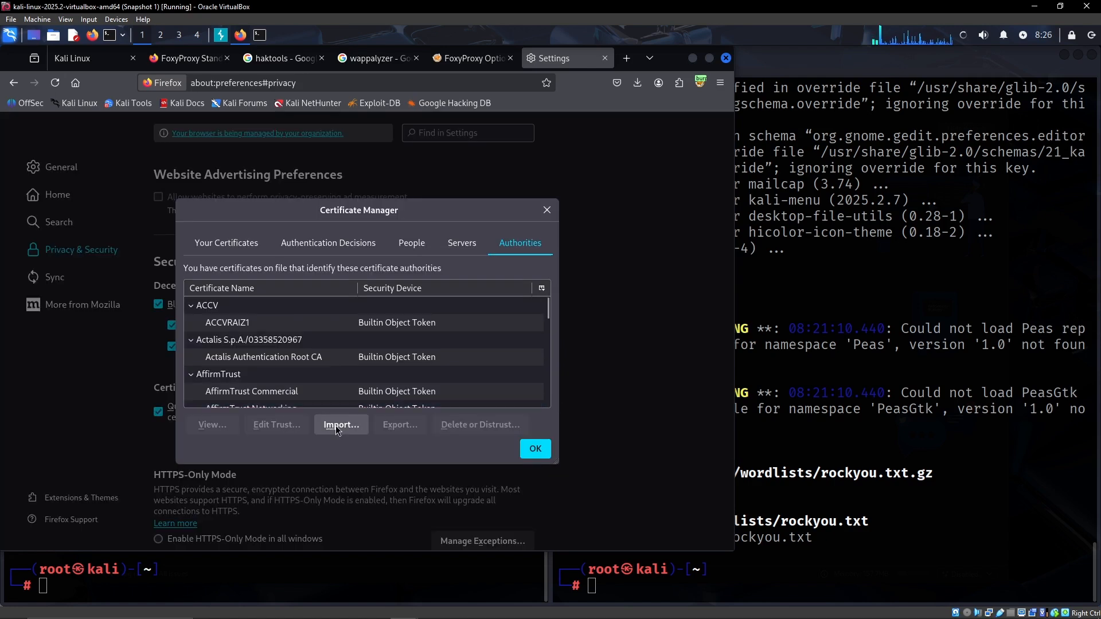
{"action": "mouse_move", "coordinate": [341, 440]}
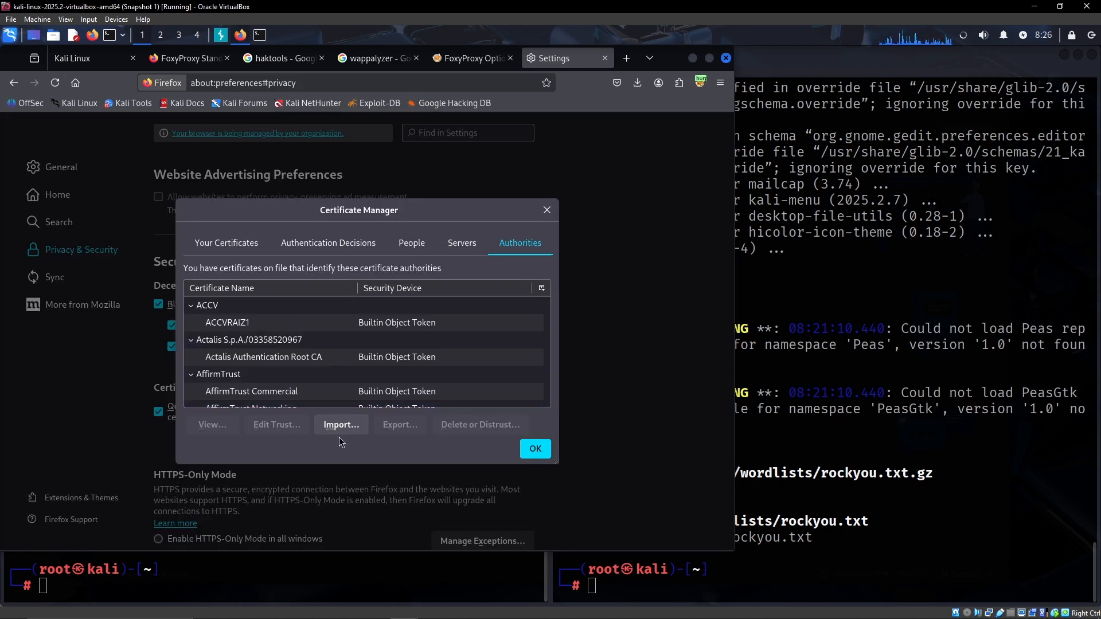
Step: Import cacert.der, trust the PortSwigger CA to identify websites and close the Certificate Manager
{"action": "left_click", "coordinate": [340, 424]}
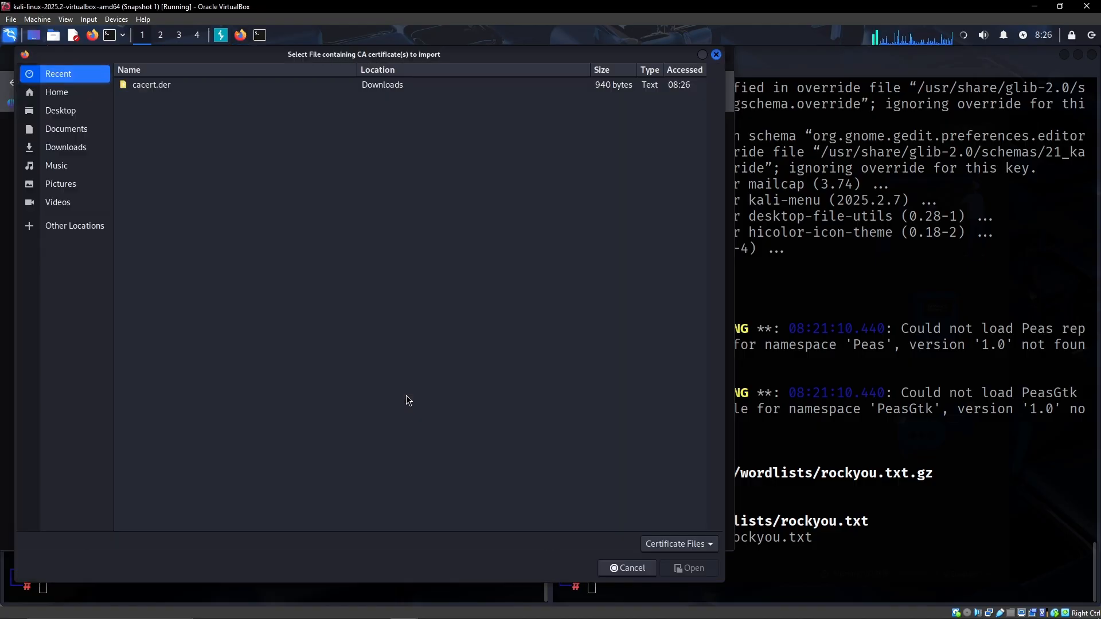
{"action": "left_click", "coordinate": [690, 567]}
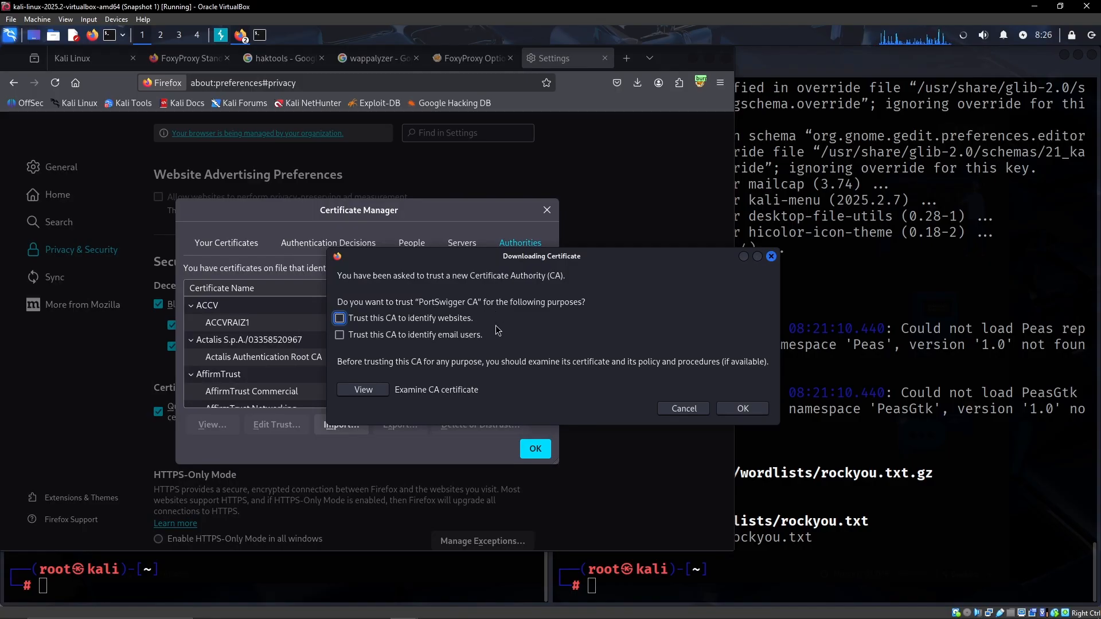
{"action": "left_click", "coordinate": [339, 317]}
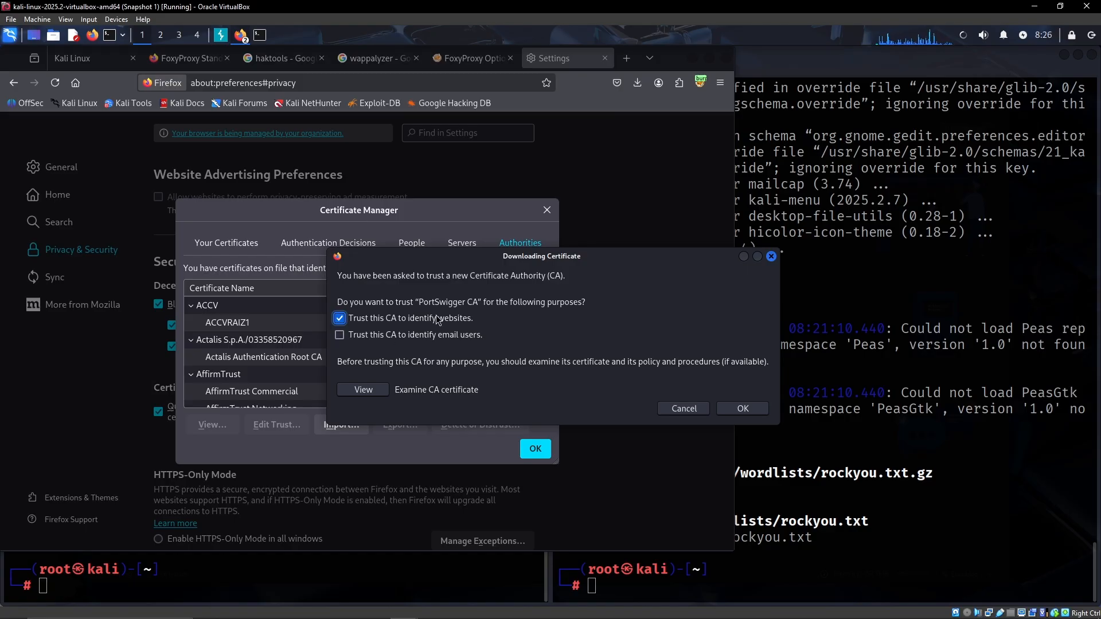
{"action": "left_click", "coordinate": [742, 408]}
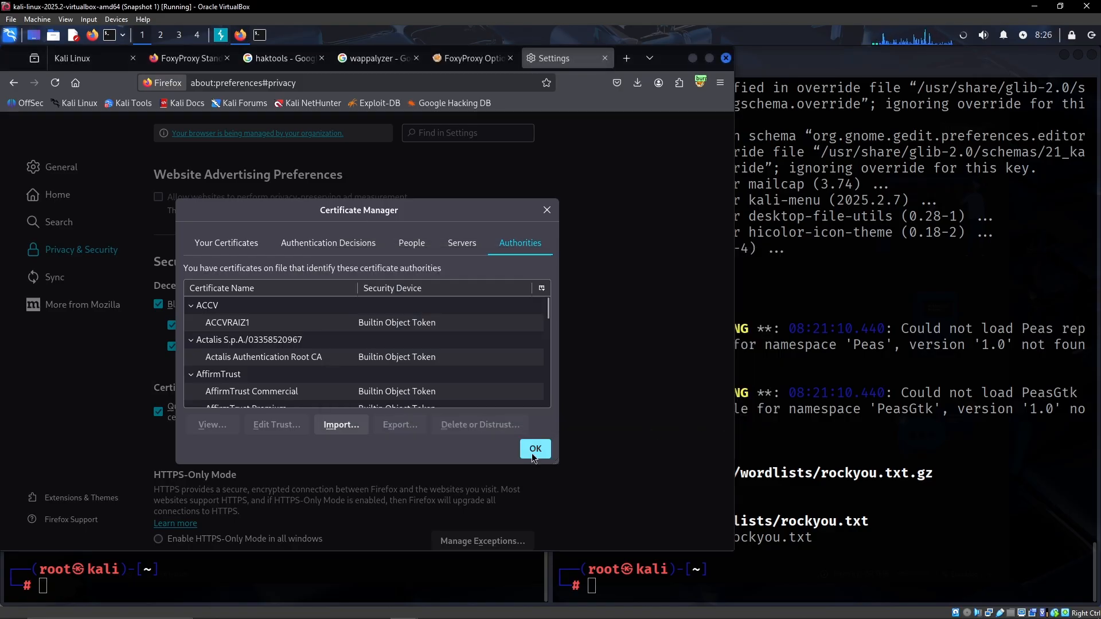
{"action": "left_click", "coordinate": [535, 448]}
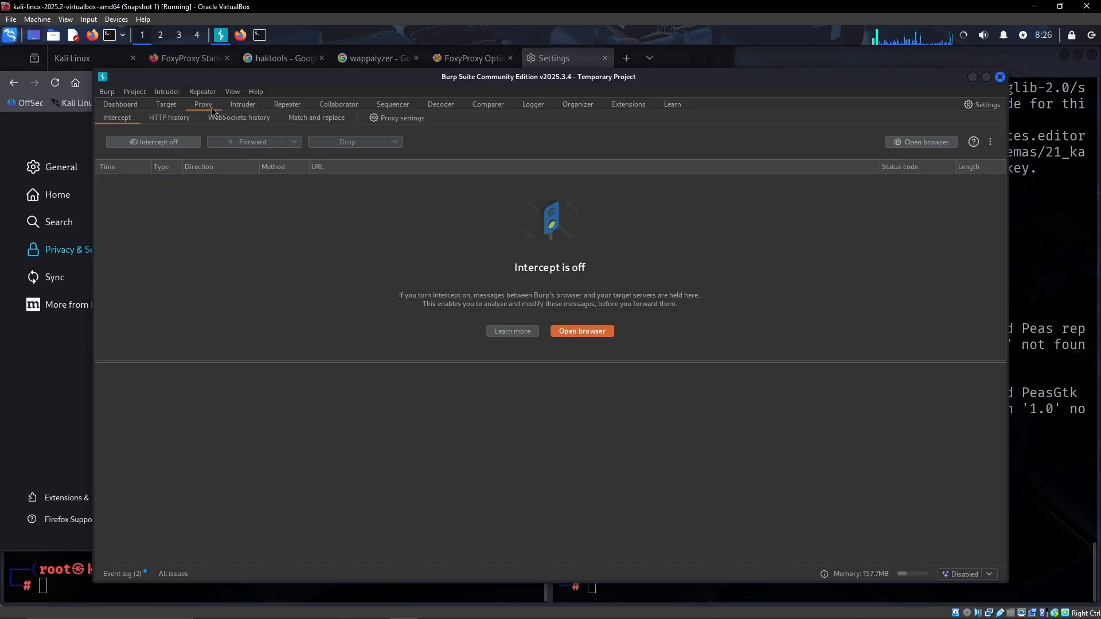
Step: Check Burp's Proxy Intercept view, then start a new Firefox tab
{"action": "left_click", "coordinate": [169, 117]}
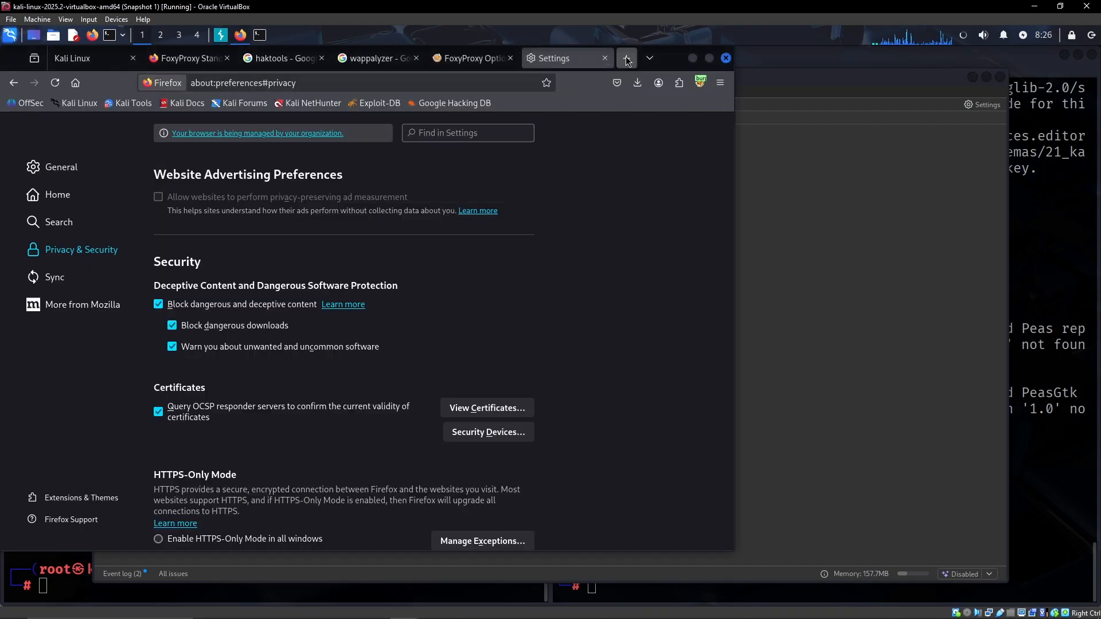
{"action": "left_click", "coordinate": [626, 58]}
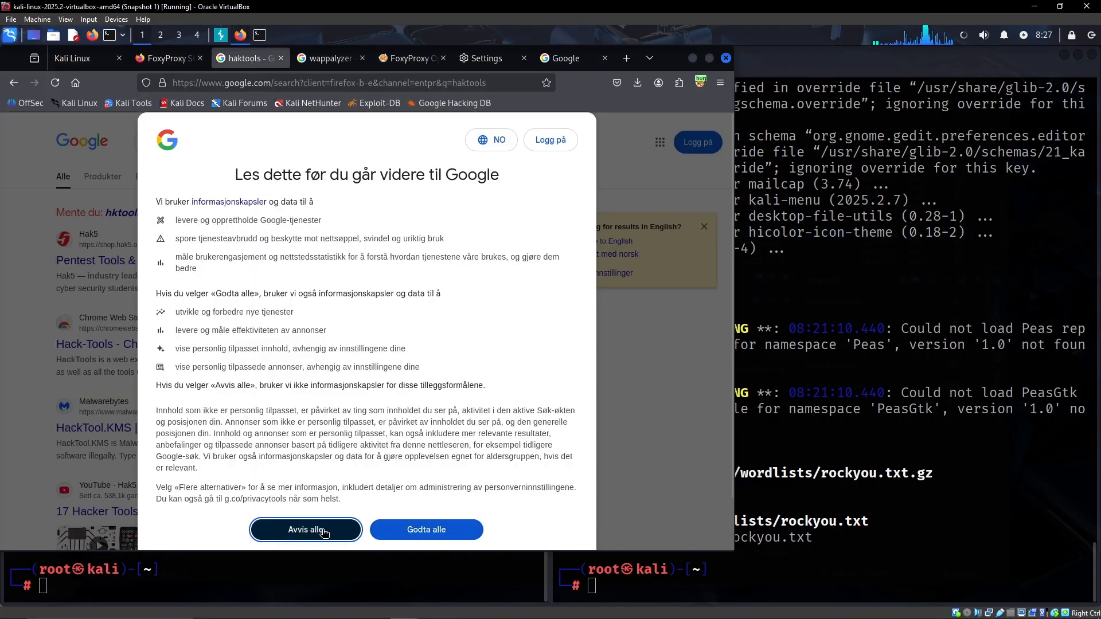
Step: Reject Google's cookies, search 'hacktools firefox' and reach the HackTools add-on version history page
{"action": "left_click", "coordinate": [305, 530]}
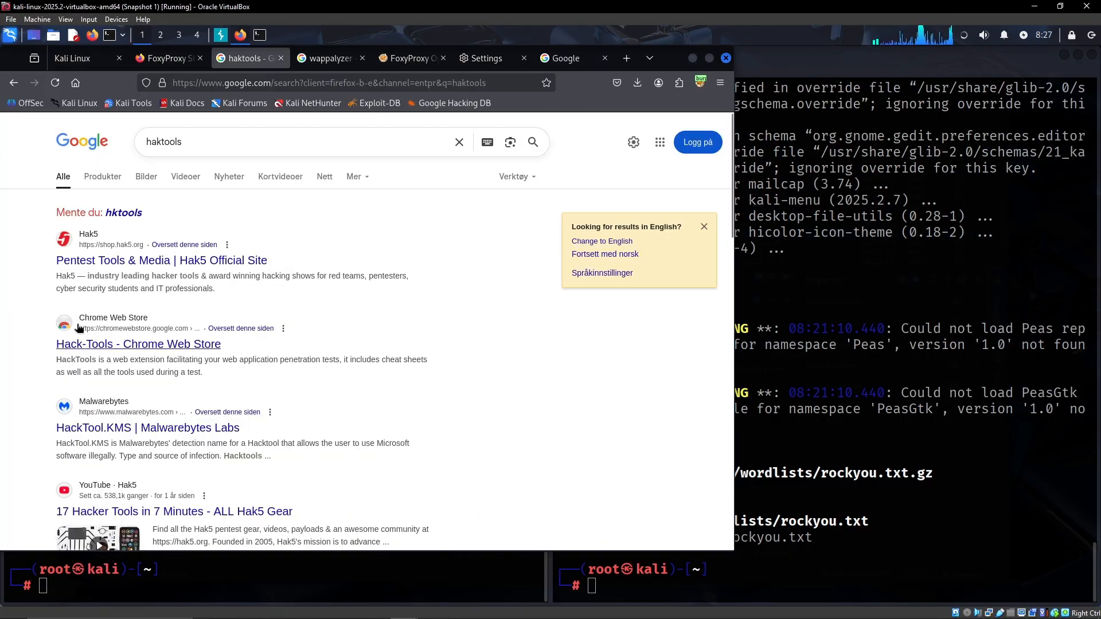
{"action": "type", "text": "f"}
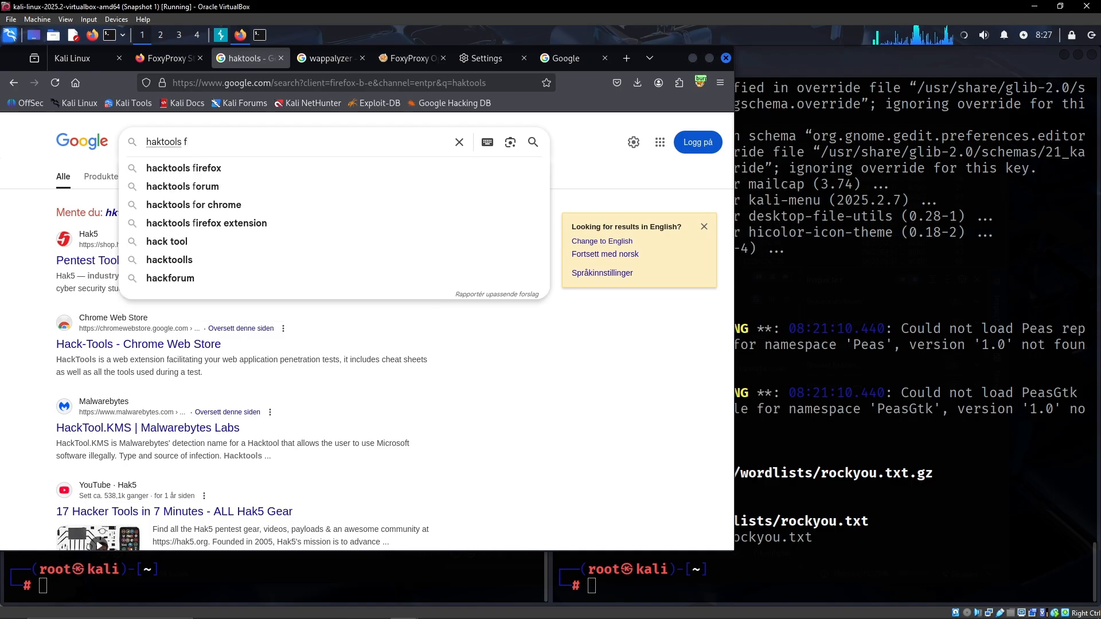
{"action": "left_click", "coordinate": [183, 168]}
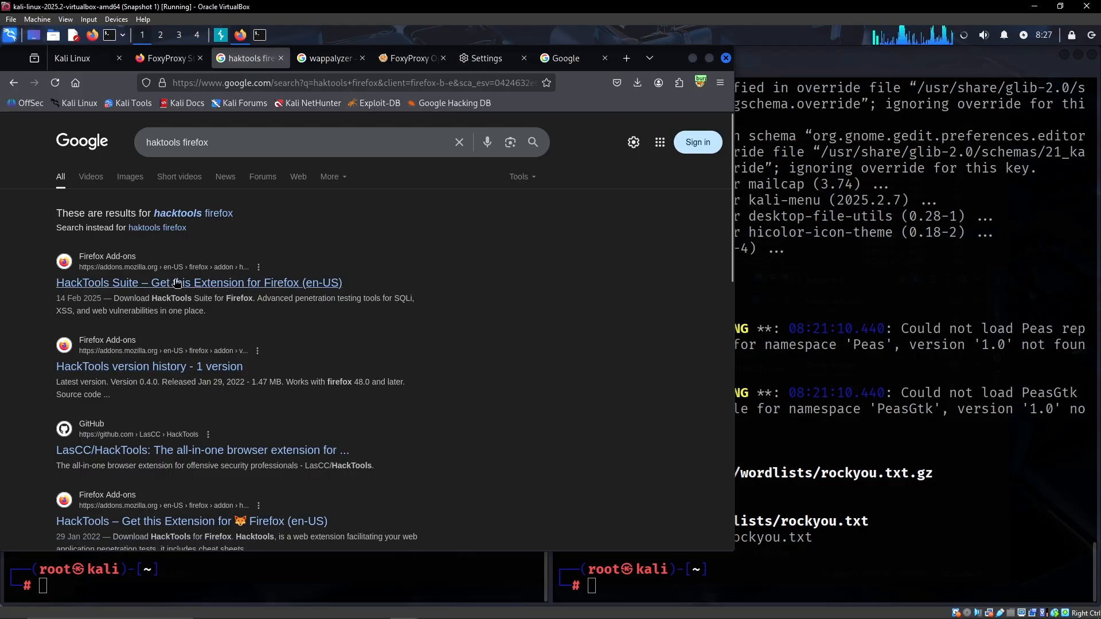
{"action": "left_click", "coordinate": [198, 282]}
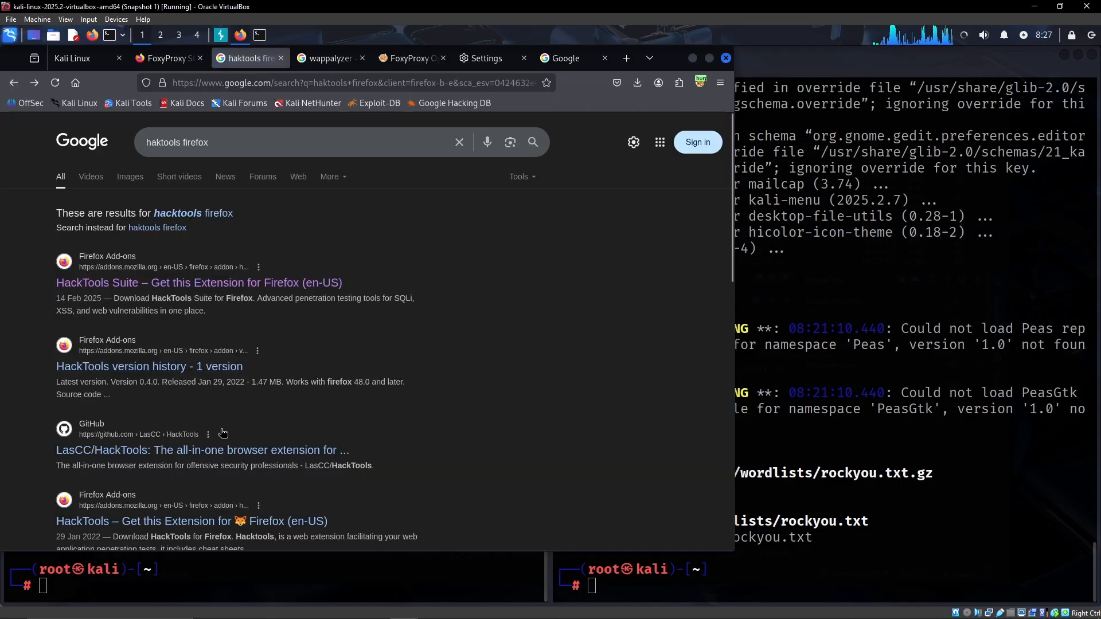
{"action": "scroll", "scroll_direction": "down", "scroll_amount": 3}
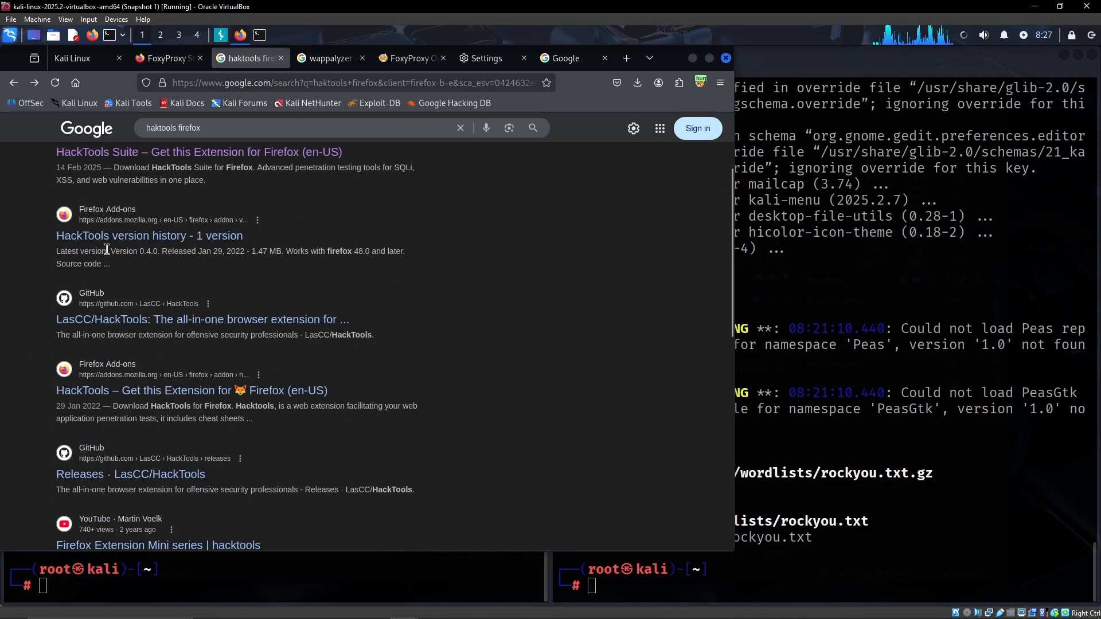
{"action": "left_click", "coordinate": [149, 235]}
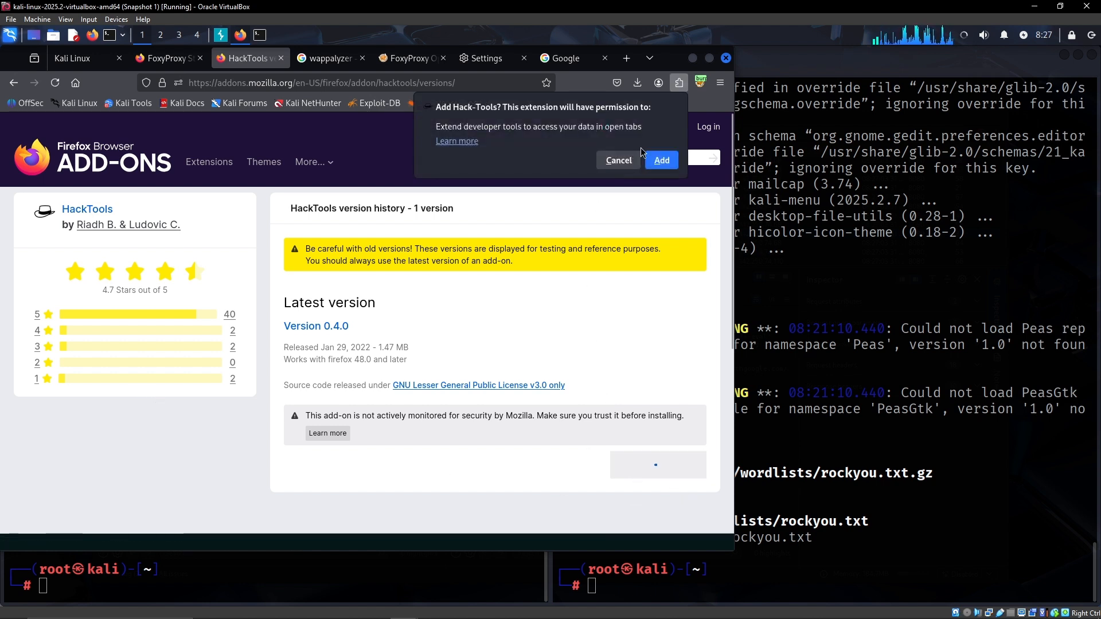
Step: Grant HackTools its permissions so it installs, then dismiss the extension-added notice
{"action": "left_click", "coordinate": [660, 160]}
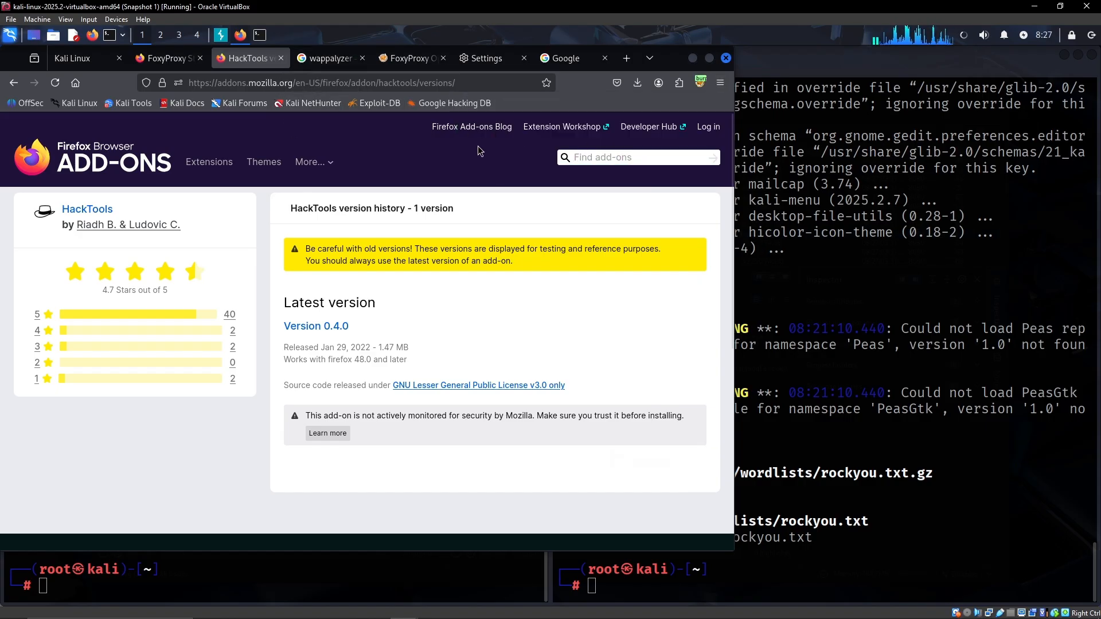
{"action": "left_click", "coordinate": [677, 82]}
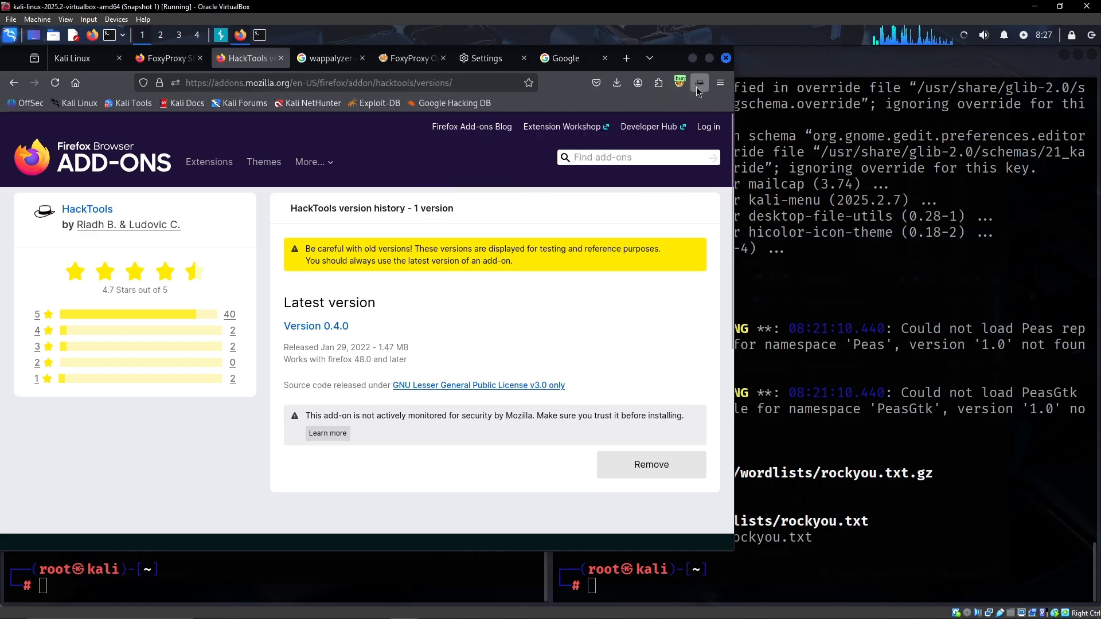
{"action": "left_click", "coordinate": [700, 82]}
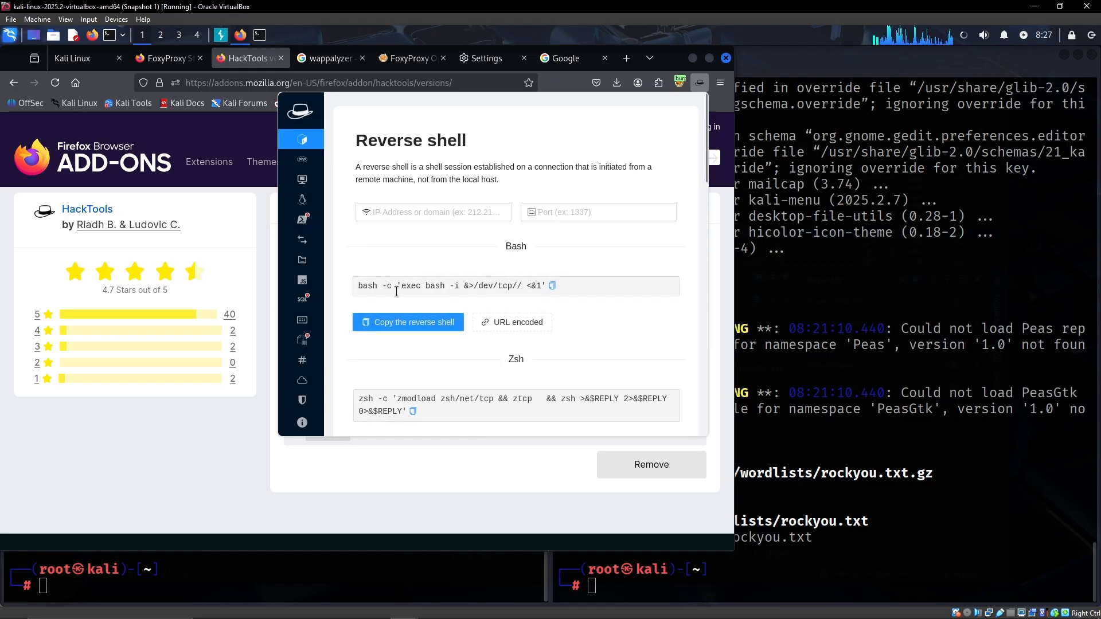
{"action": "scroll", "scroll_direction": "down", "scroll_amount": 3}
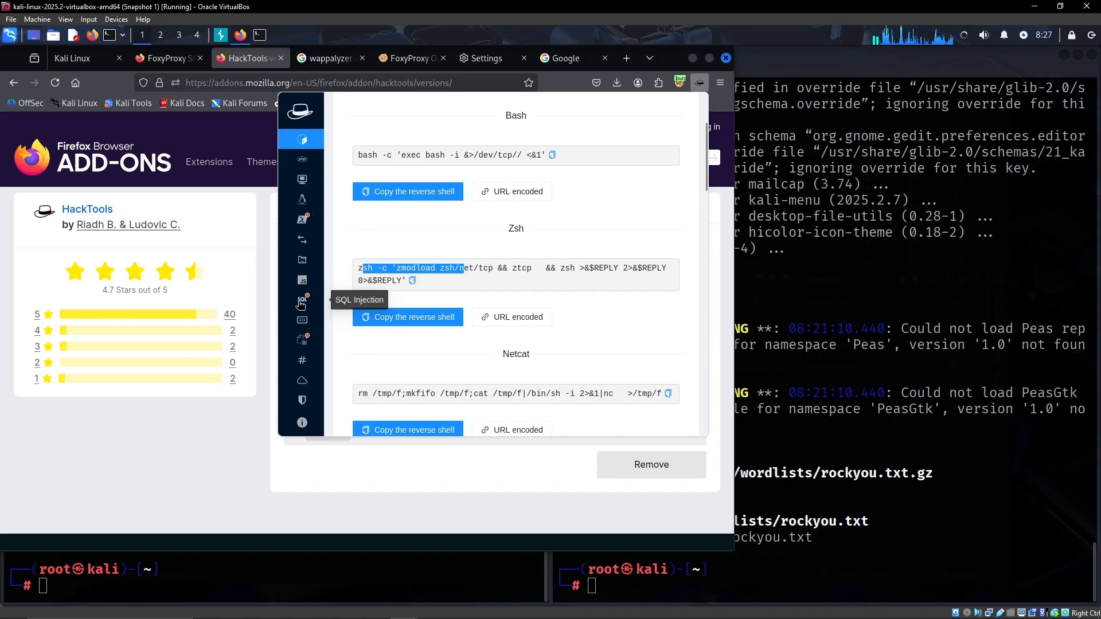
{"action": "left_click", "coordinate": [302, 299]}
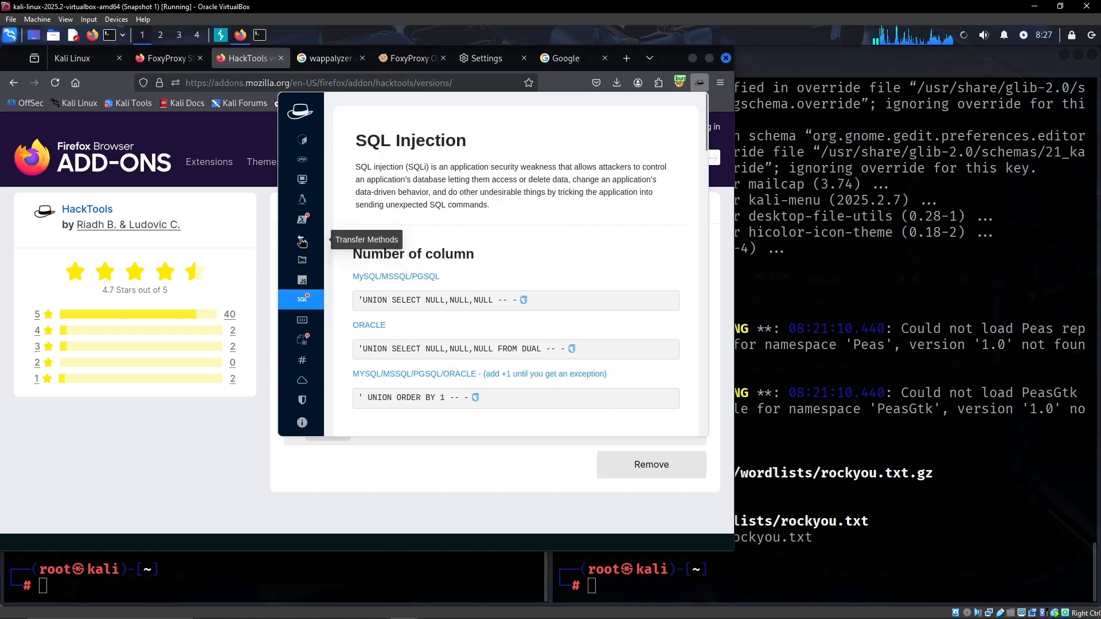
{"action": "left_click", "coordinate": [301, 218]}
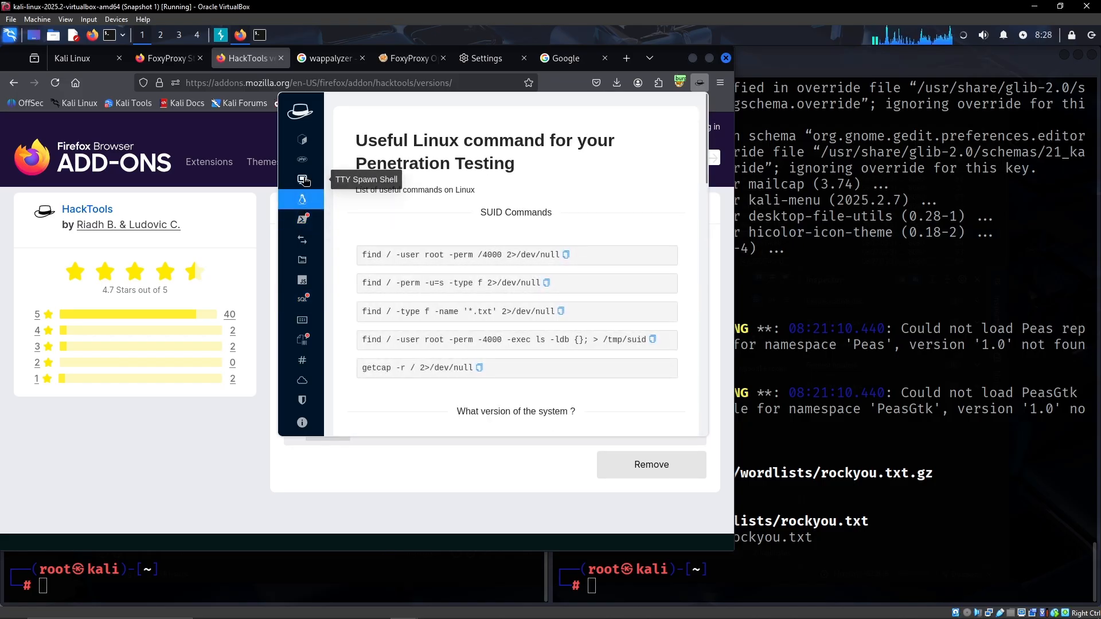
{"action": "left_click", "coordinate": [302, 180]}
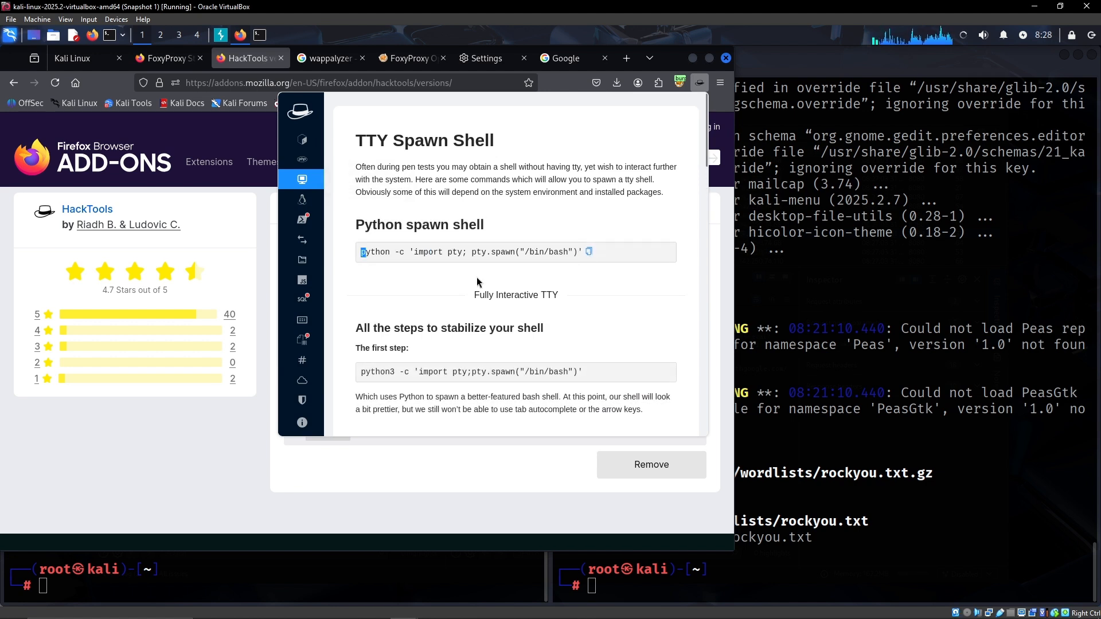
{"action": "scroll", "scroll_direction": "down", "scroll_amount": 3}
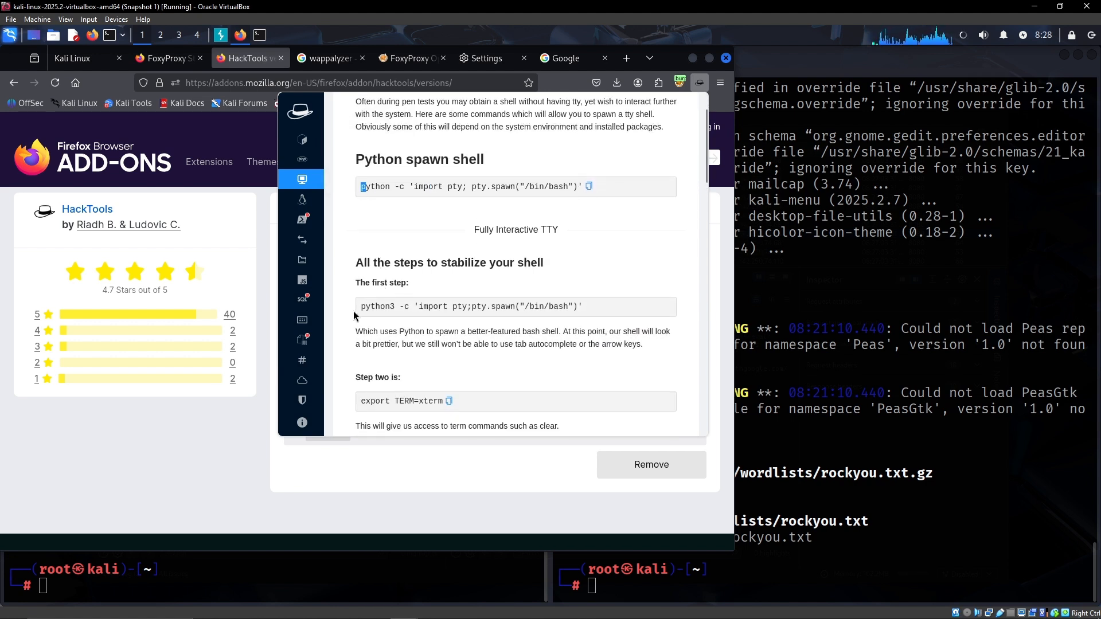
{"action": "scroll", "scroll_direction": "down", "scroll_amount": 3}
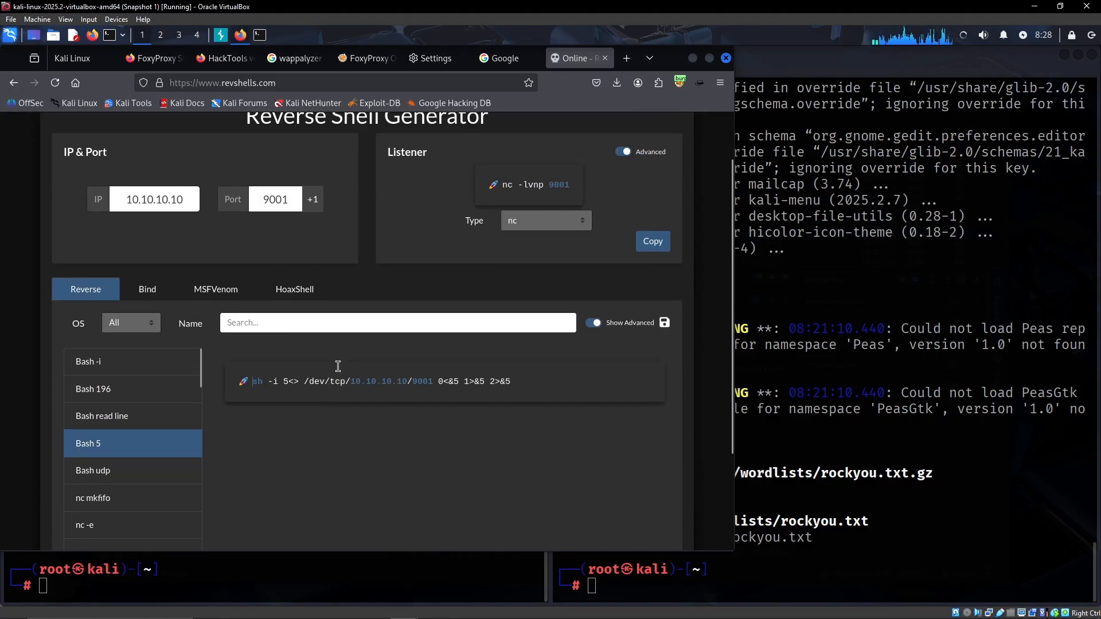
{"action": "left_click", "coordinate": [245, 58]}
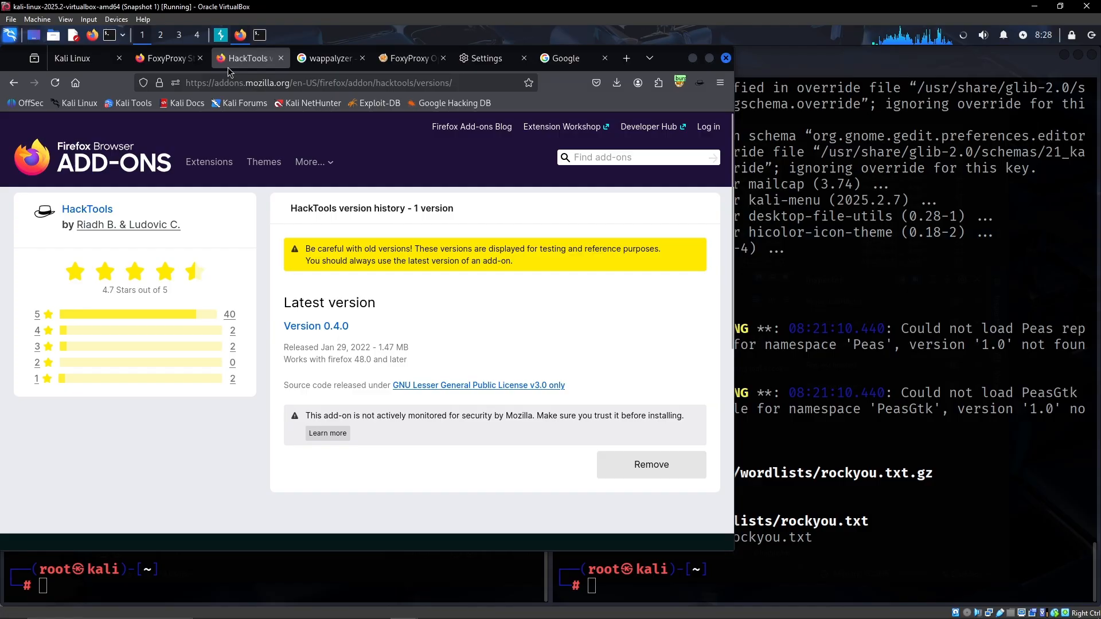
{"action": "left_click", "coordinate": [248, 58]}
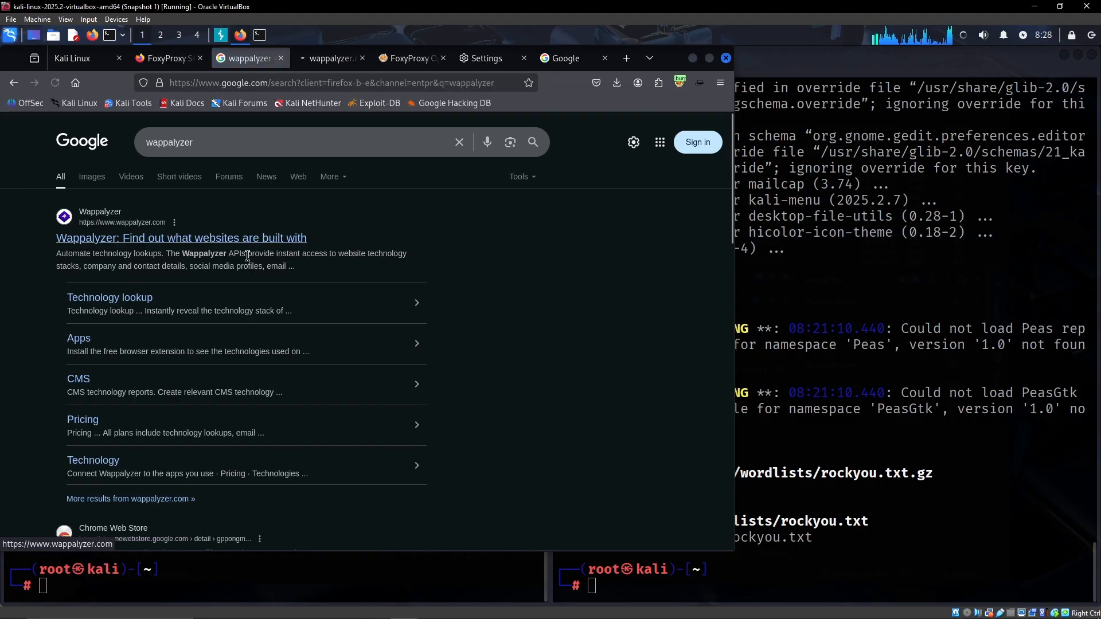
Step: Install Wappalyzer from its add-on listing, approving permissions and dismissing the added notice
{"action": "left_click", "coordinate": [180, 237]}
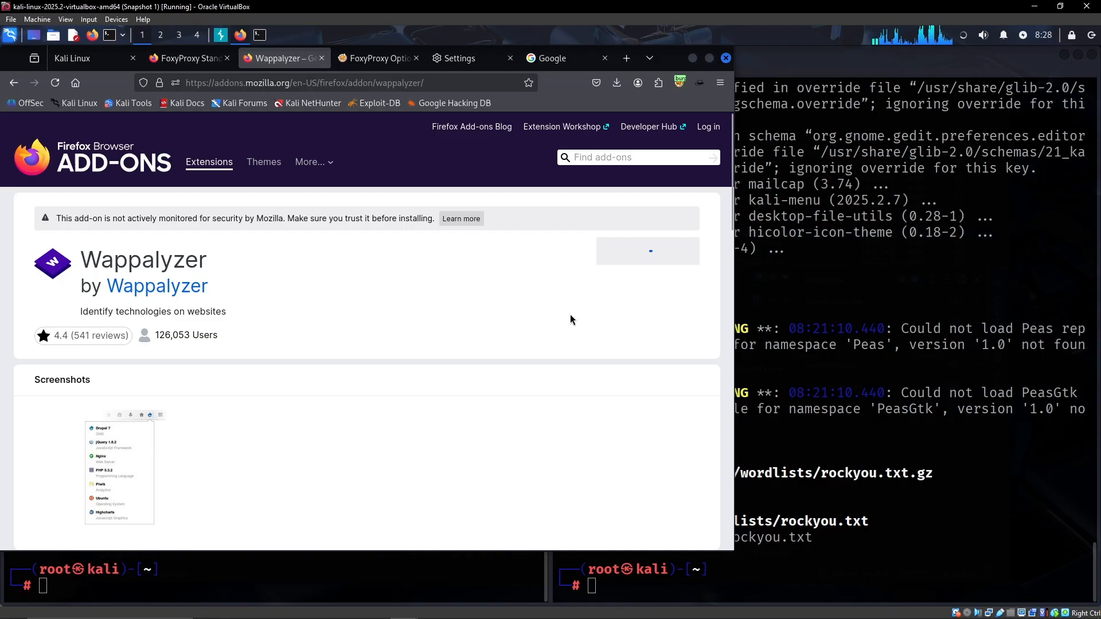
{"action": "mouse_move", "coordinate": [562, 330]}
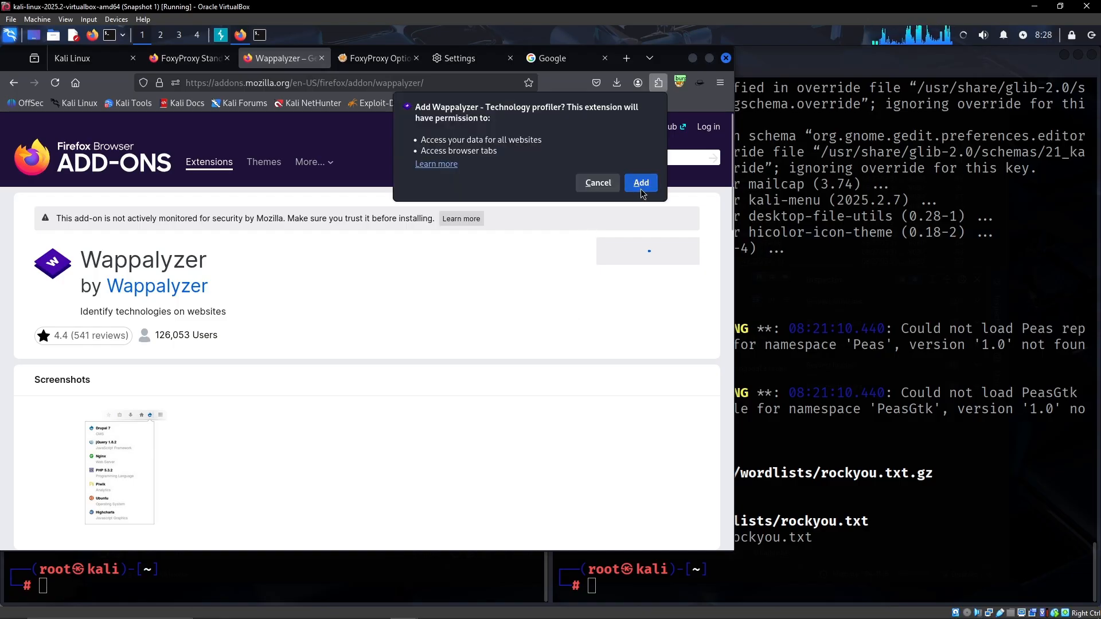
{"action": "left_click", "coordinate": [640, 183]}
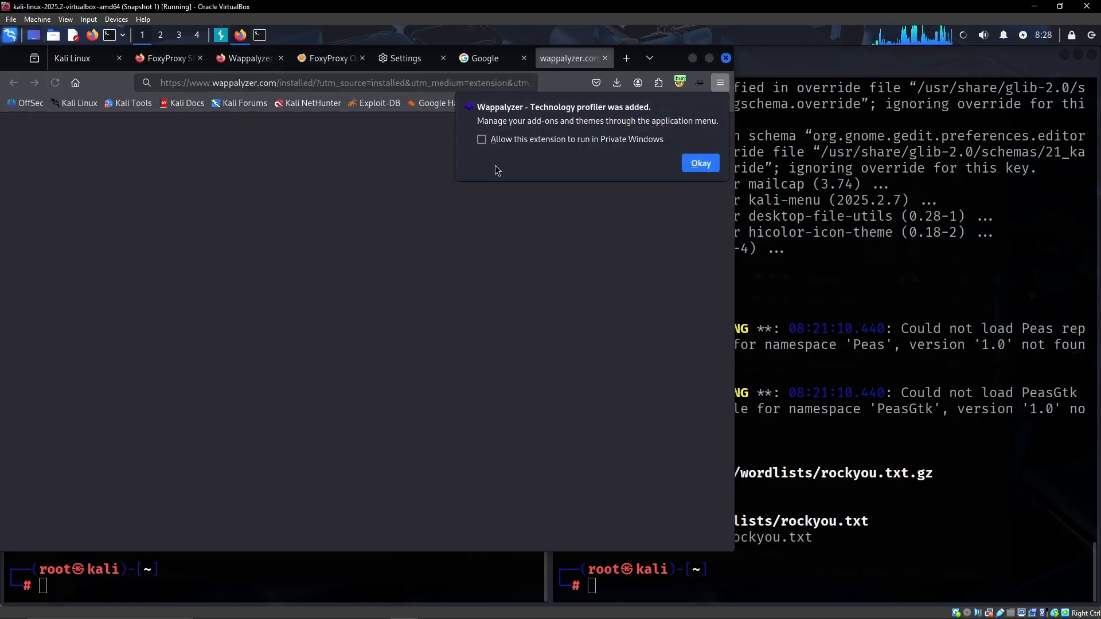
{"action": "left_click", "coordinate": [700, 163]}
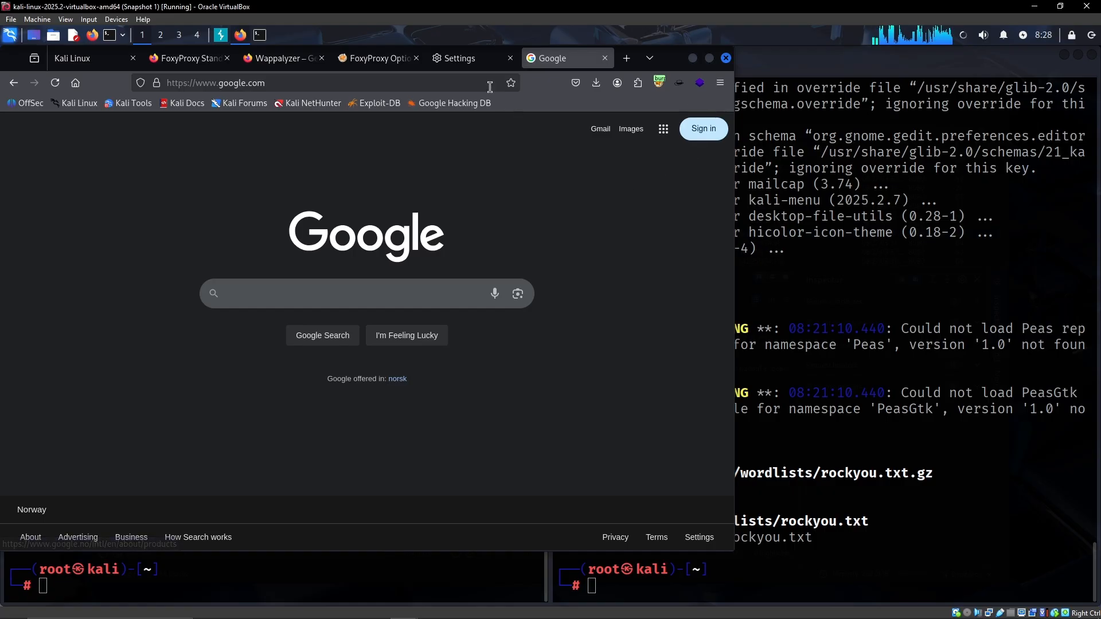
{"action": "left_click", "coordinate": [374, 58]}
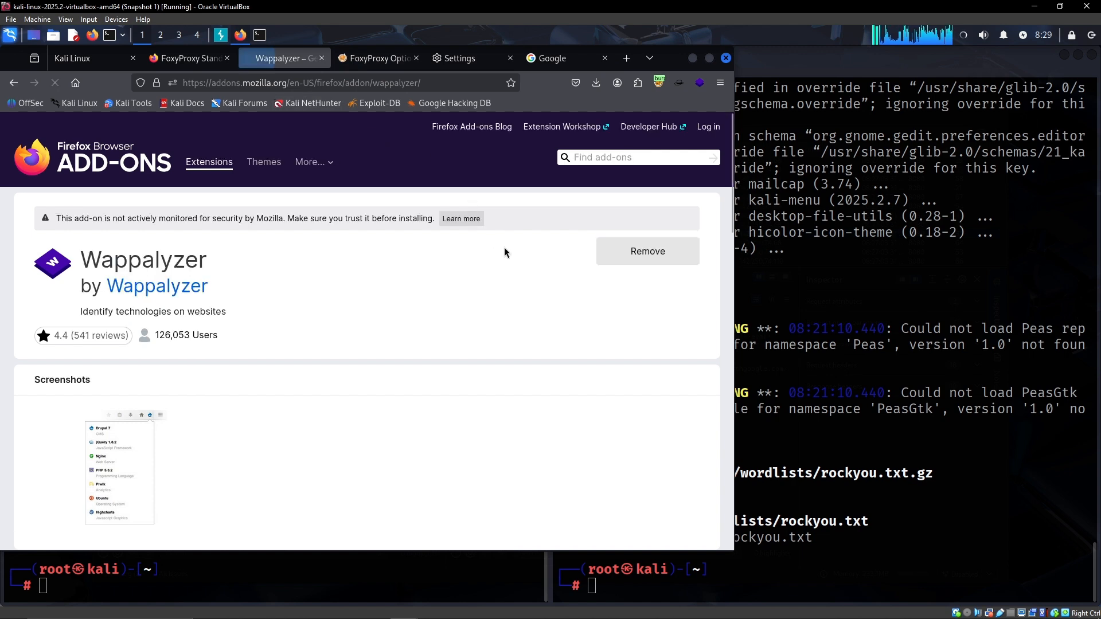
Step: Accept Wappalyzer's data sharing and test it on google.com to see Google's detected technologies
{"action": "left_click", "coordinate": [698, 82]}
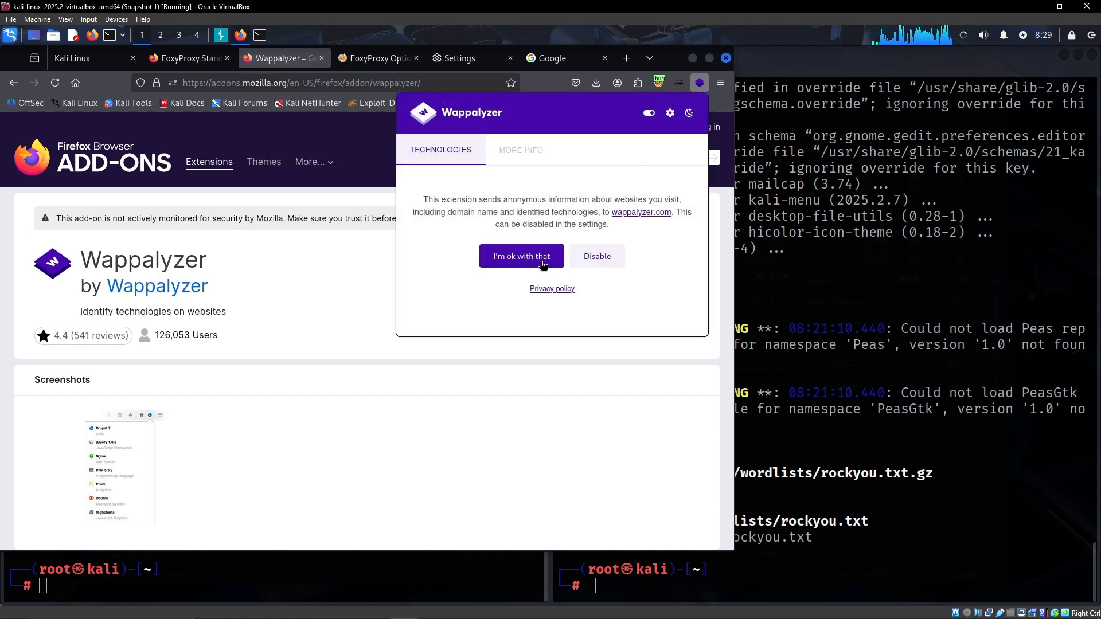
{"action": "left_click", "coordinate": [520, 256]}
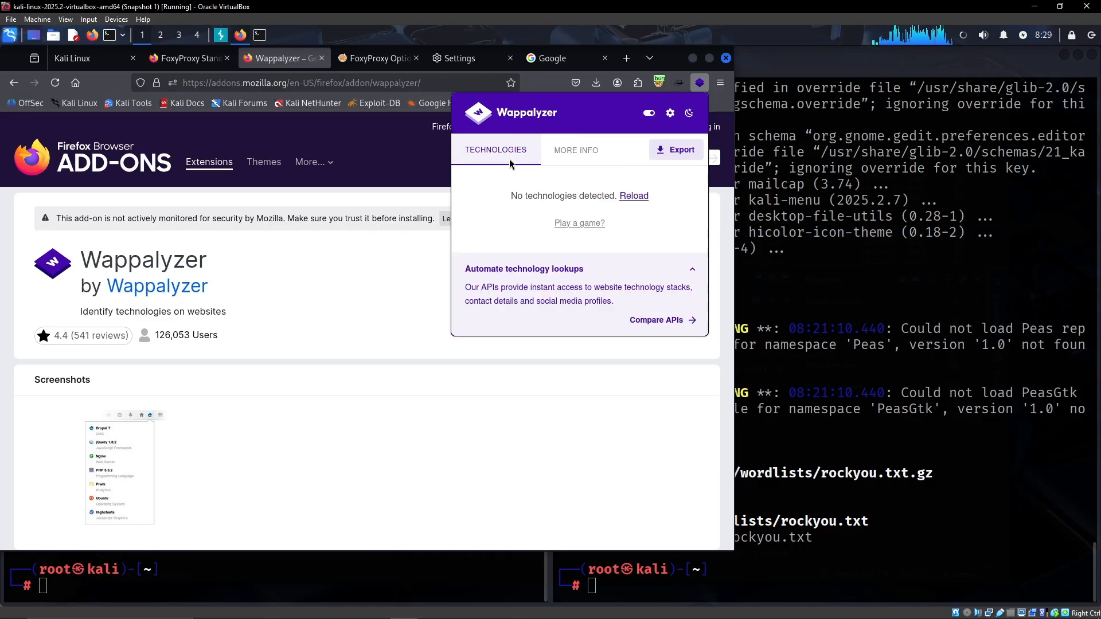
{"action": "left_click", "coordinate": [625, 58]}
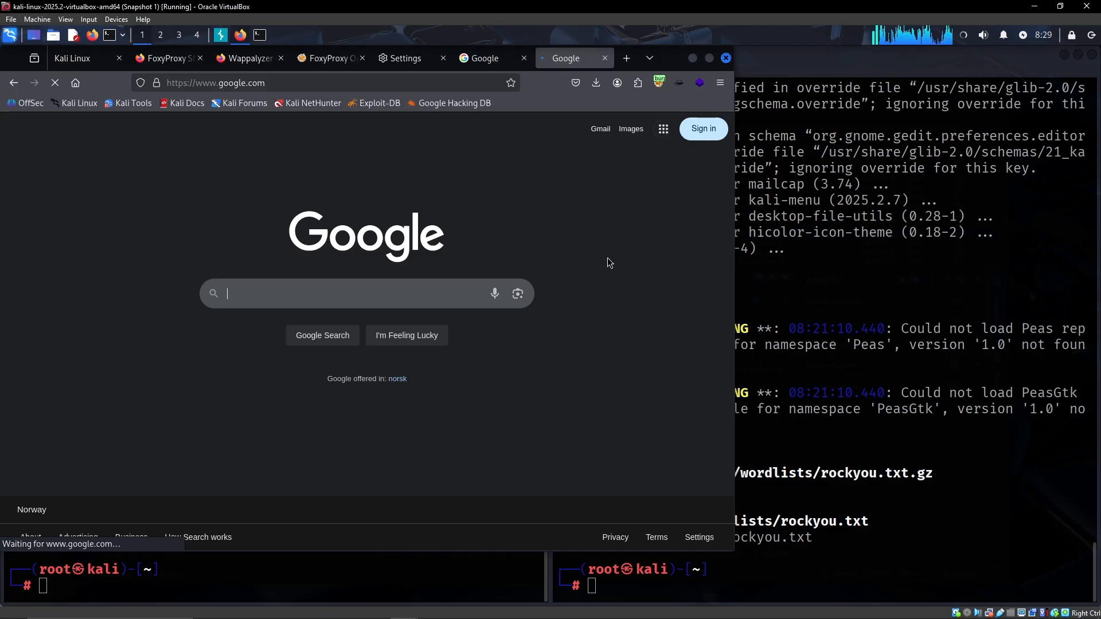
{"action": "mouse_move", "coordinate": [618, 264]}
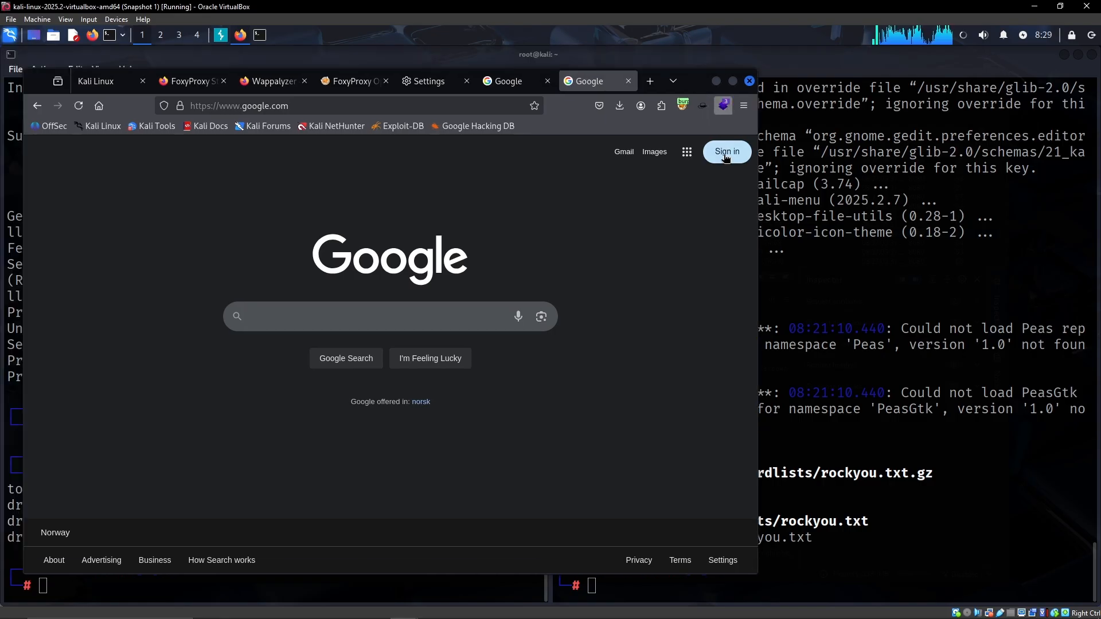
{"action": "left_click", "coordinate": [723, 106]}
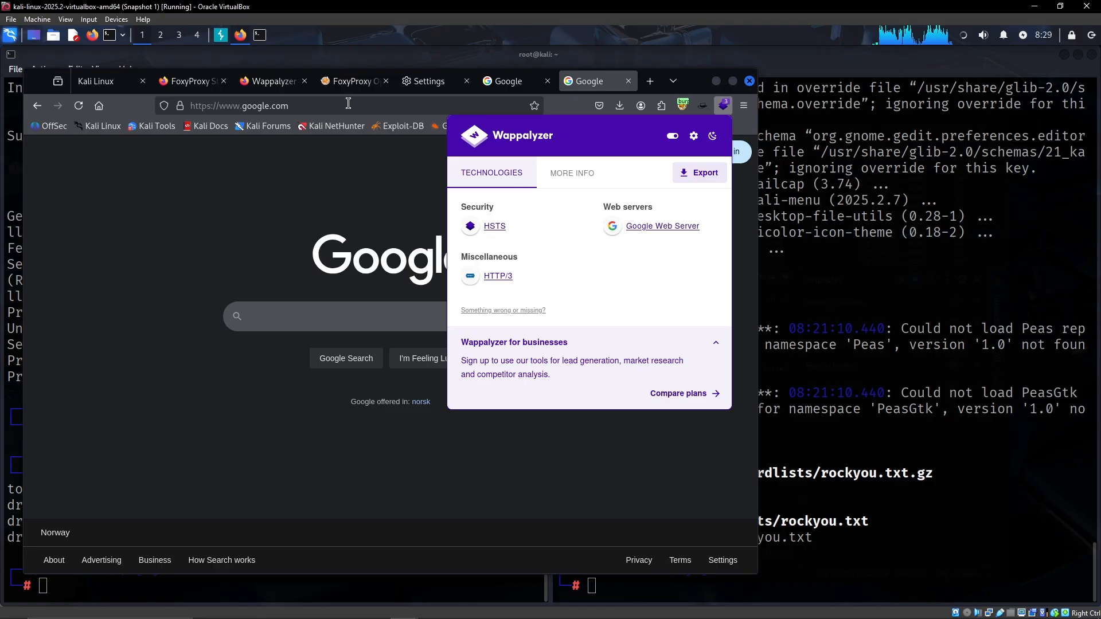
{"action": "mouse_move", "coordinate": [552, 261]}
{"action": "type", "text": "youtub"}
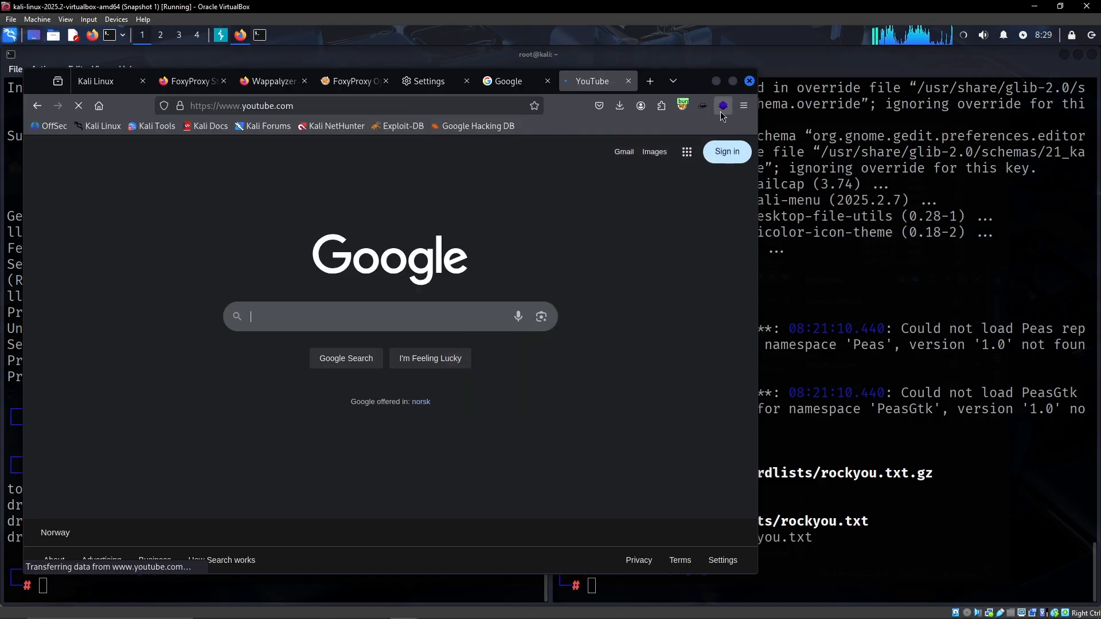
{"action": "left_click", "coordinate": [723, 105]}
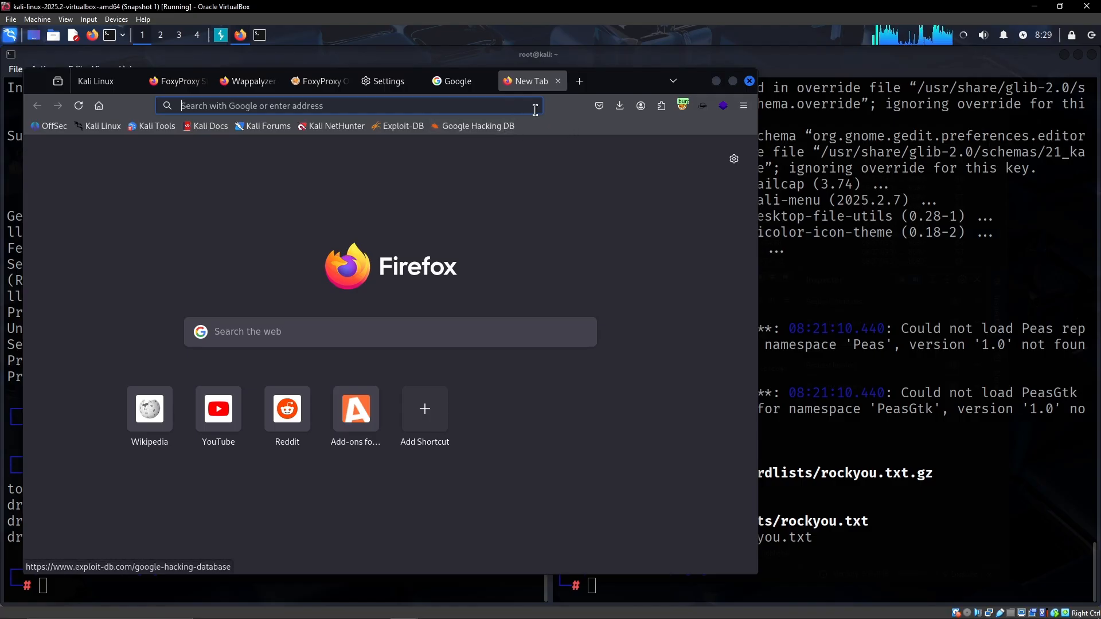
Step: Find Dark Reader via darkreader.org and install it into Firefox, approving permissions and the Okay notice
{"action": "type", "text": "darkreader.org"}
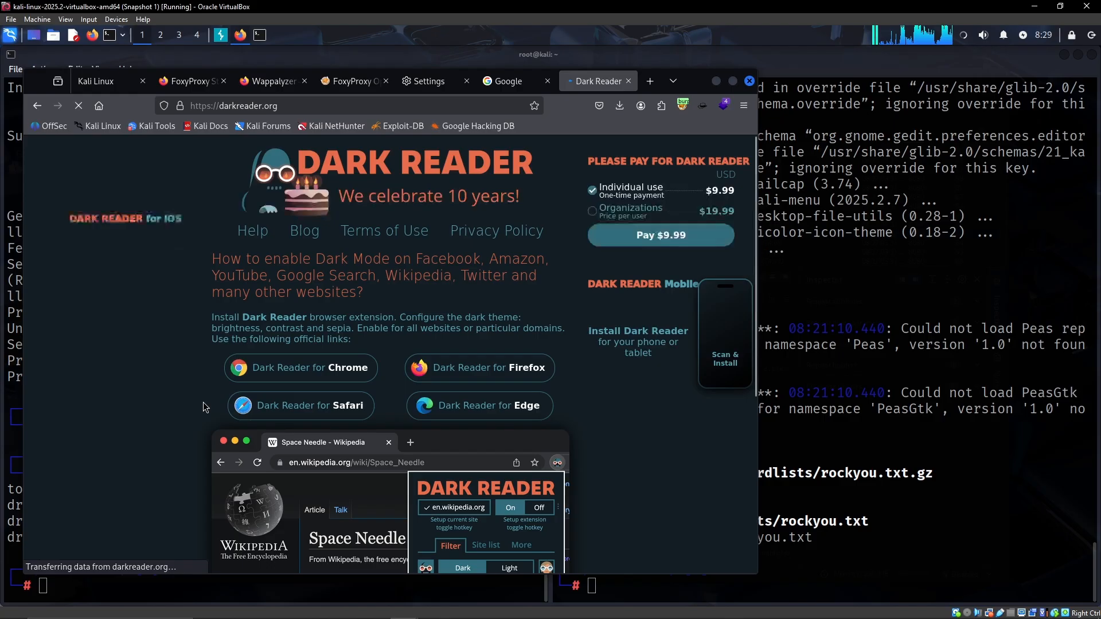
{"action": "mouse_move", "coordinate": [449, 376]}
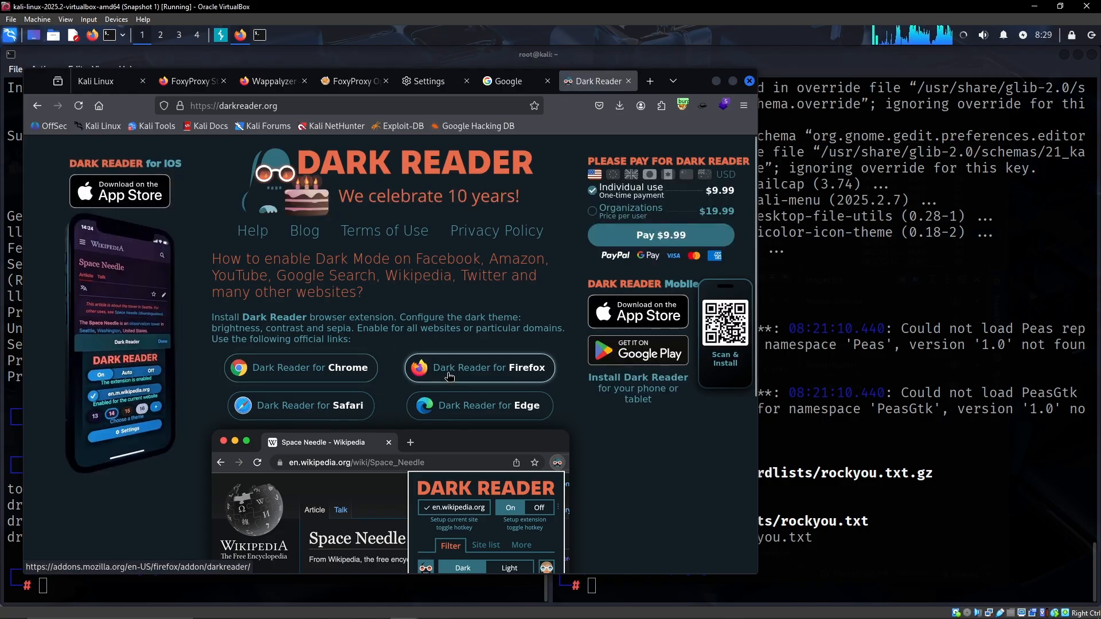
{"action": "left_click", "coordinate": [479, 367]}
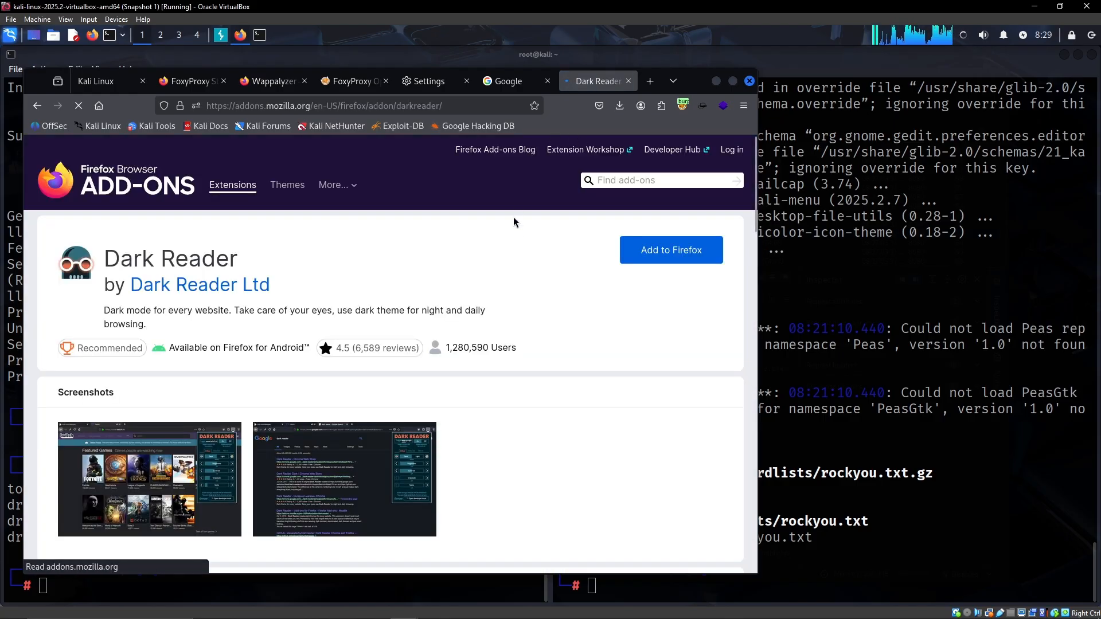
{"action": "left_click", "coordinate": [670, 249]}
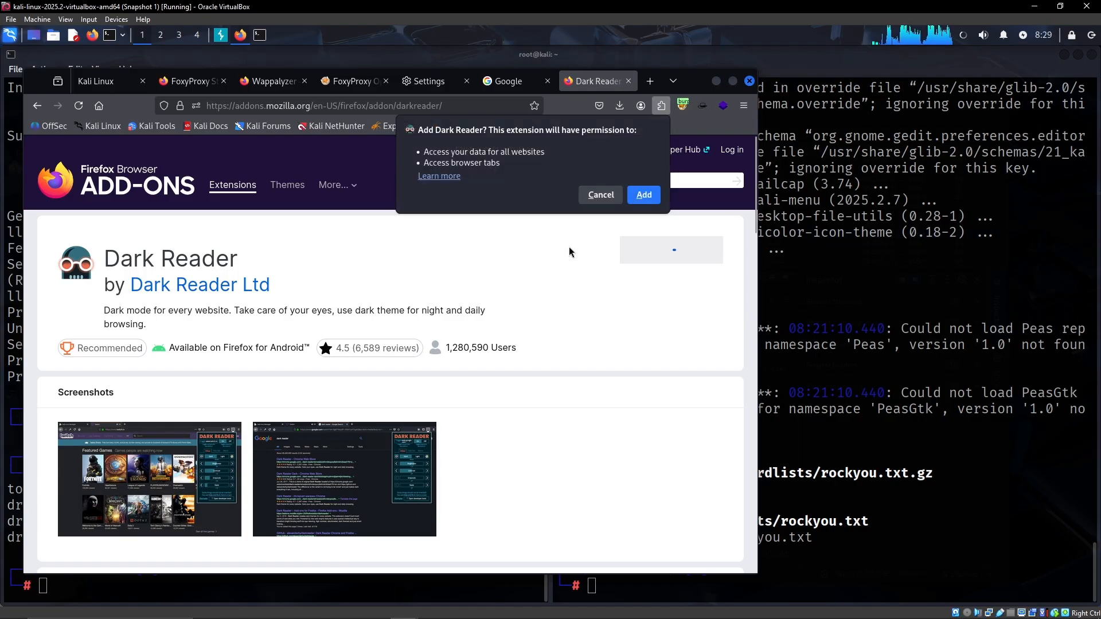
{"action": "left_click", "coordinate": [642, 195]}
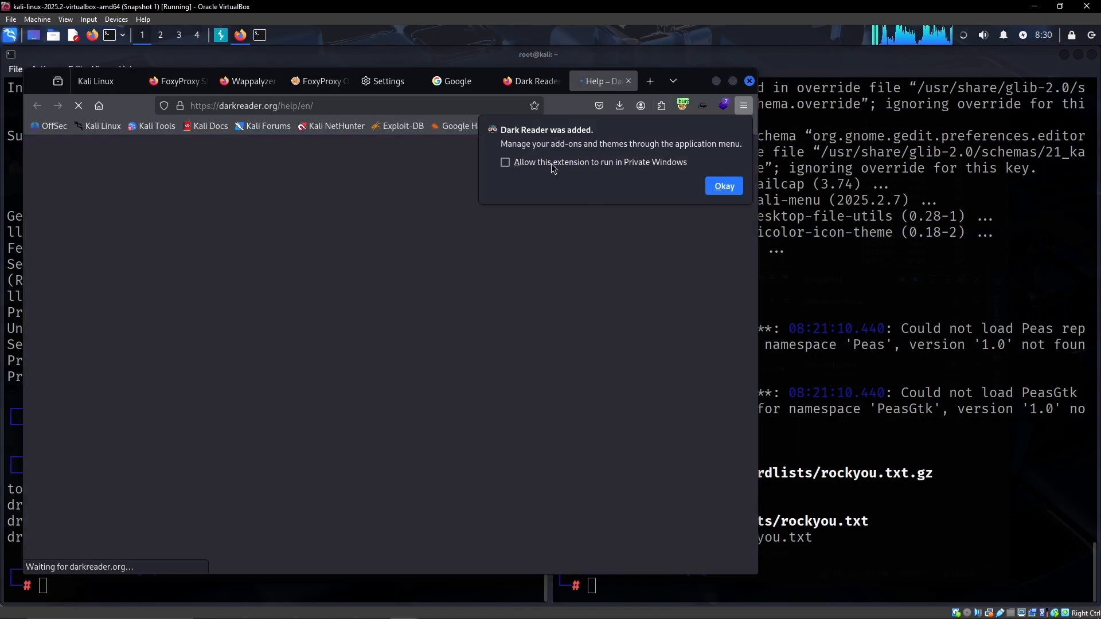
{"action": "left_click", "coordinate": [723, 186]}
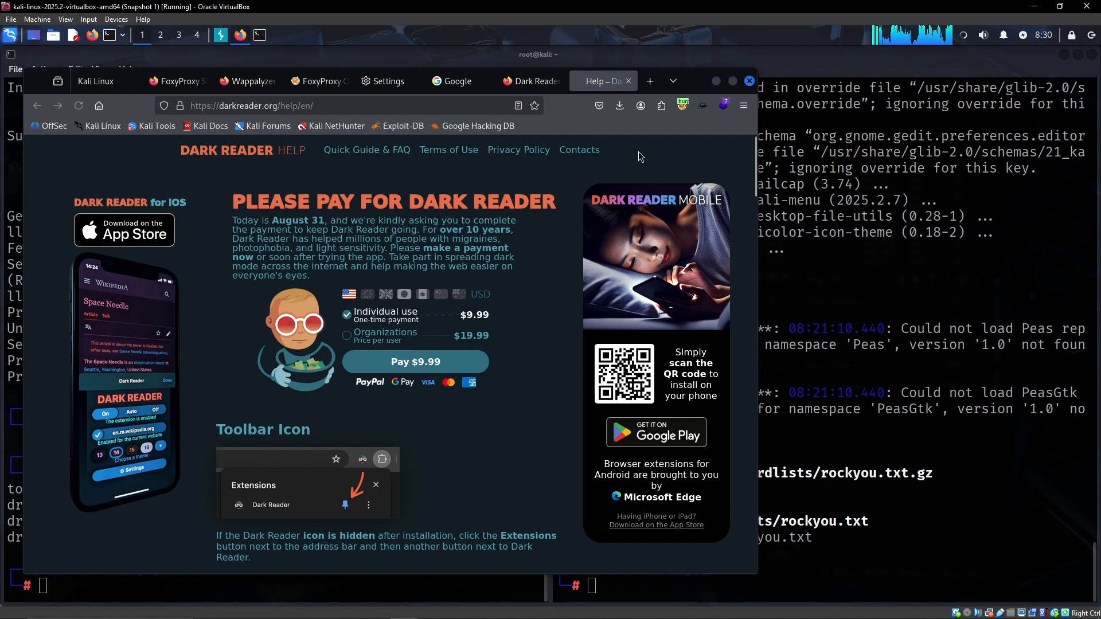
{"action": "left_click", "coordinate": [532, 80]}
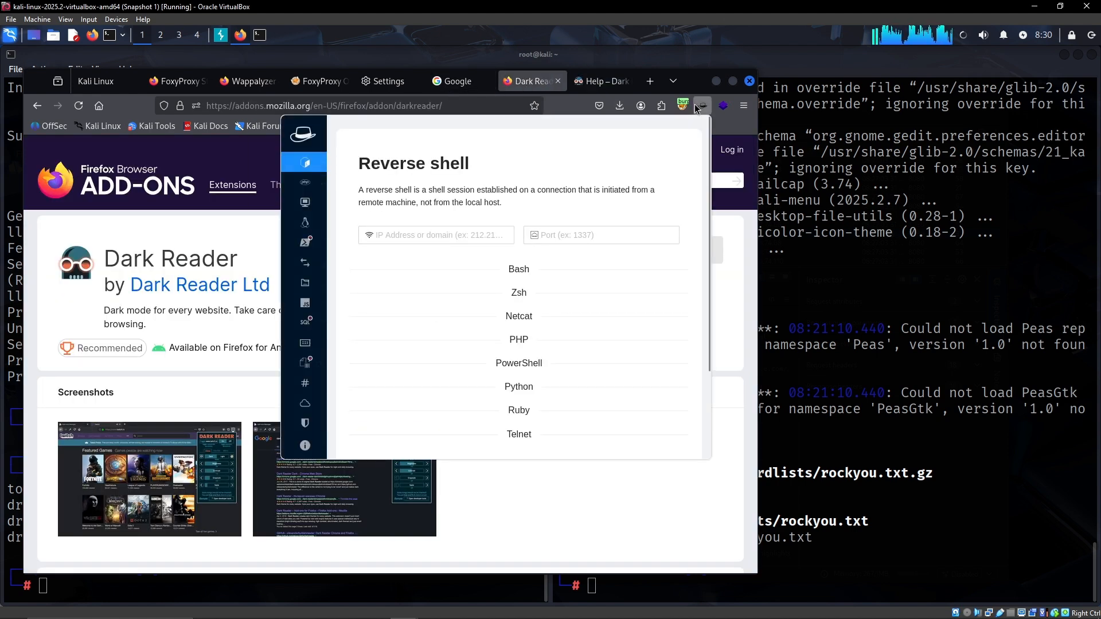
{"action": "left_click", "coordinate": [661, 106]}
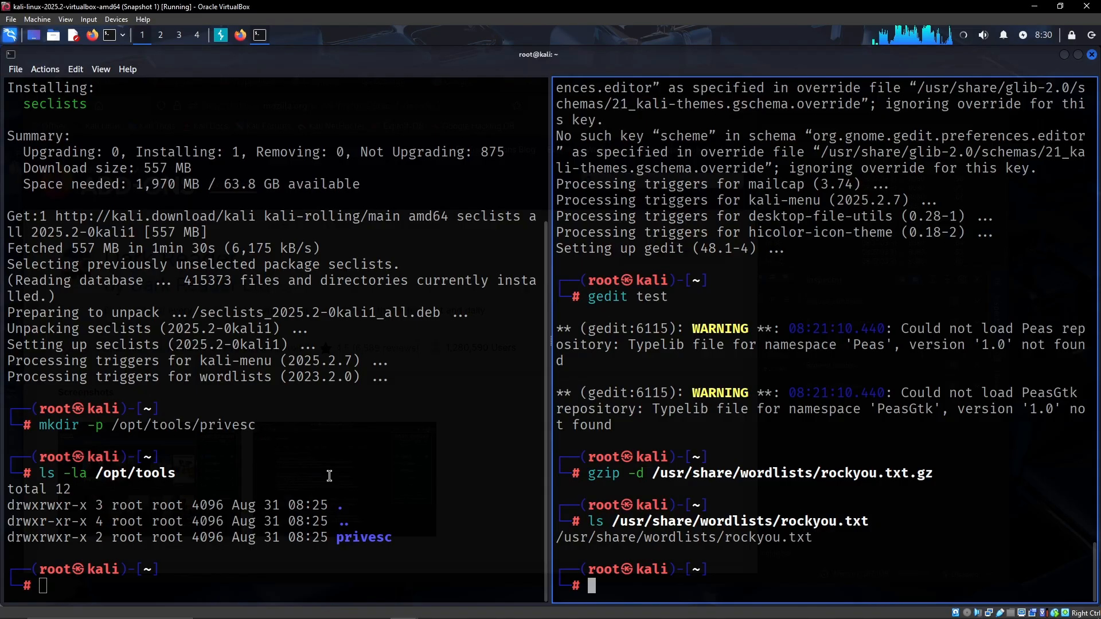
Step: Shut down the Kali virtual machine from the top-panel session menu
{"action": "left_click_drag", "start_coordinate": [44, 473], "coordinate": [390, 536]}
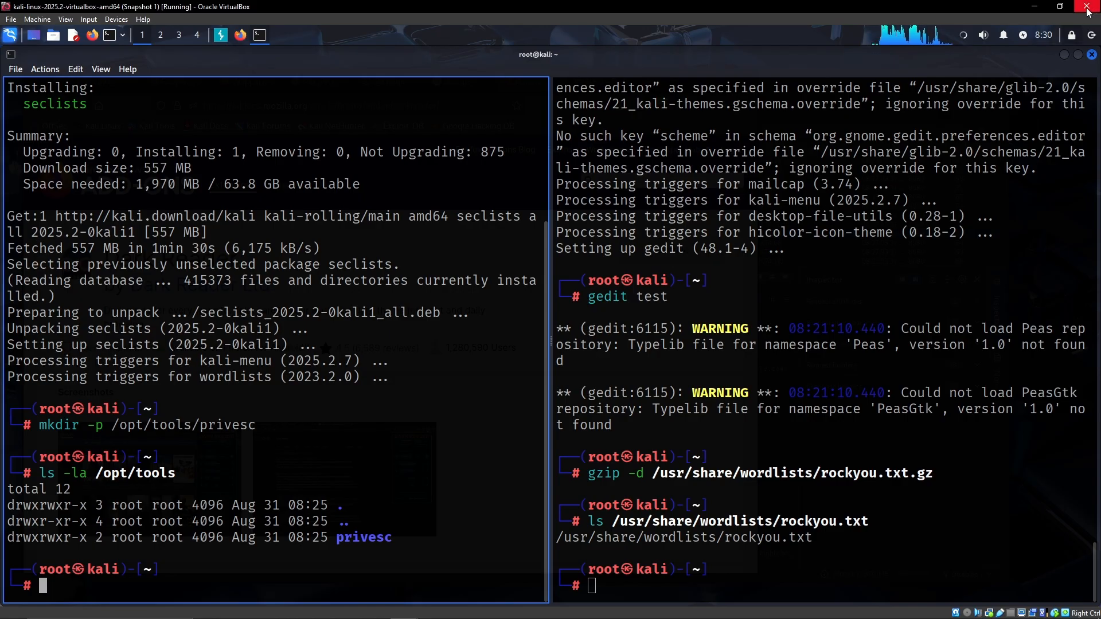
{"action": "left_click", "coordinate": [1087, 6]}
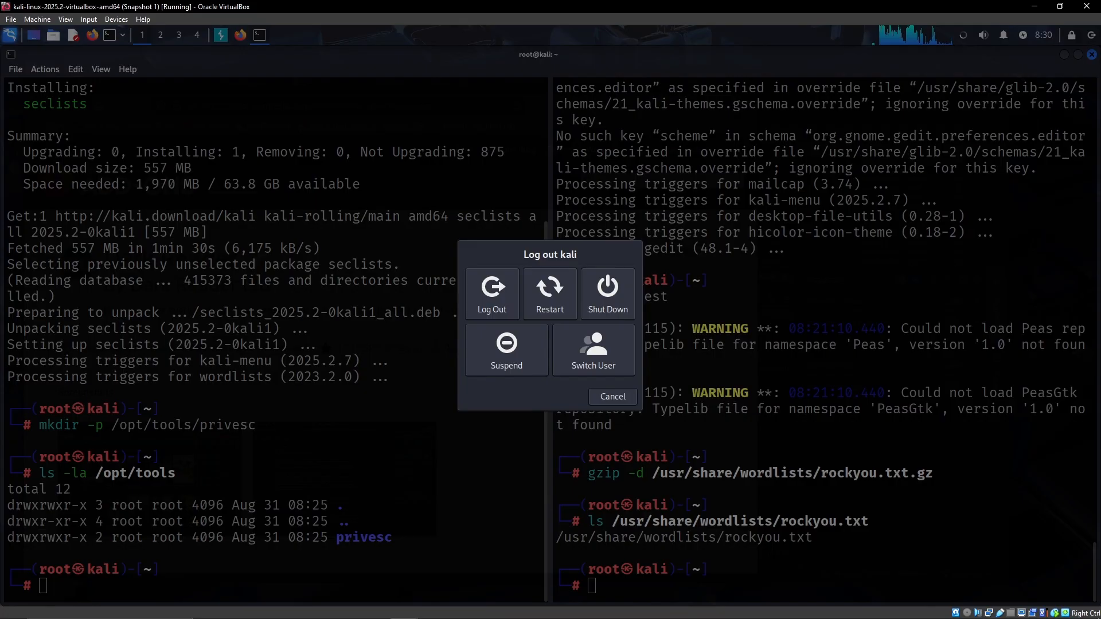
{"action": "left_click", "coordinate": [611, 396]}
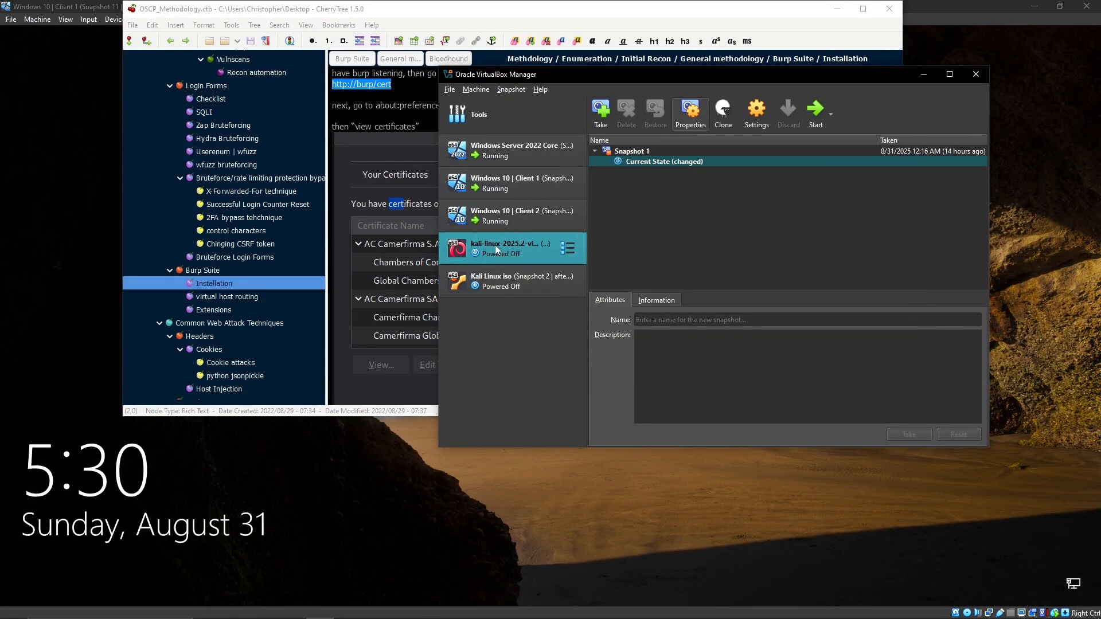
Step: Take a VirtualBox snapshot of the Kali VM named 'Snapshot 2 | after basic setup'
{"action": "left_click", "coordinate": [600, 112]}
{"action": "type", "text": "Snapshot 2 | after basic setup"}
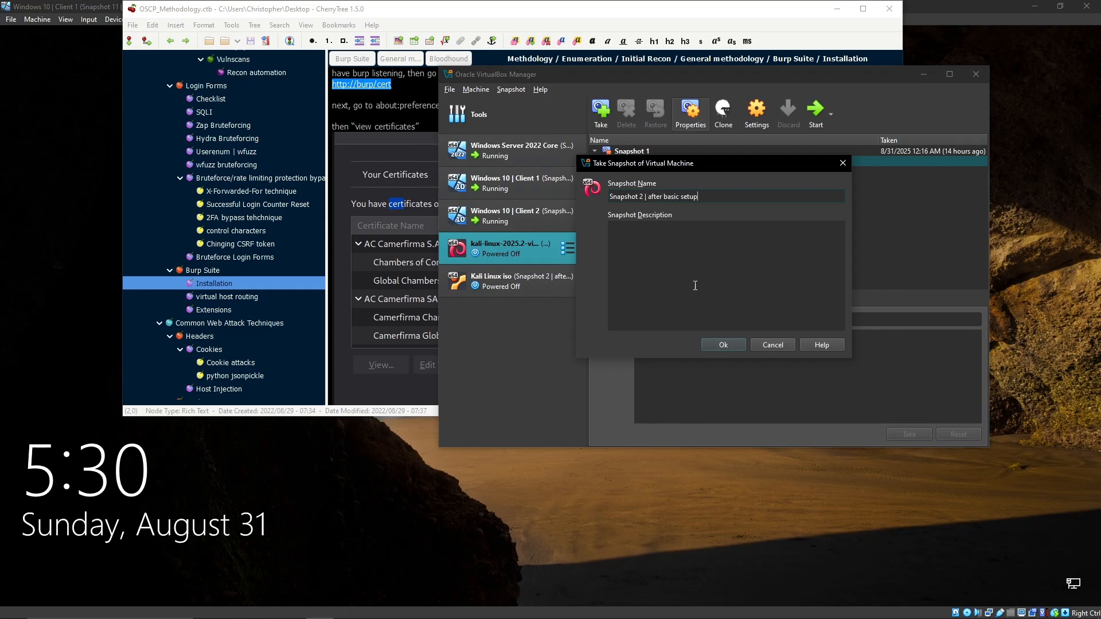
{"action": "left_click", "coordinate": [722, 345]}
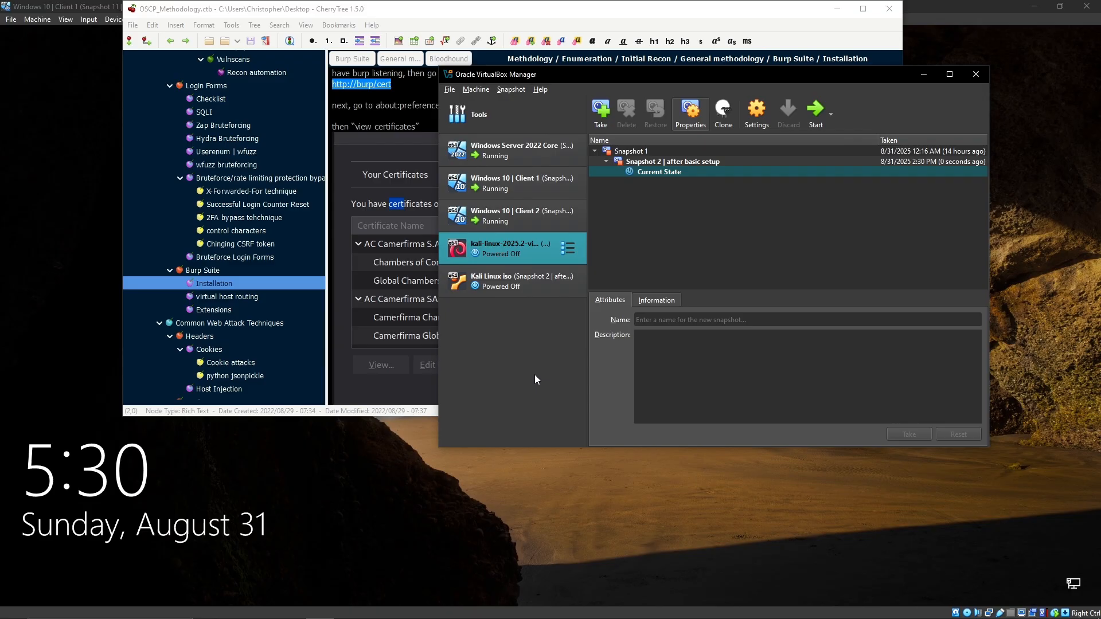
{"action": "mouse_move", "coordinate": [862, 8]}
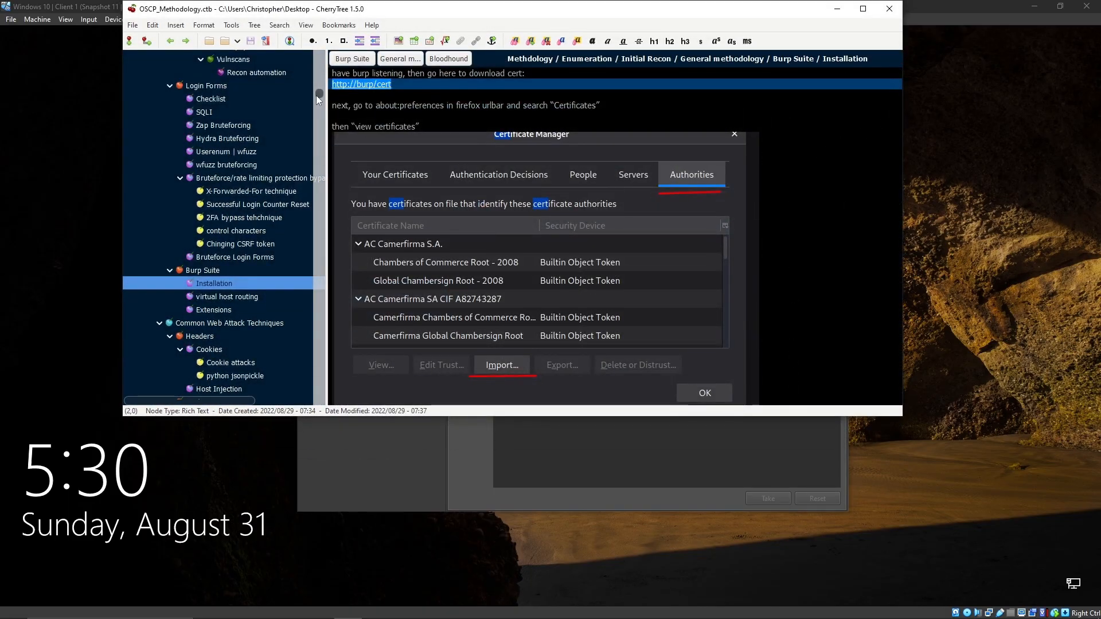
{"action": "scroll", "scroll_direction": "down", "scroll_amount": 3}
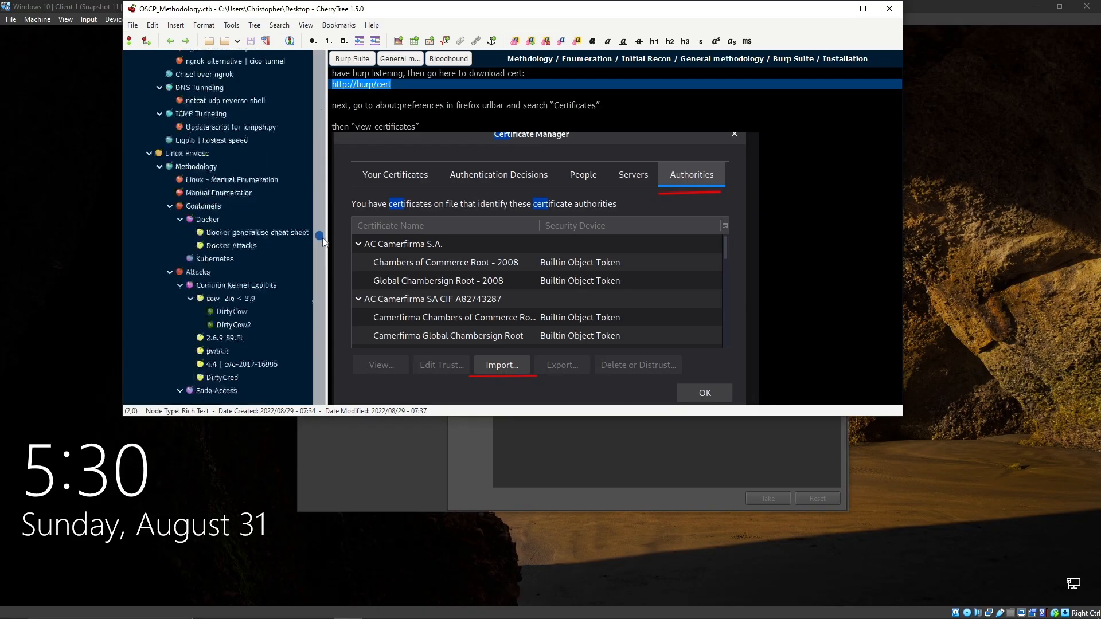
{"action": "scroll", "scroll_direction": "down", "scroll_amount": 3}
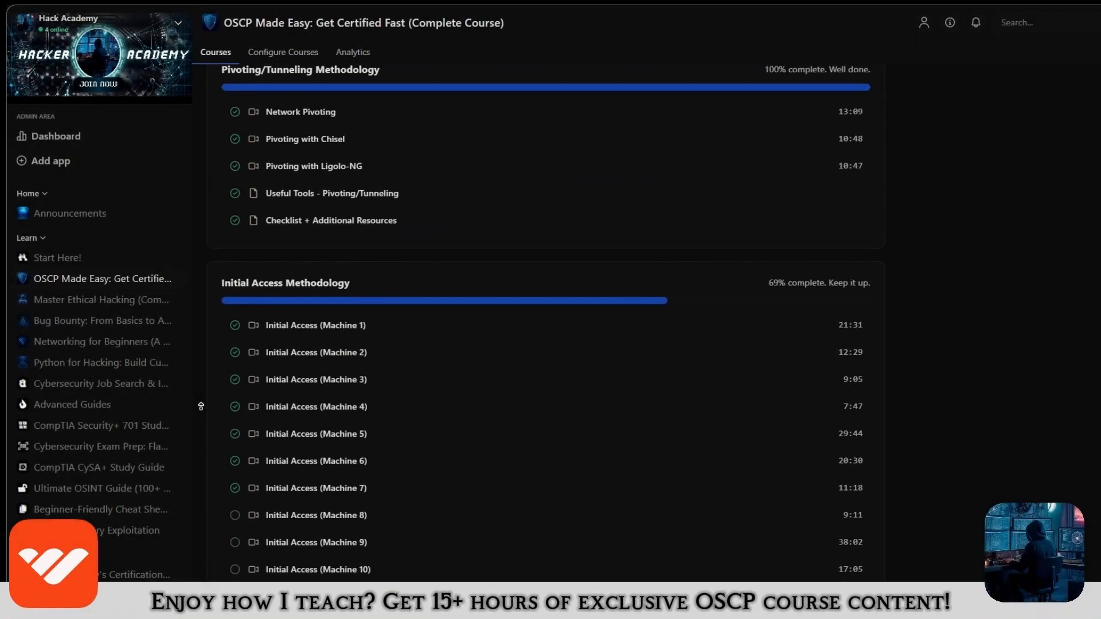
Step: Resume the OSCP course at its current lesson and open the OSCP Checklist spreadsheet
{"action": "scroll", "scroll_direction": "down", "scroll_amount": 3}
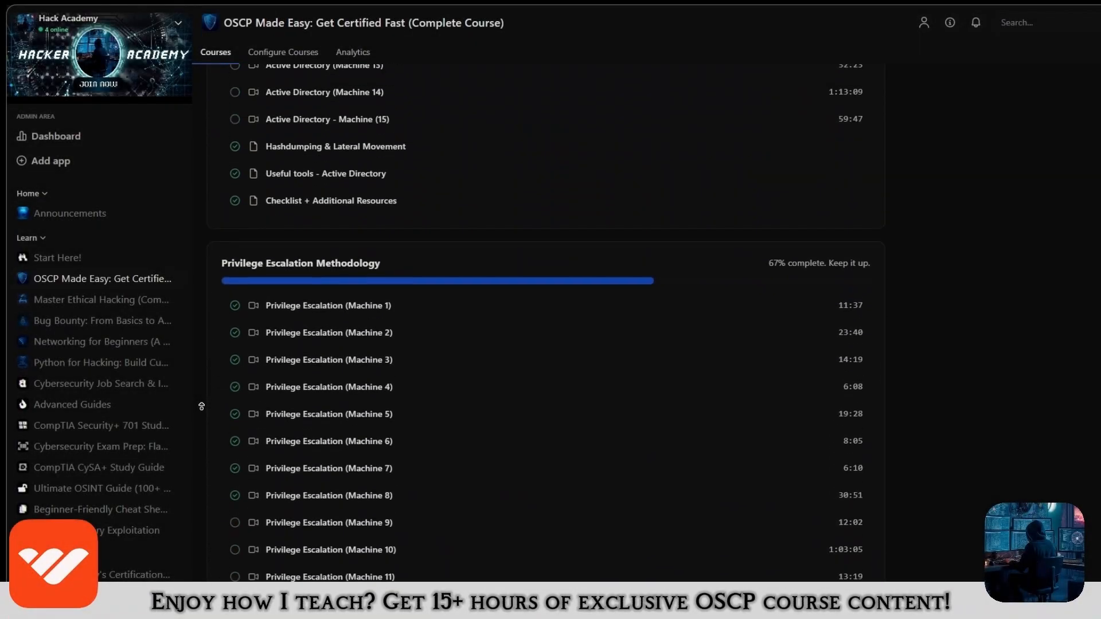
{"action": "scroll", "scroll_direction": "up", "scroll_amount": 3}
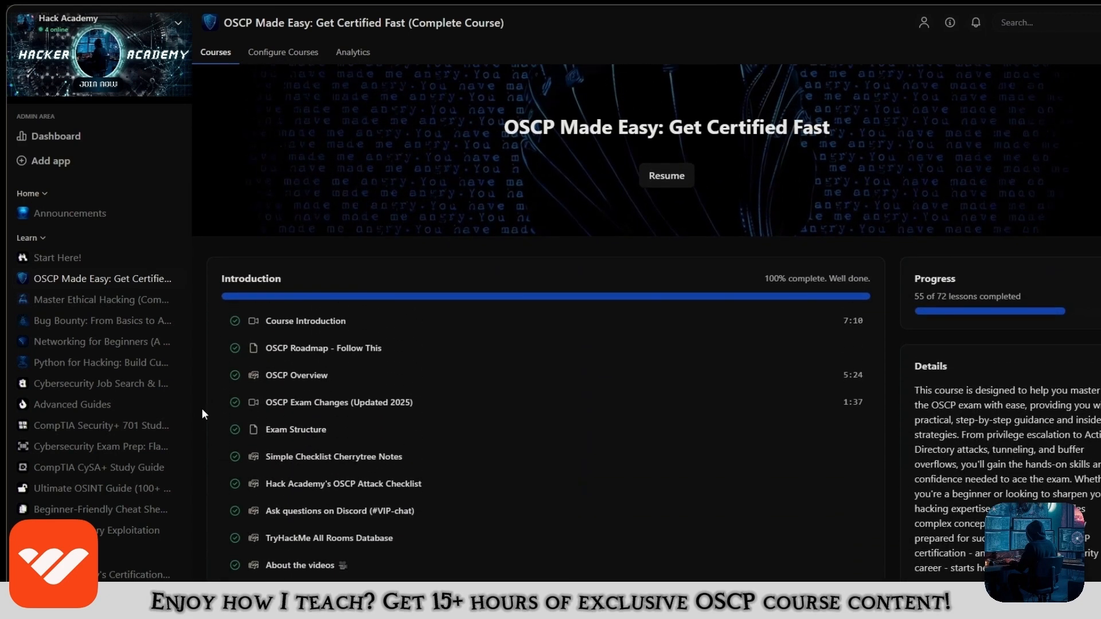
{"action": "left_click", "coordinate": [665, 175]}
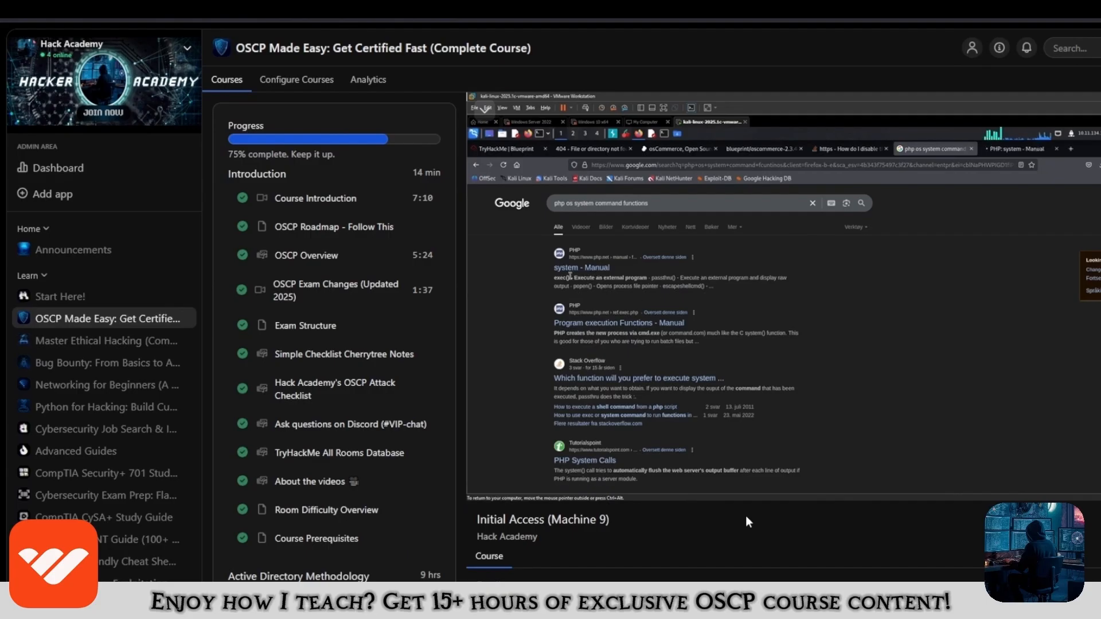
{"action": "left_click", "coordinate": [349, 423]}
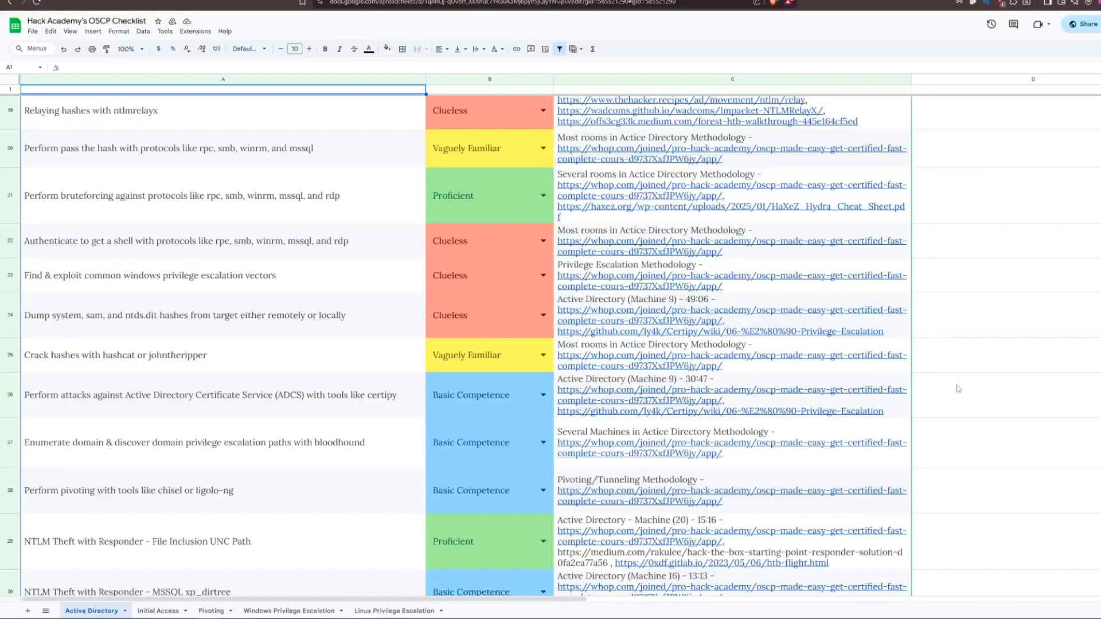
{"action": "scroll", "scroll_direction": "up", "scroll_amount": 3}
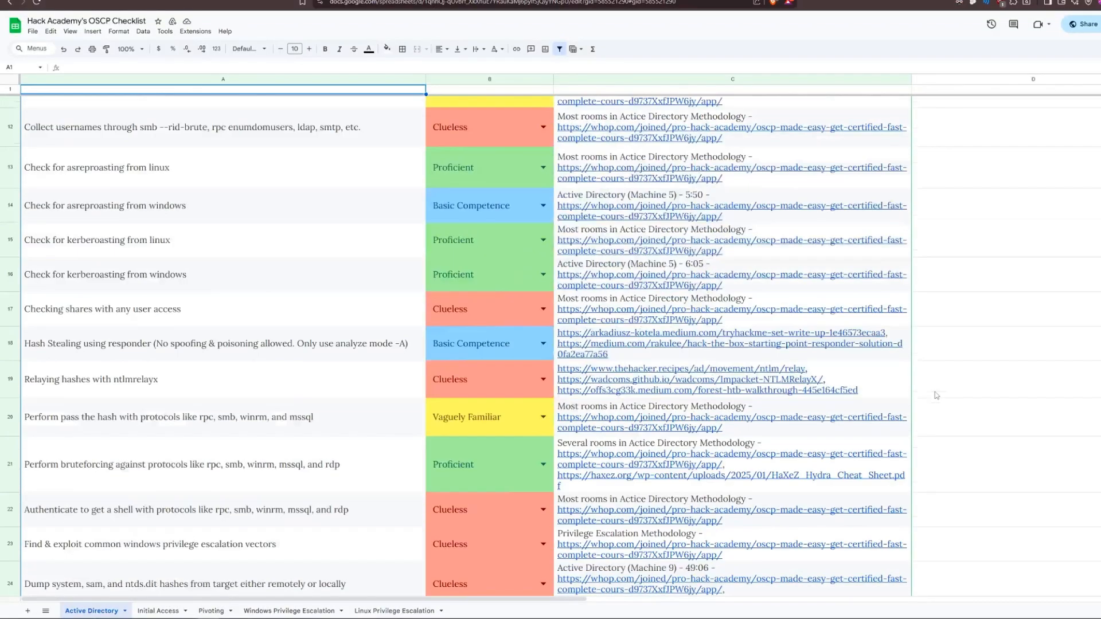
{"action": "left_click", "coordinate": [157, 610]}
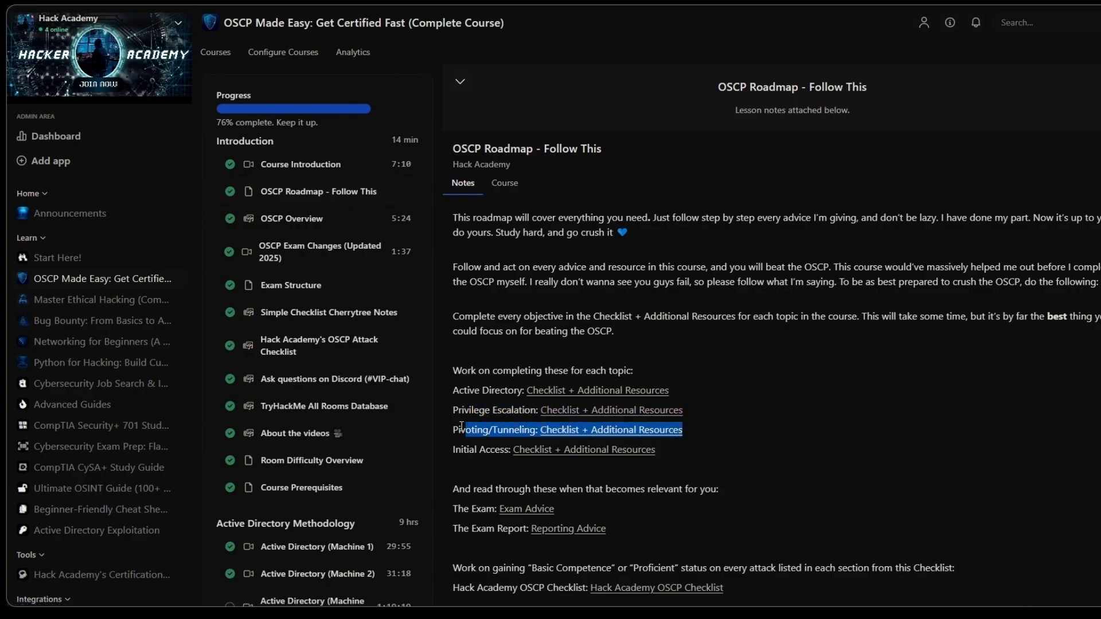
Step: Open the 'OSCP Roadmap - Follow This' lesson notes
{"action": "left_click", "coordinate": [702, 458]}
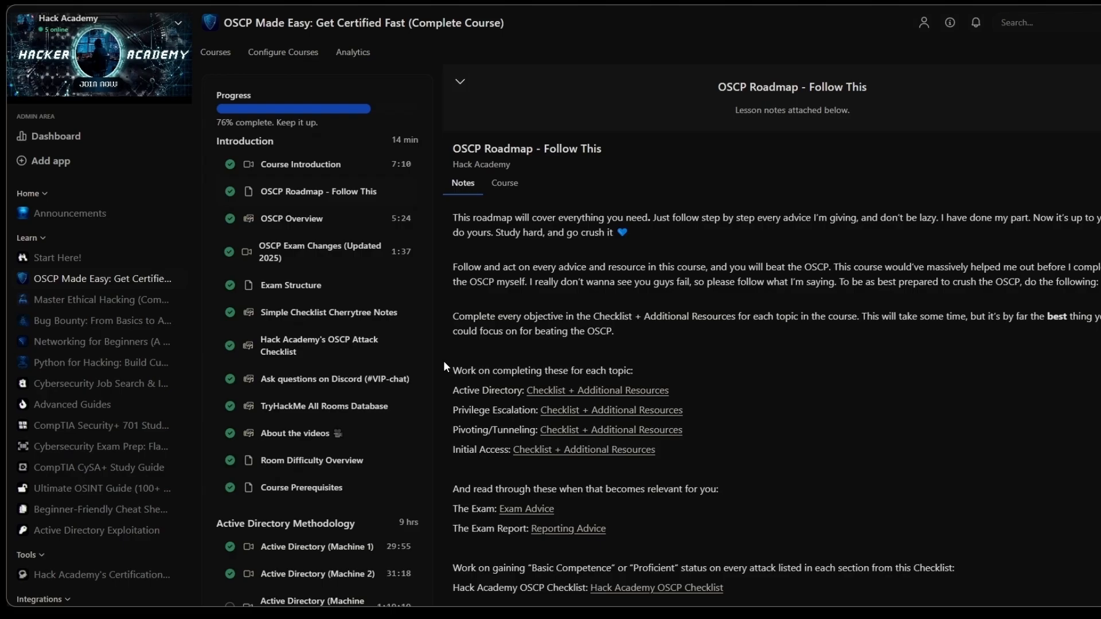
{"action": "mouse_move", "coordinate": [213, 490]}
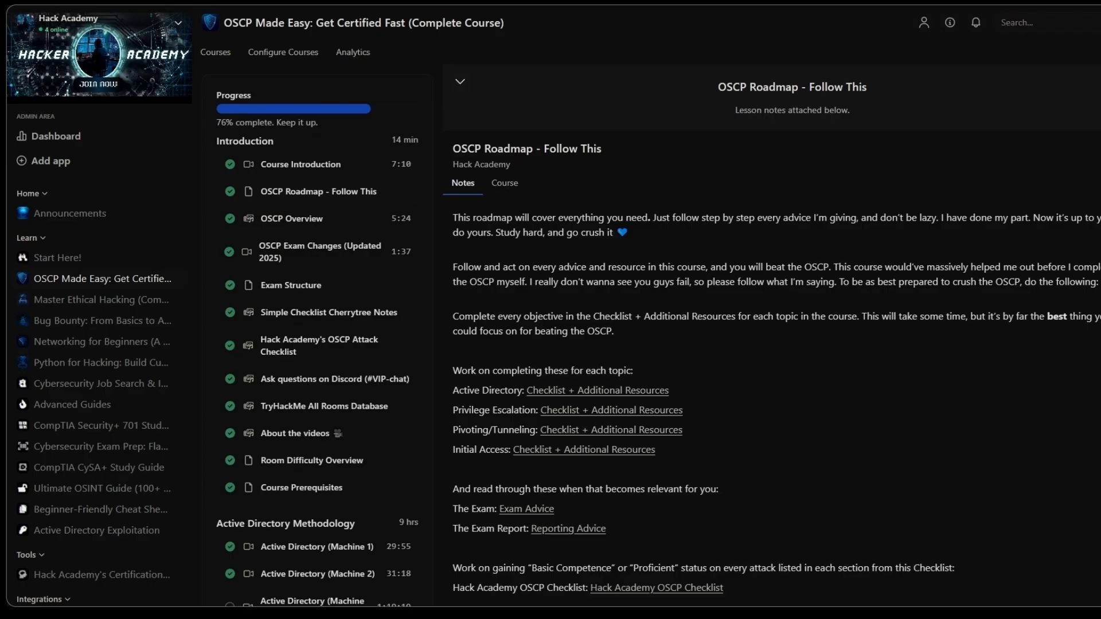
Step: Bring CherryTree forward and show the Initial Recon page under Methodology > Enumeration
{"action": "left_click", "coordinate": [354, 427]}
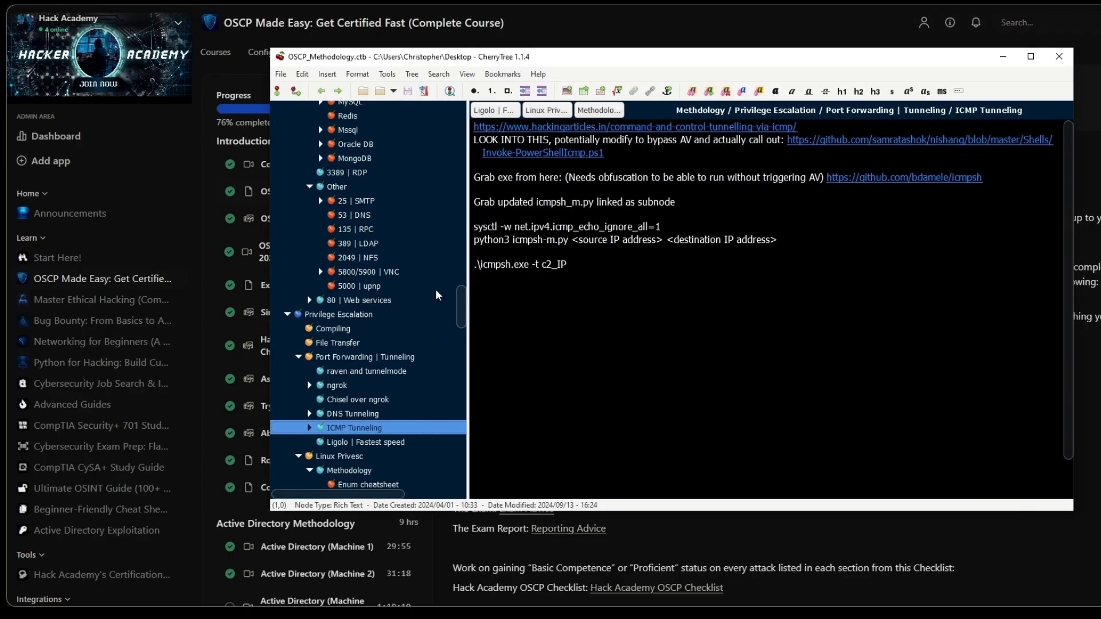
{"action": "left_click", "coordinate": [338, 136]}
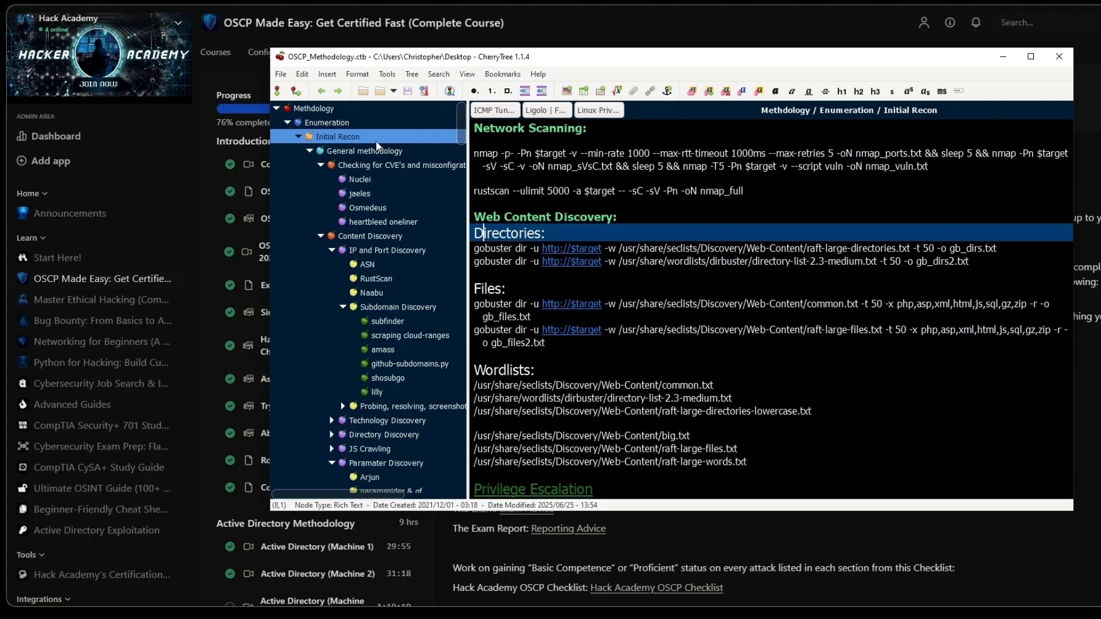